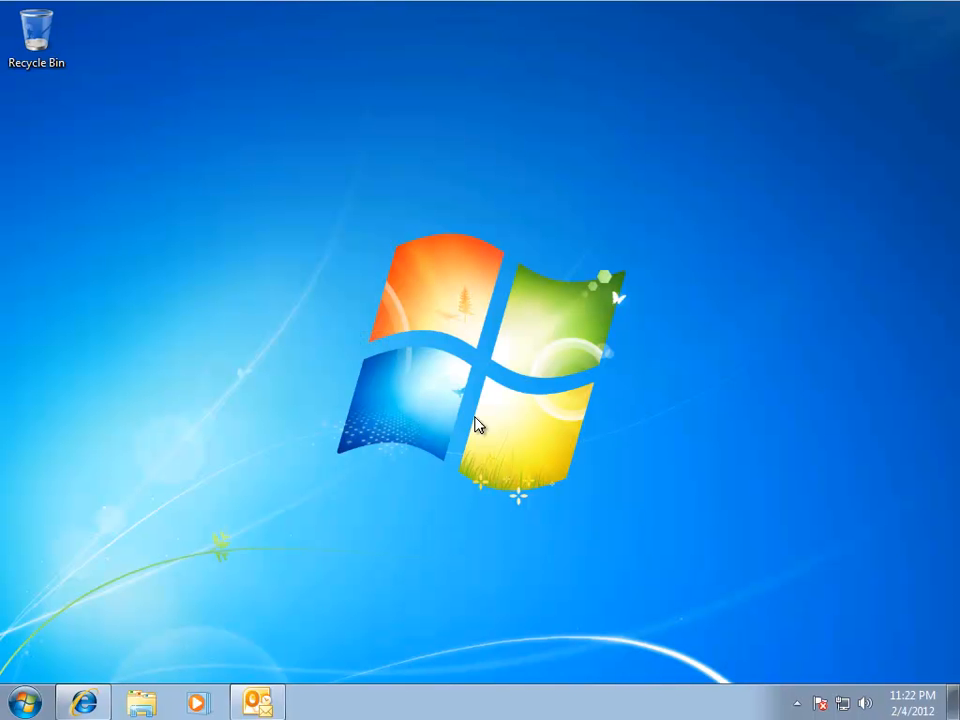
{"action": "mouse_move", "coordinate": [204, 576]}
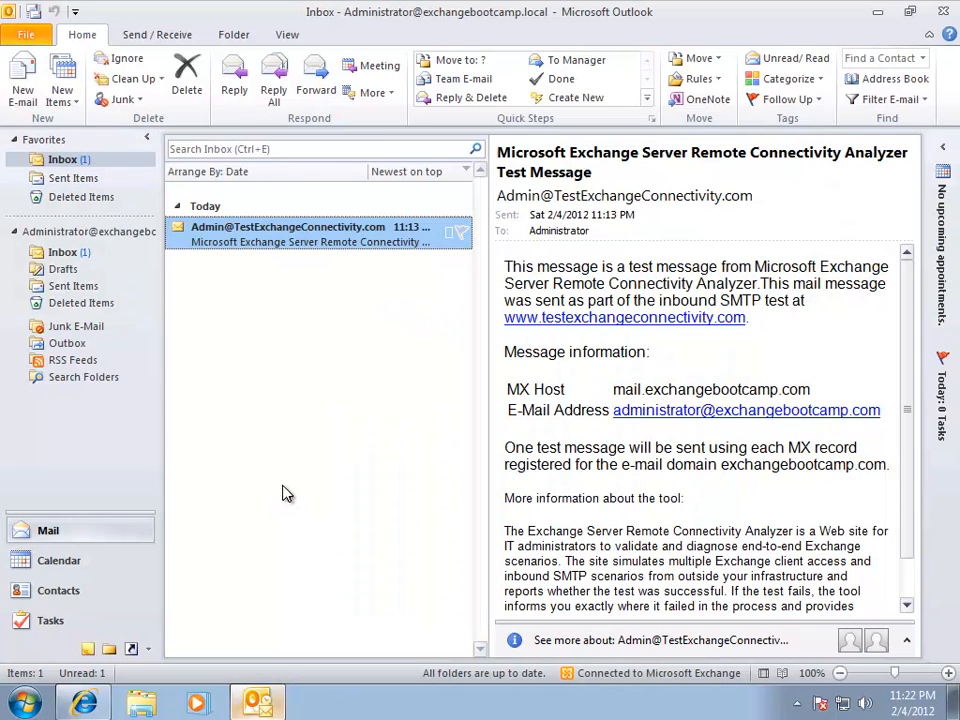
{"action": "mouse_move", "coordinate": [288, 296]}
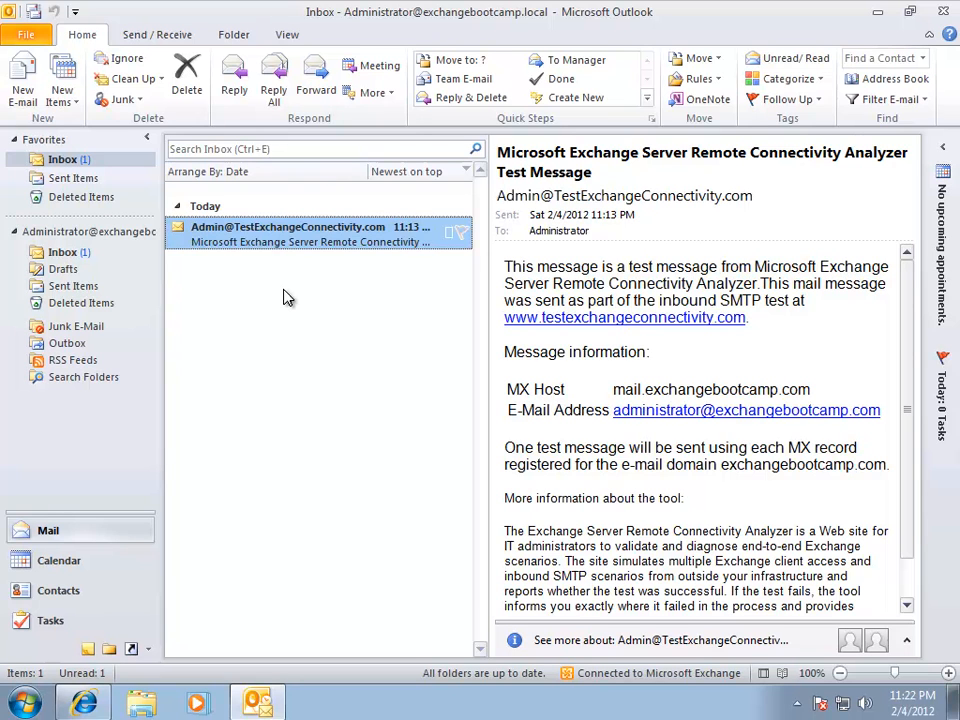
{"action": "mouse_move", "coordinate": [216, 236]}
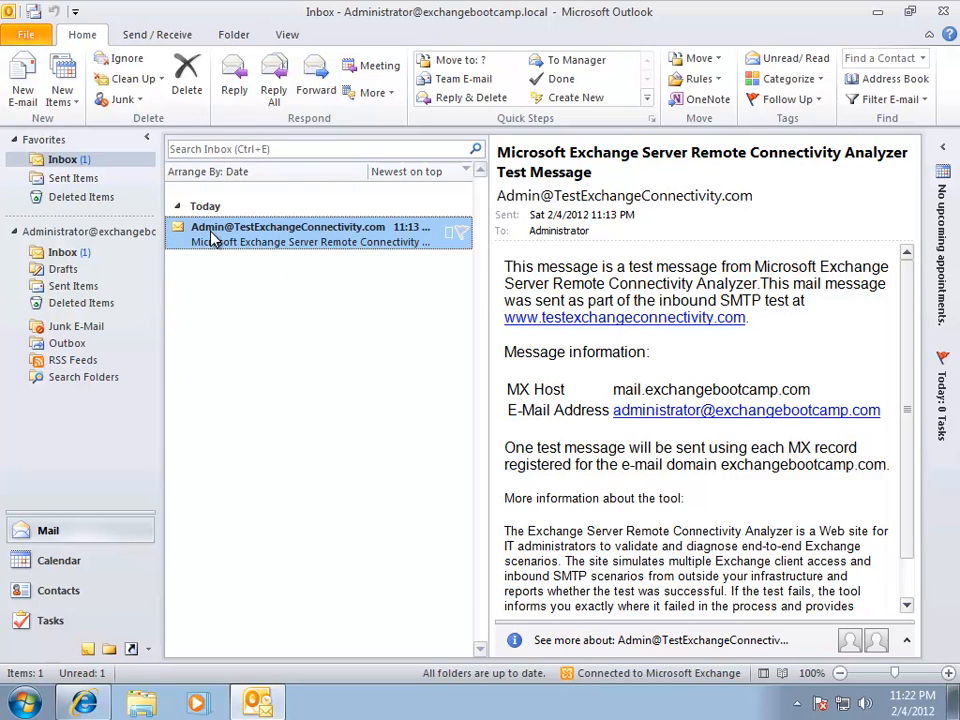
{"action": "mouse_move", "coordinate": [344, 240]}
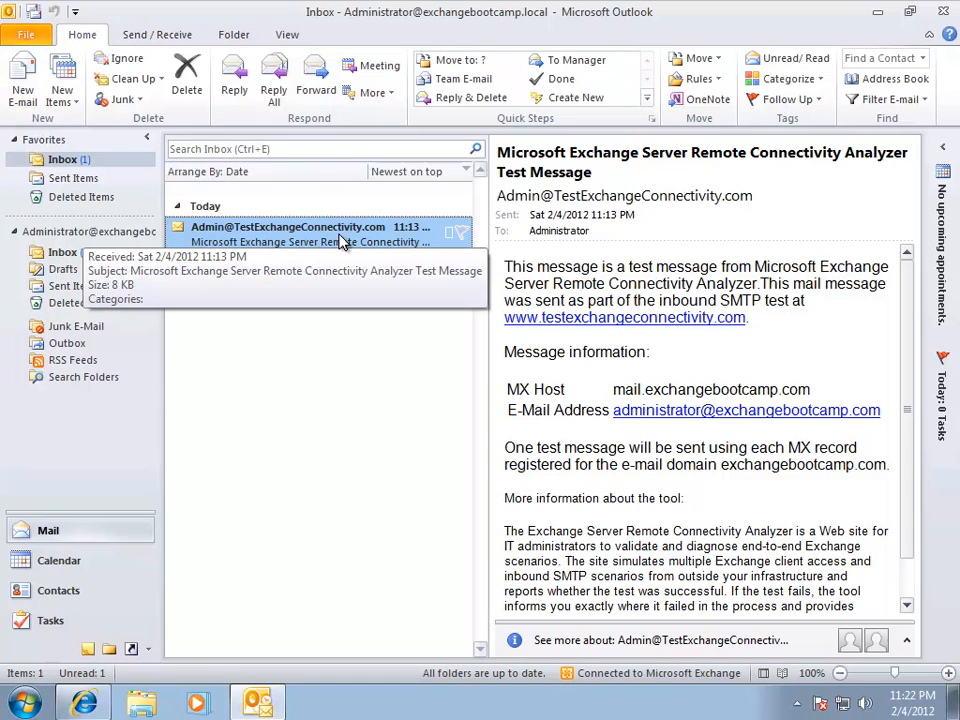
{"action": "mouse_move", "coordinate": [552, 308]}
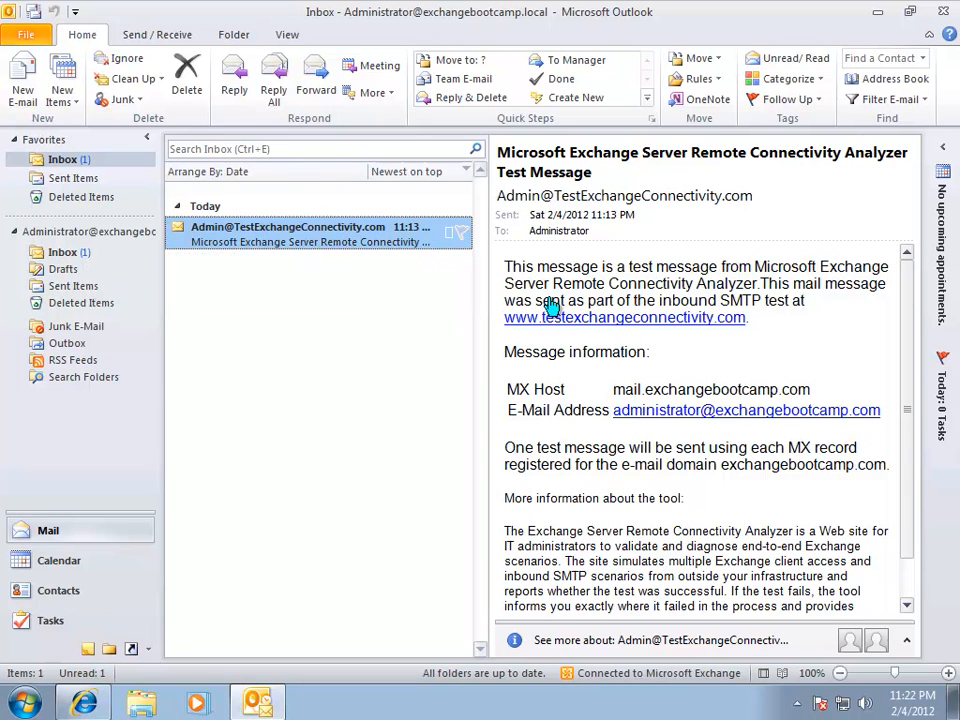
{"action": "mouse_move", "coordinate": [304, 276]}
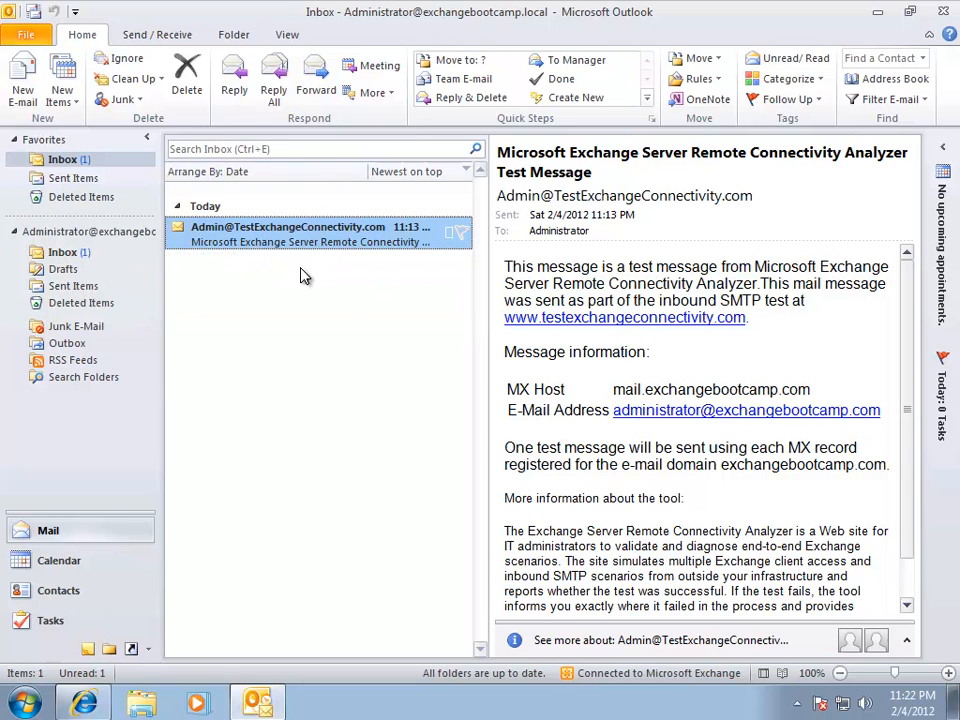
{"action": "left_click", "coordinate": [186, 72]}
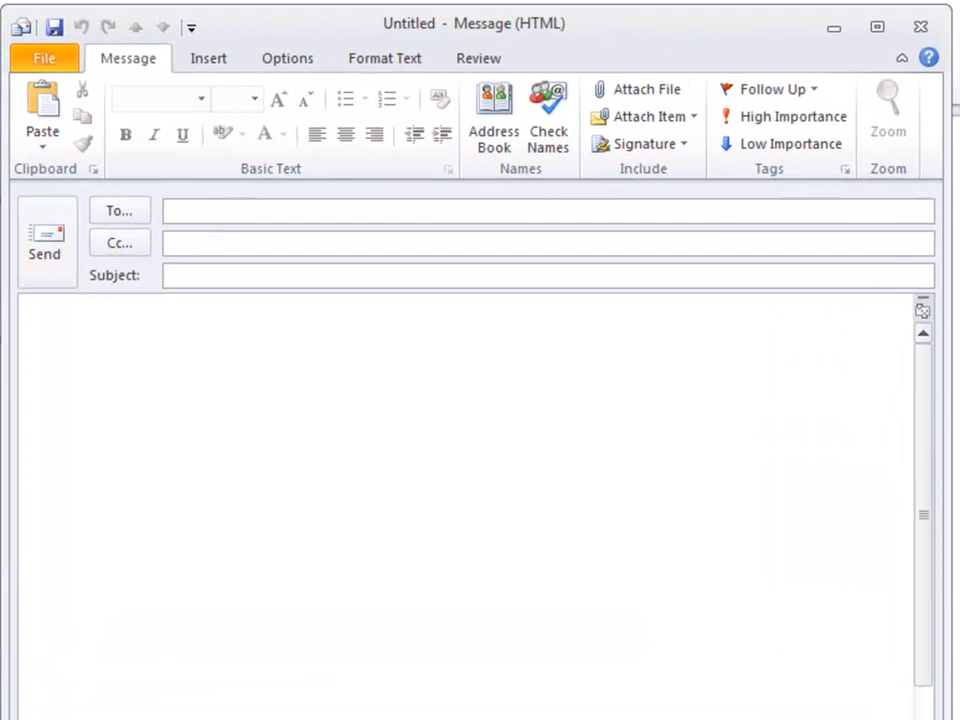
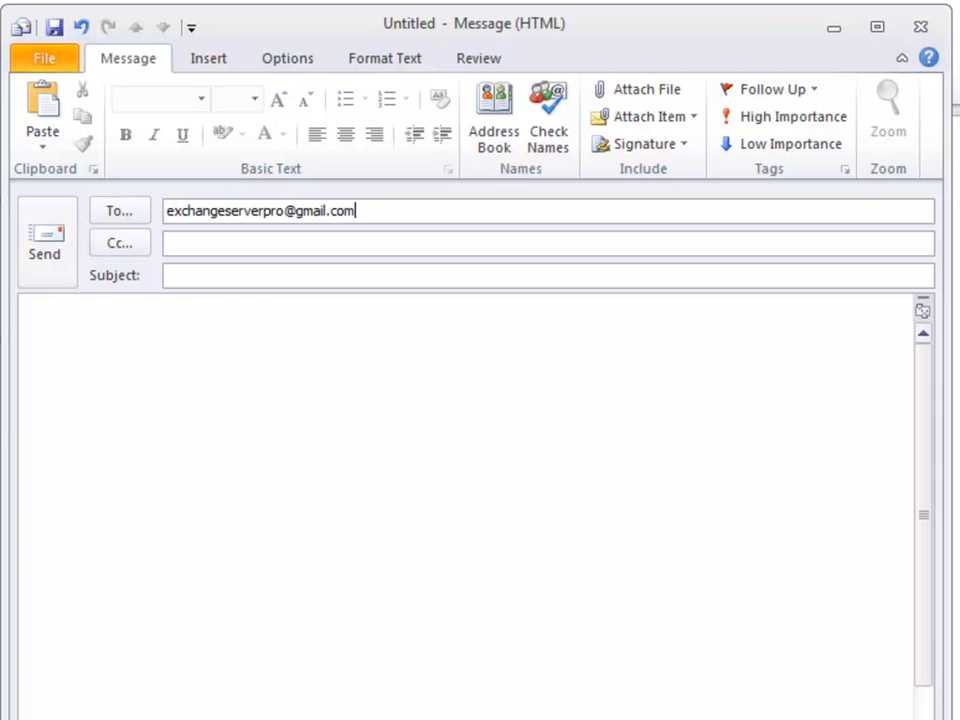
{"action": "type", "text": "Te"}
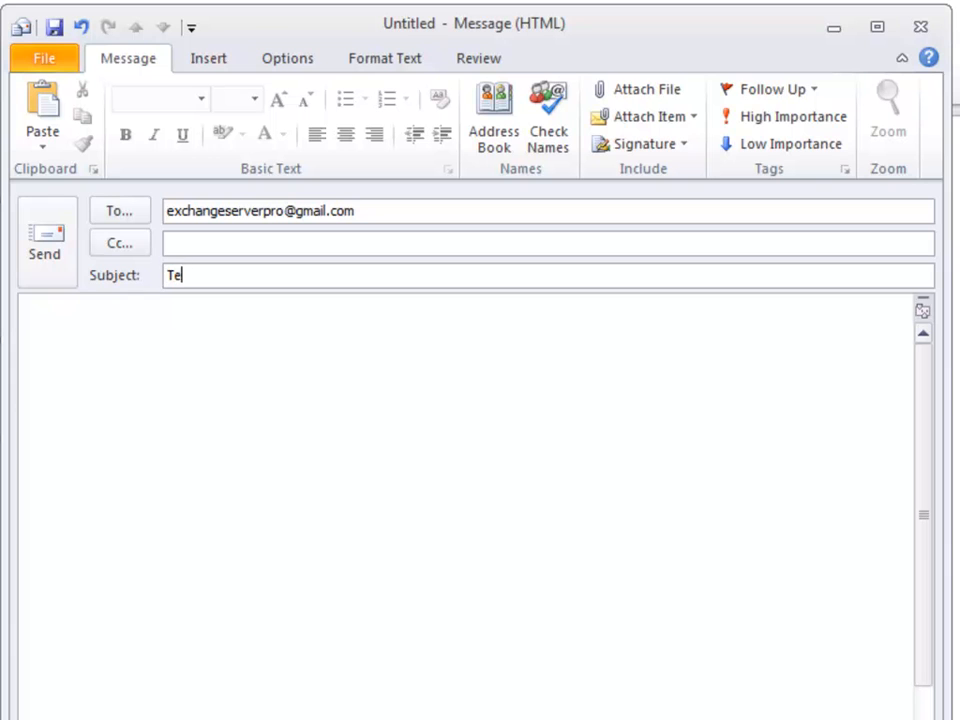
{"action": "type", "text": "st outgoing email"}
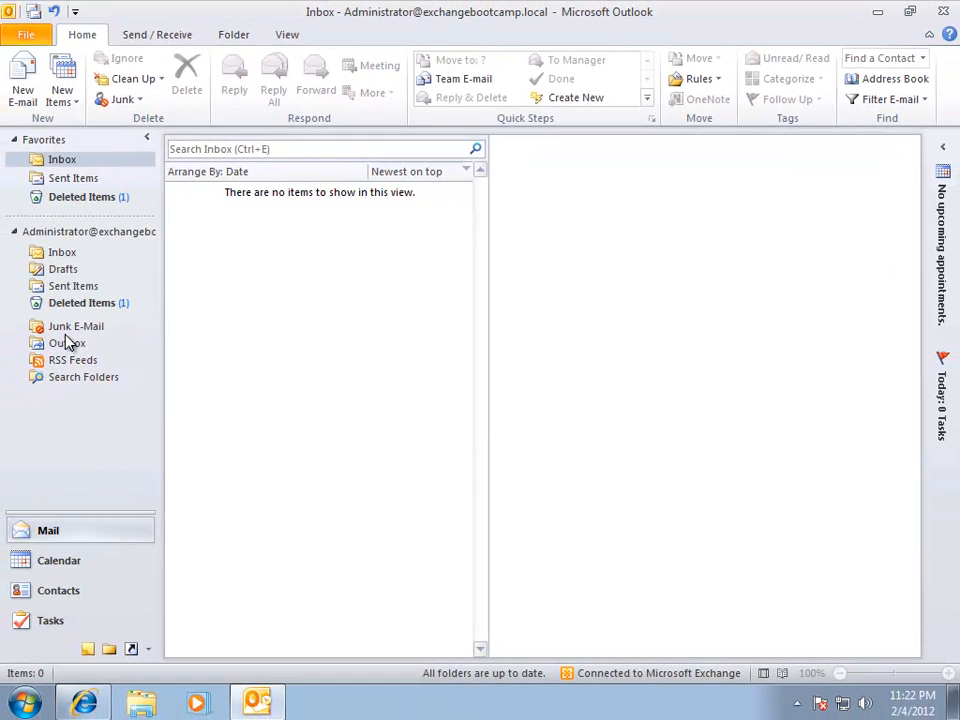
{"action": "mouse_move", "coordinate": [372, 304]}
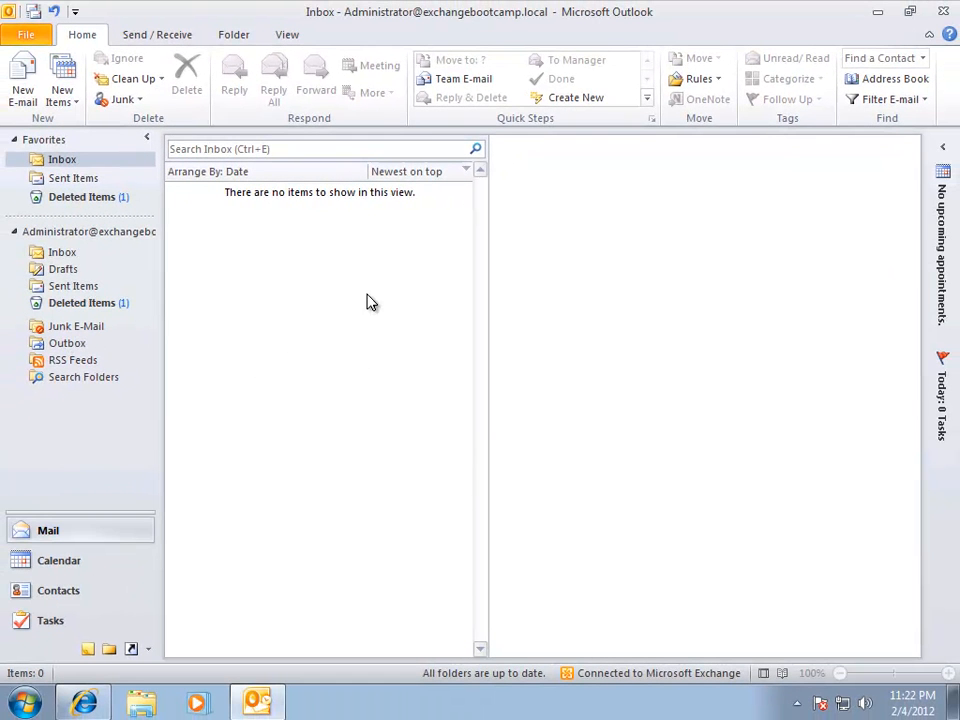
{"action": "mouse_move", "coordinate": [250, 584]}
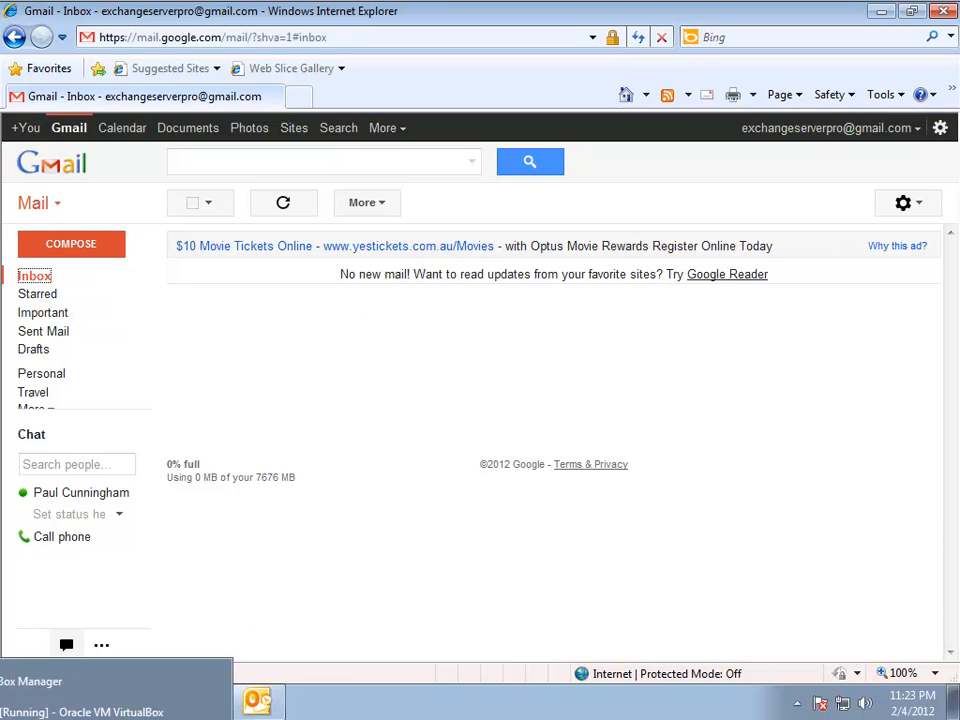
Step: Launch Queue Viewer from the Exchange Management Console Toolbox on the server
{"action": "left_click", "coordinate": [940, 12]}
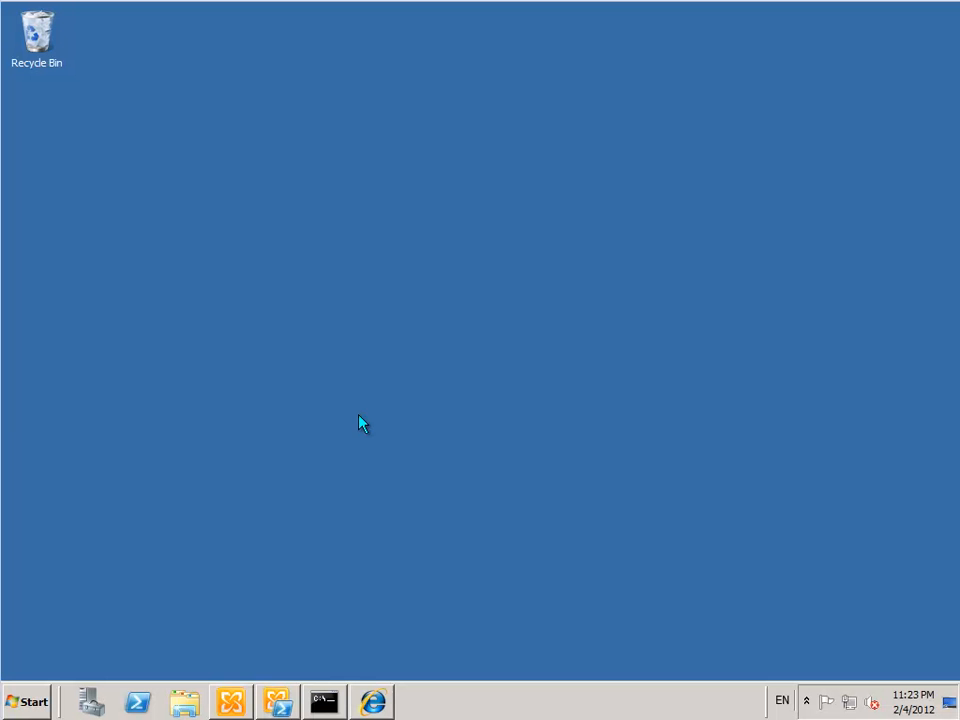
{"action": "mouse_move", "coordinate": [230, 700]}
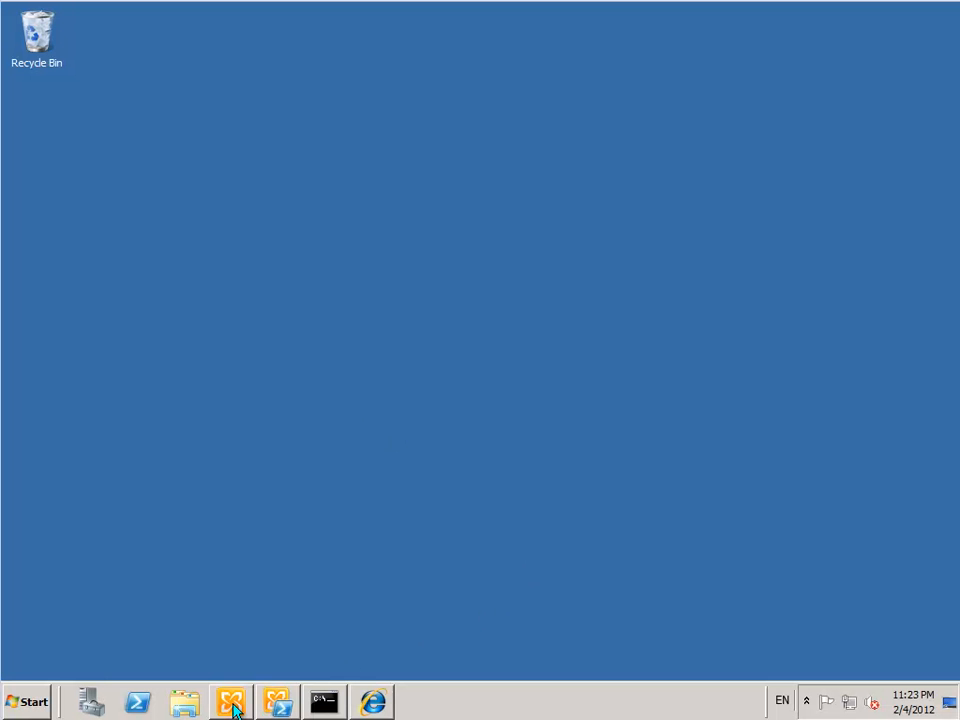
{"action": "left_click", "coordinate": [232, 700]}
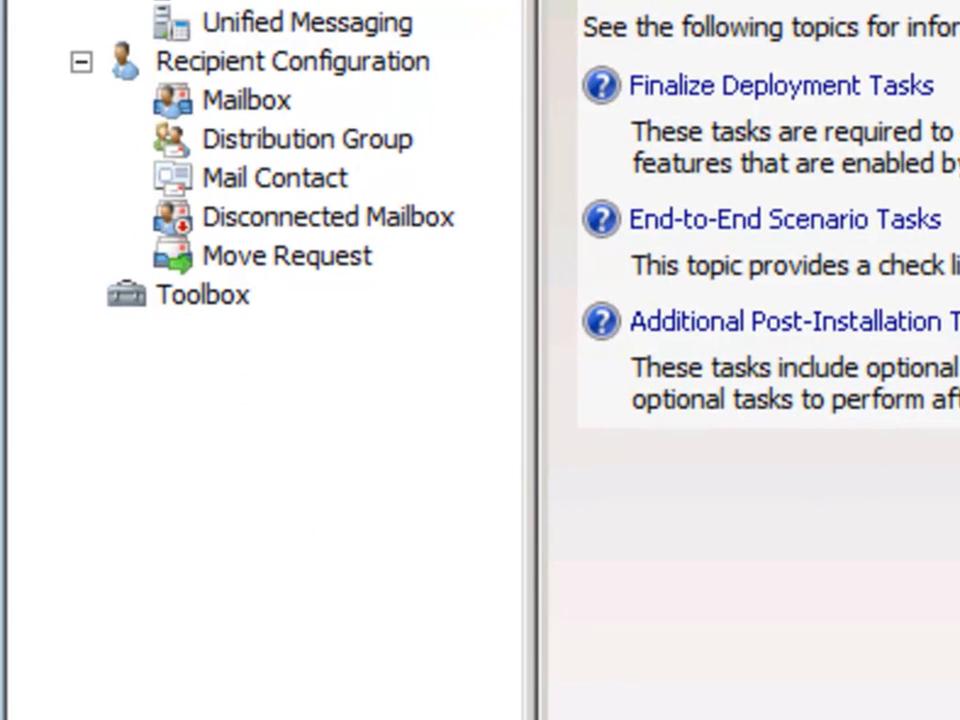
{"action": "mouse_move", "coordinate": [220, 320]}
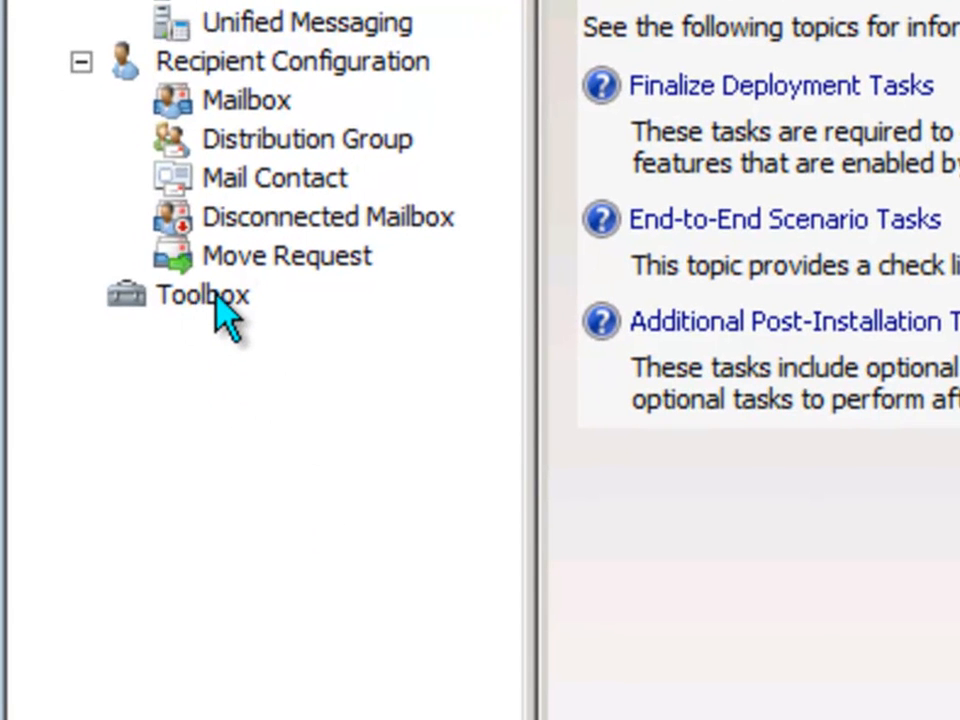
{"action": "left_click", "coordinate": [204, 296]}
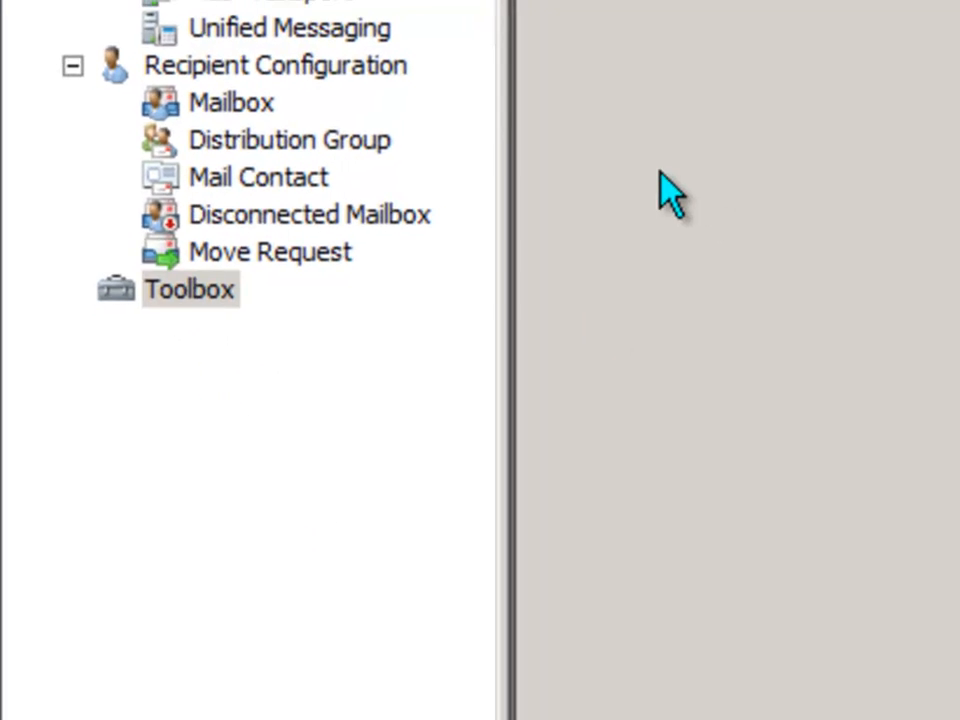
{"action": "left_click", "coordinate": [188, 288]}
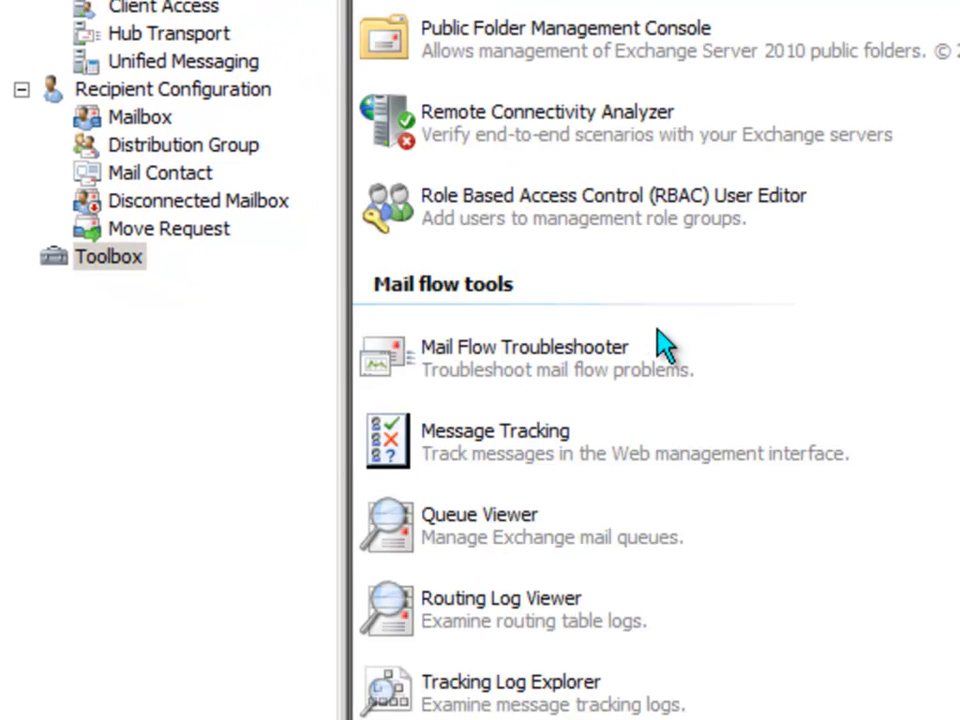
{"action": "mouse_move", "coordinate": [520, 544]}
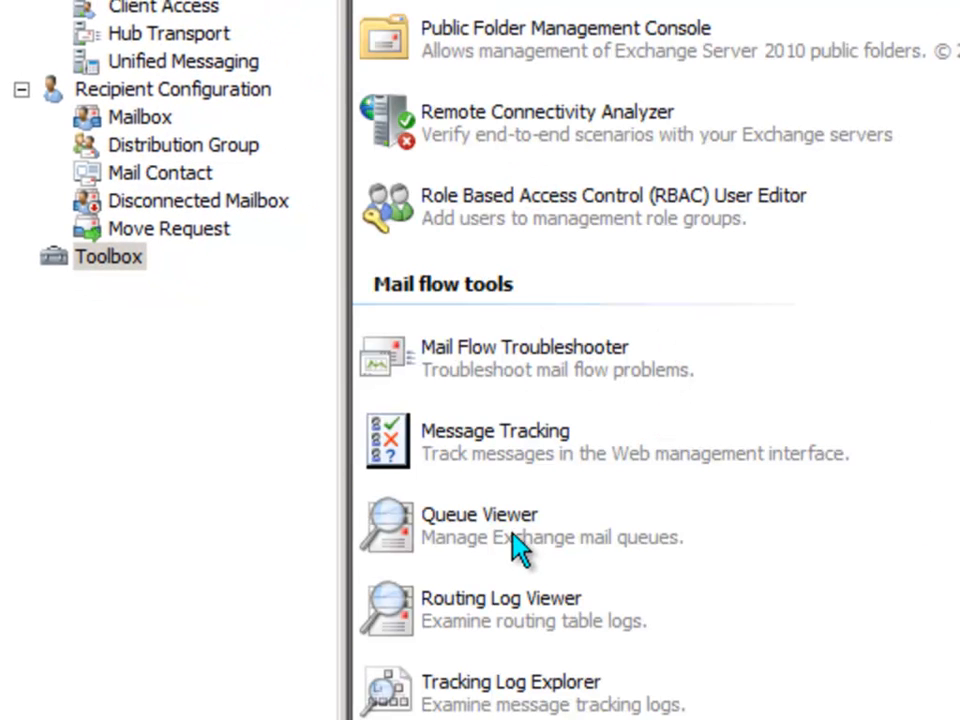
{"action": "left_click", "coordinate": [480, 524]}
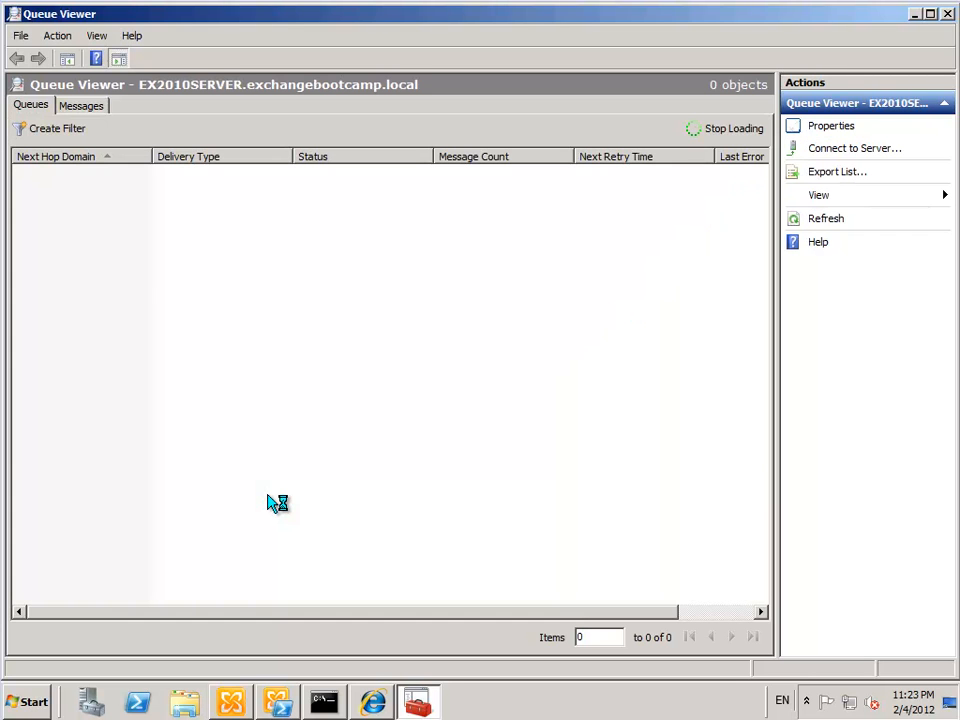
Step: Show the Unreachable Domain queue's messages and bring up actions for the stuck test message
{"action": "left_click", "coordinate": [826, 218]}
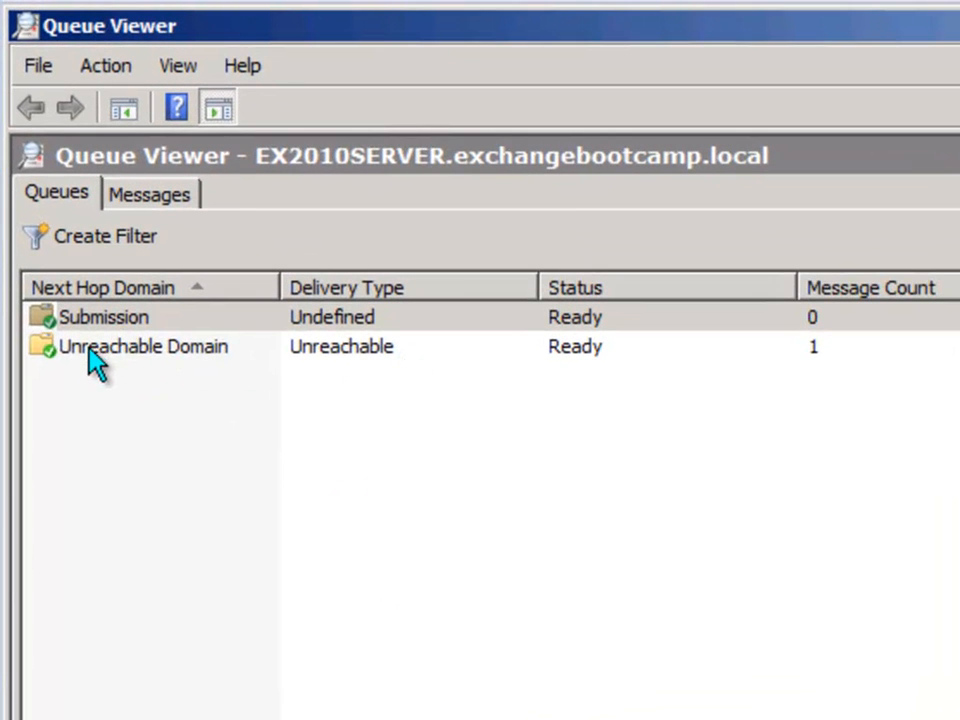
{"action": "mouse_move", "coordinate": [260, 376]}
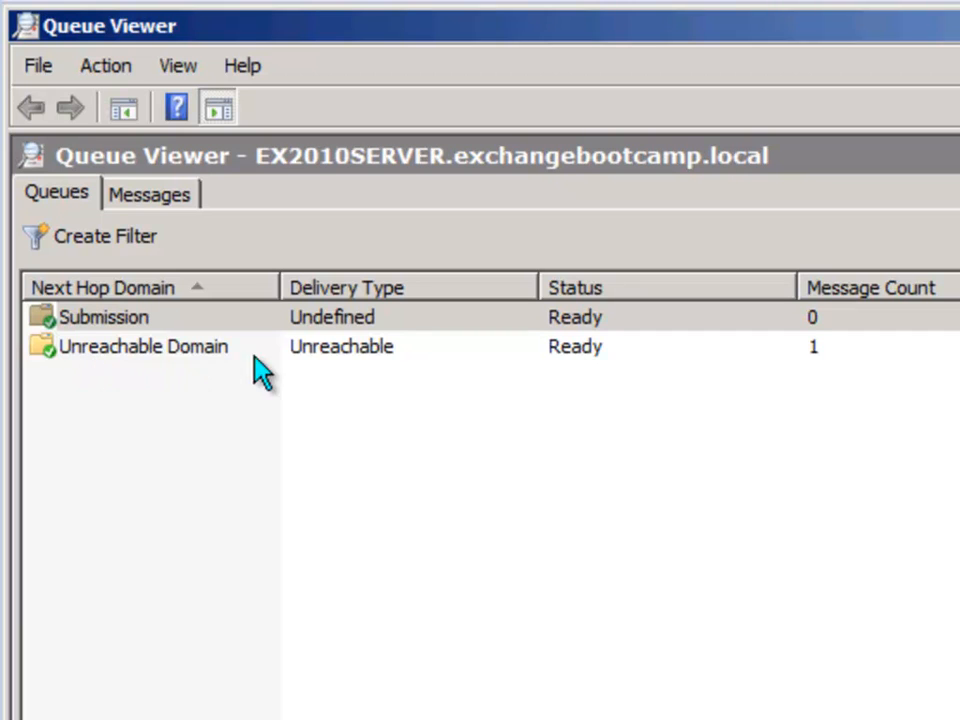
{"action": "mouse_move", "coordinate": [824, 360]}
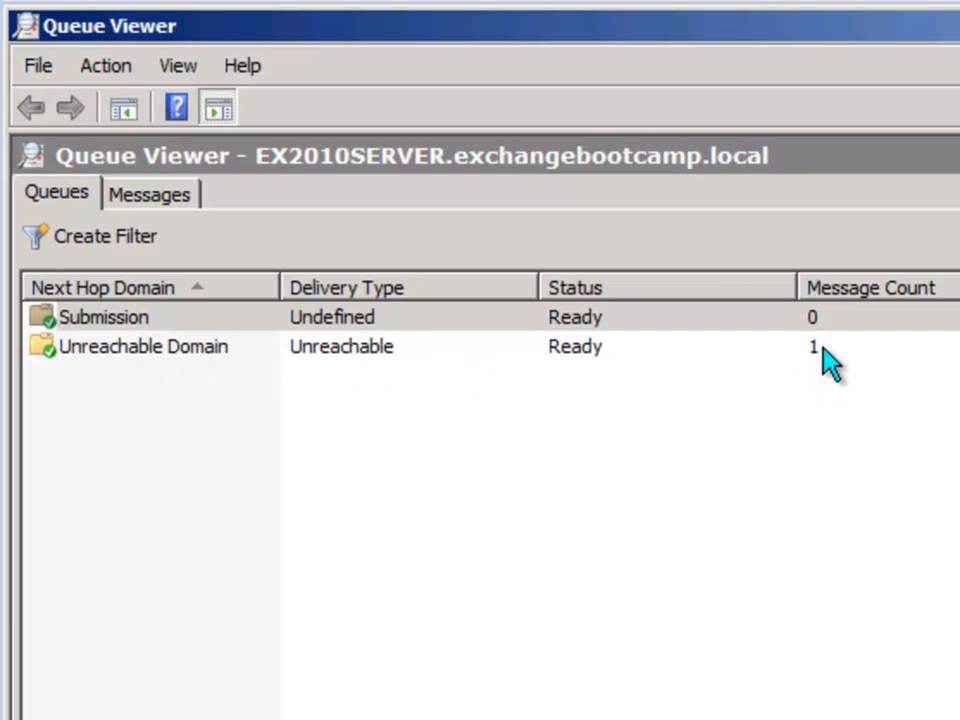
{"action": "mouse_move", "coordinate": [136, 384]}
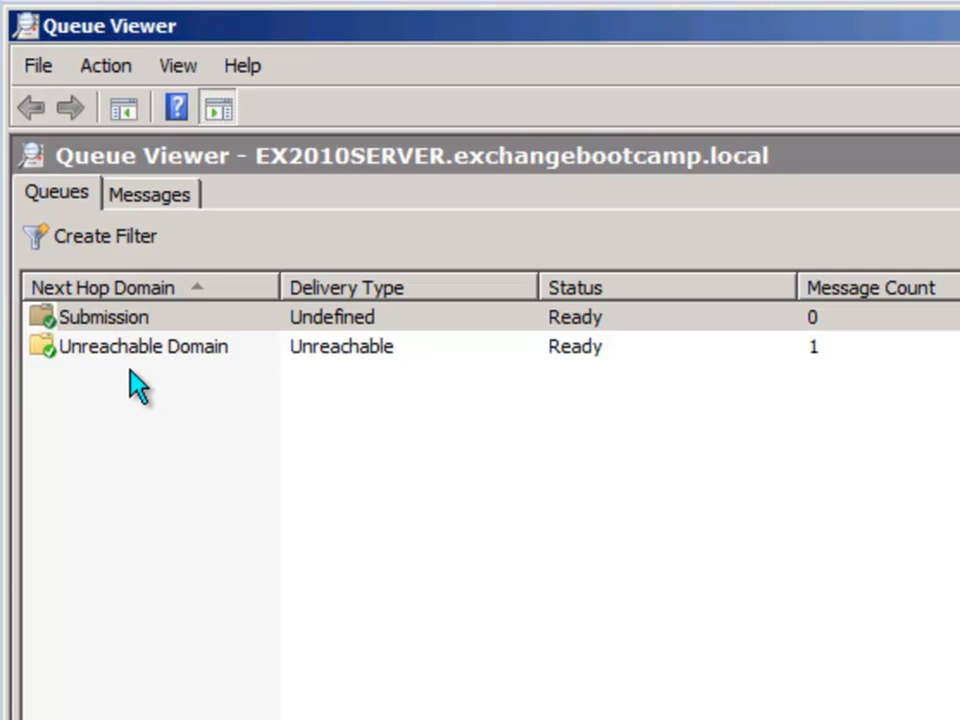
{"action": "double_click", "coordinate": [144, 346]}
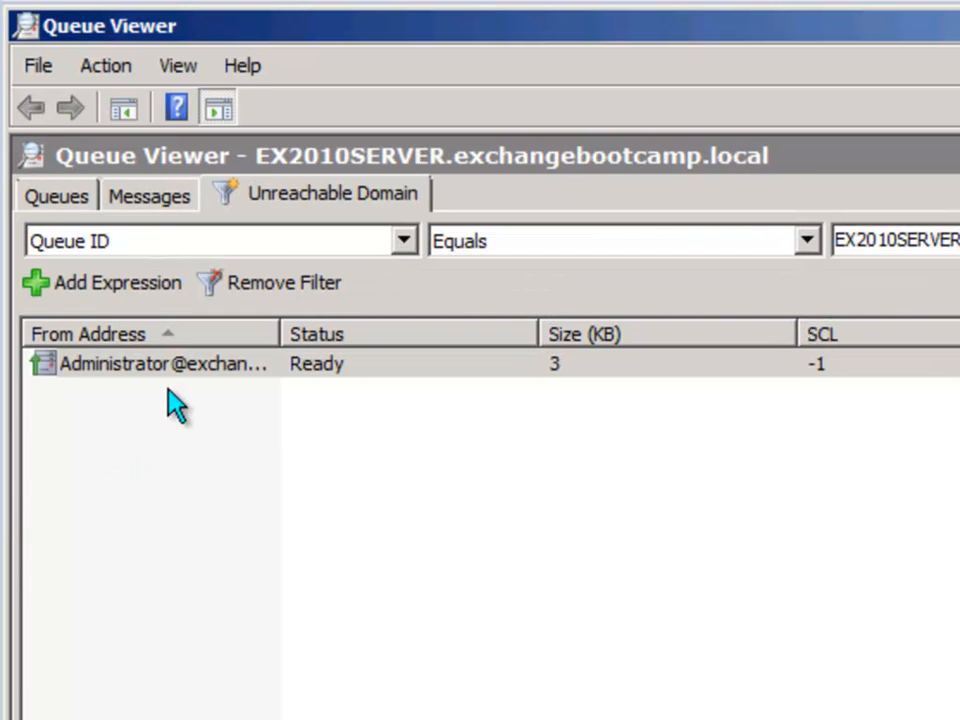
{"action": "left_click", "coordinate": [200, 364]}
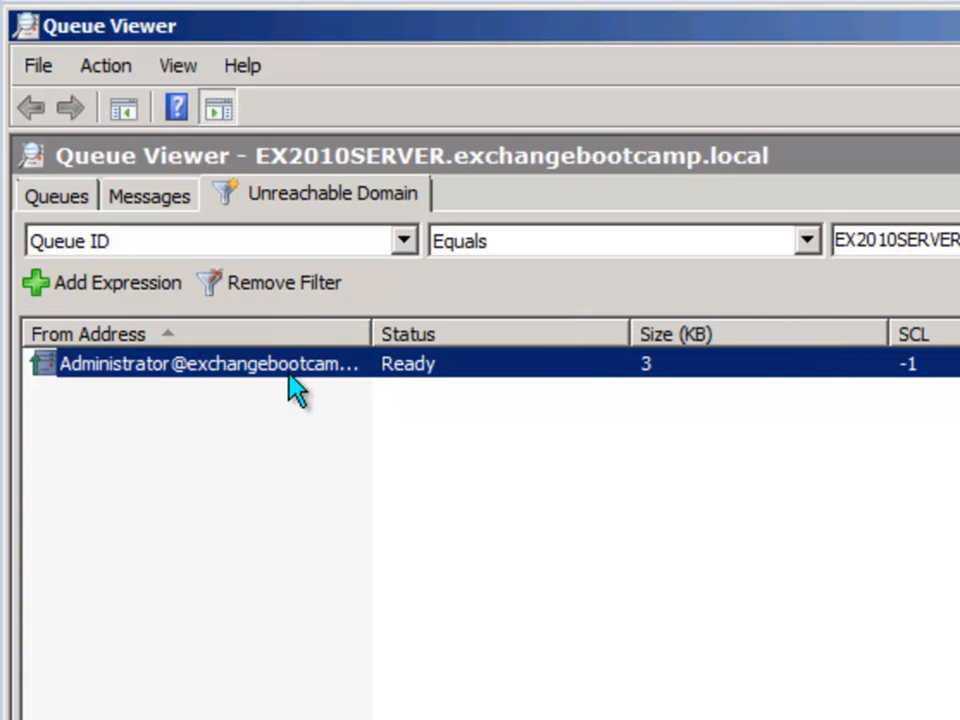
{"action": "mouse_move", "coordinate": [364, 350]}
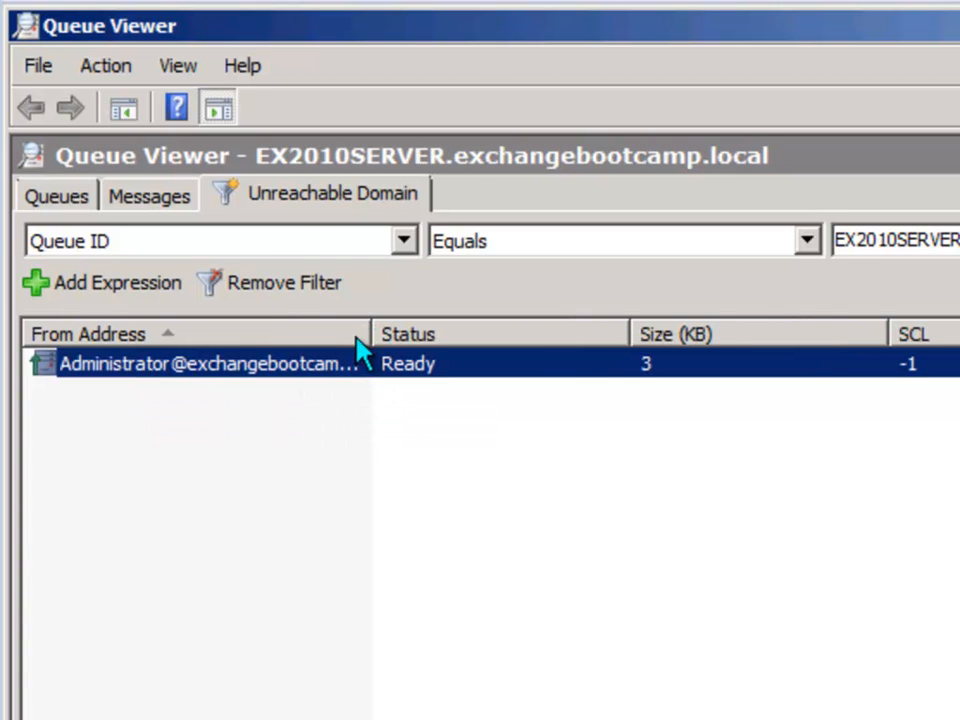
{"action": "right_click", "coordinate": [200, 362]}
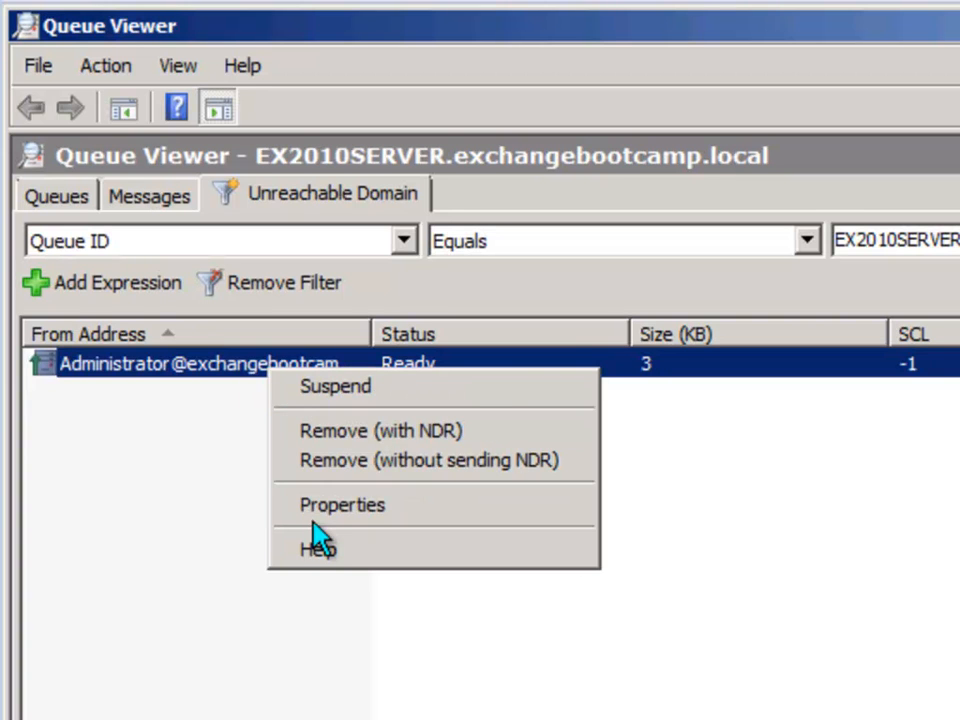
Step: View the stuck message's Properties showing no matching connector, then return to the console
{"action": "left_click", "coordinate": [342, 504]}
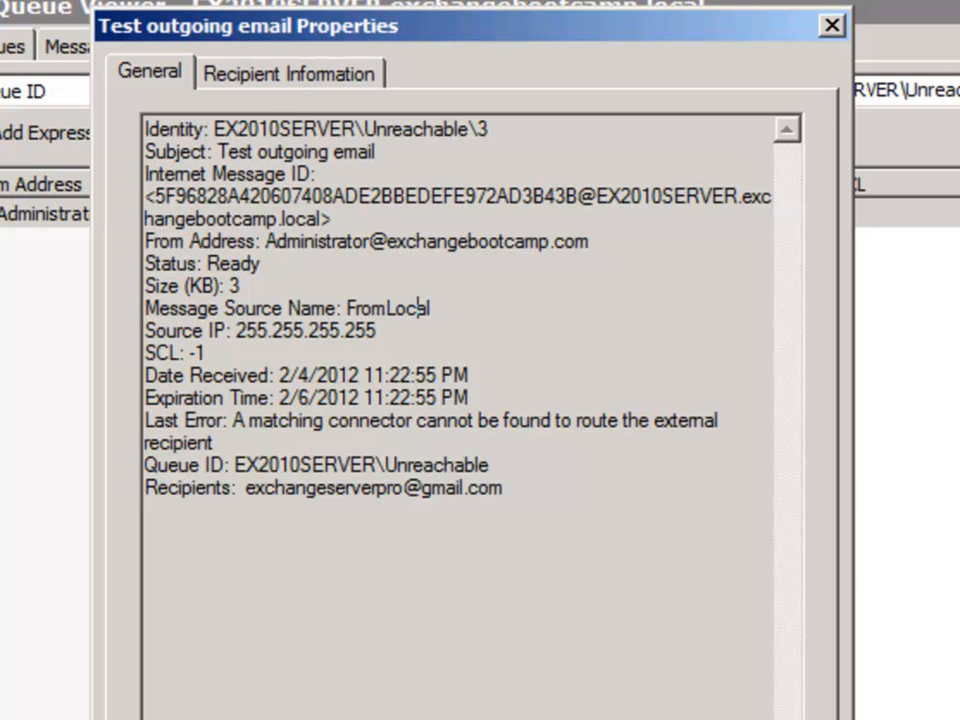
{"action": "double_click", "coordinate": [372, 488]}
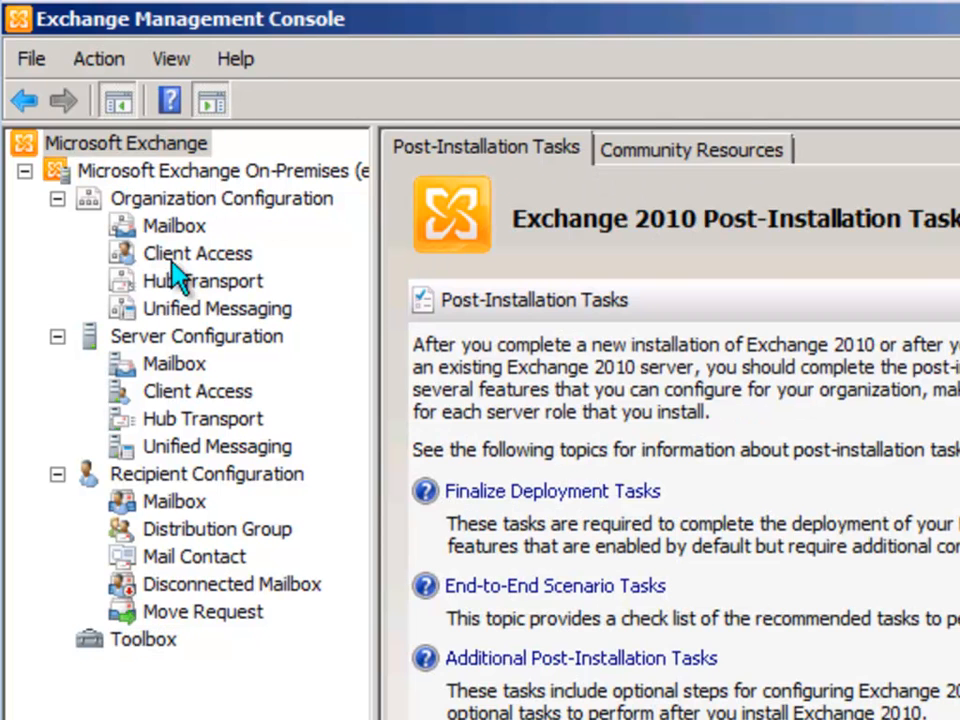
Step: Show the organization Hub Transport Send Connectors list, which is empty
{"action": "left_click", "coordinate": [222, 198]}
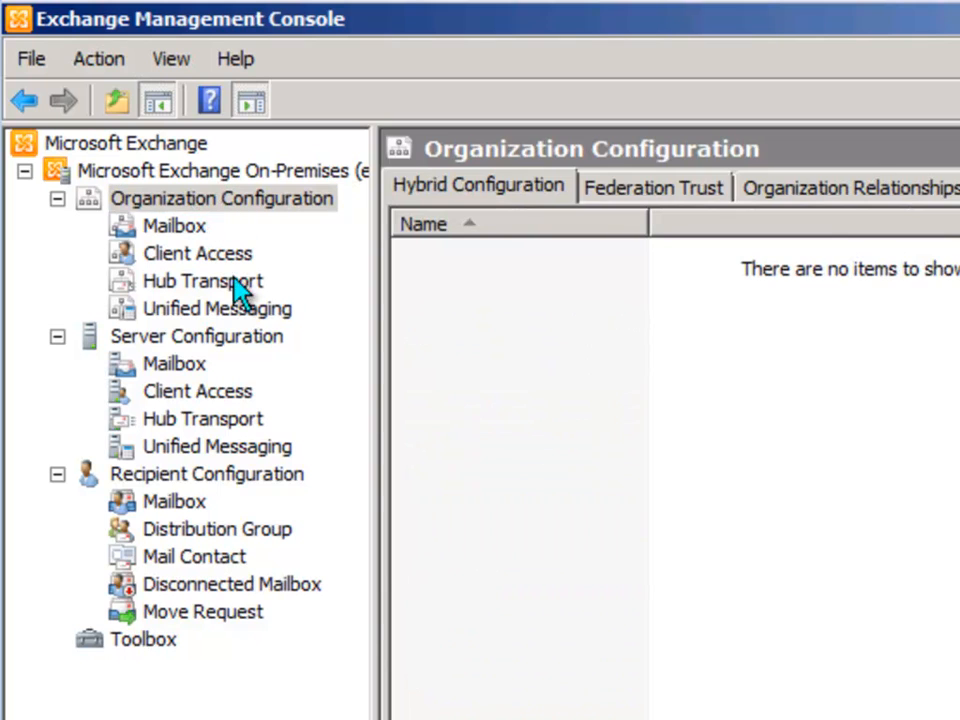
{"action": "left_click", "coordinate": [202, 280]}
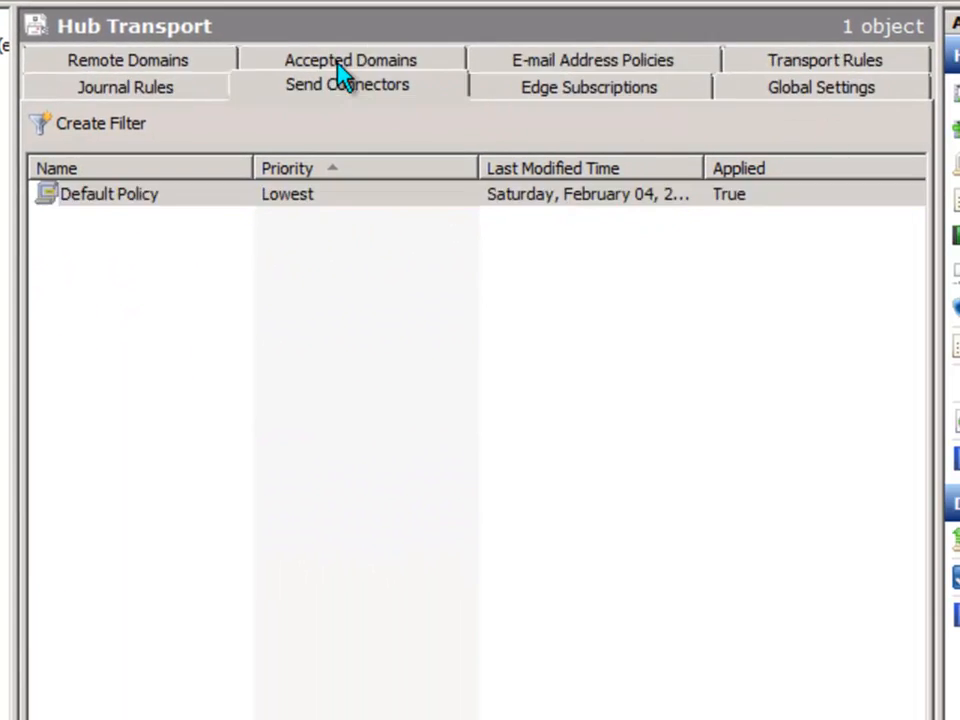
{"action": "left_click", "coordinate": [348, 84]}
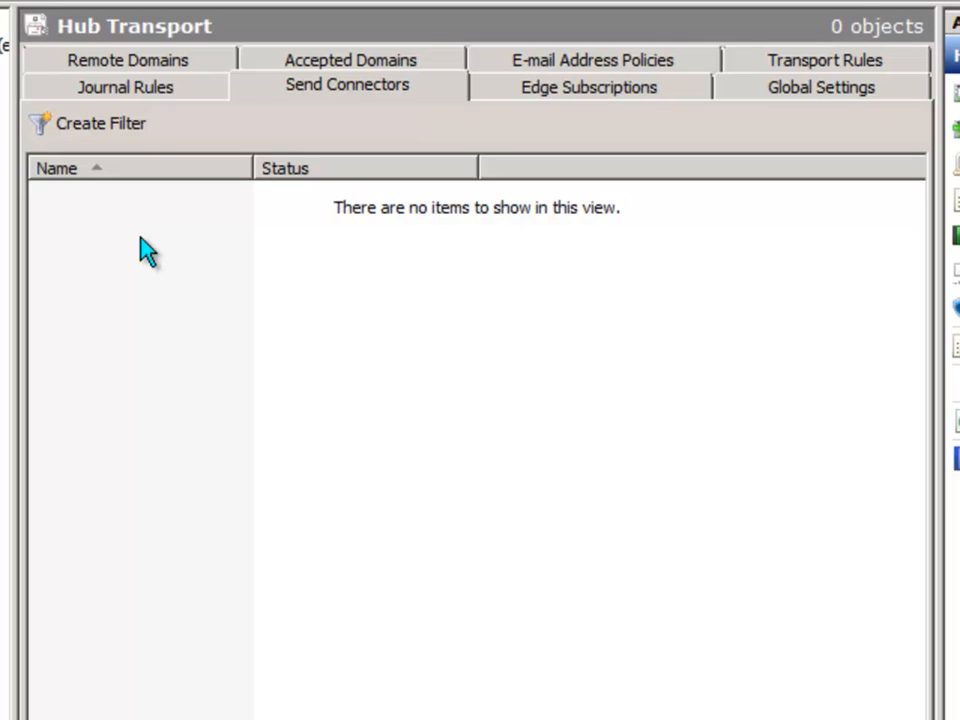
{"action": "mouse_move", "coordinate": [126, 282]}
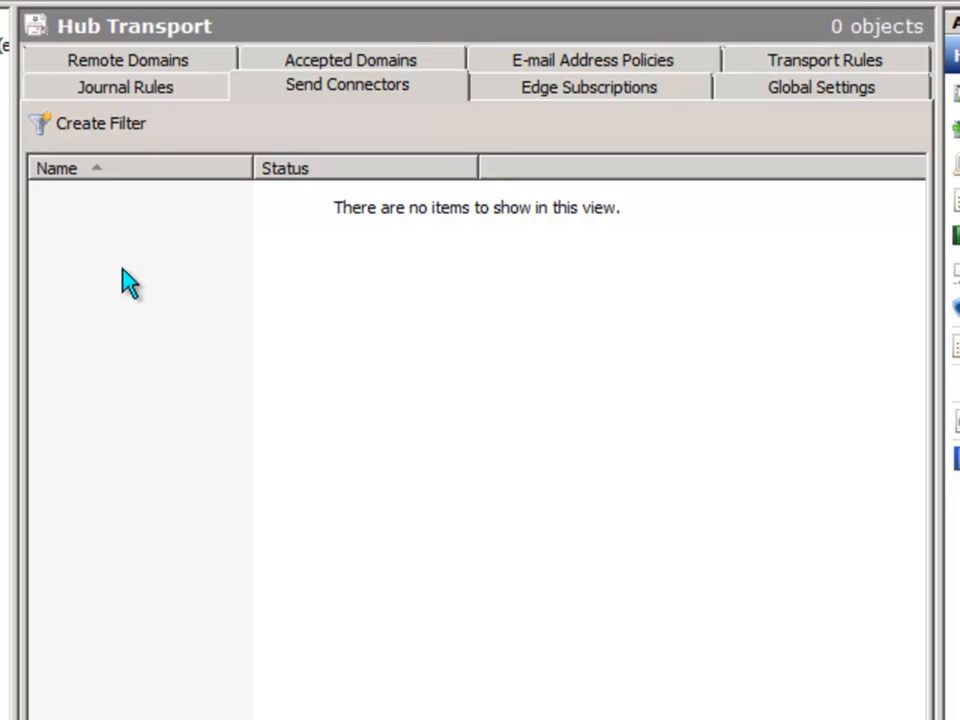
{"action": "mouse_move", "coordinate": [196, 216]}
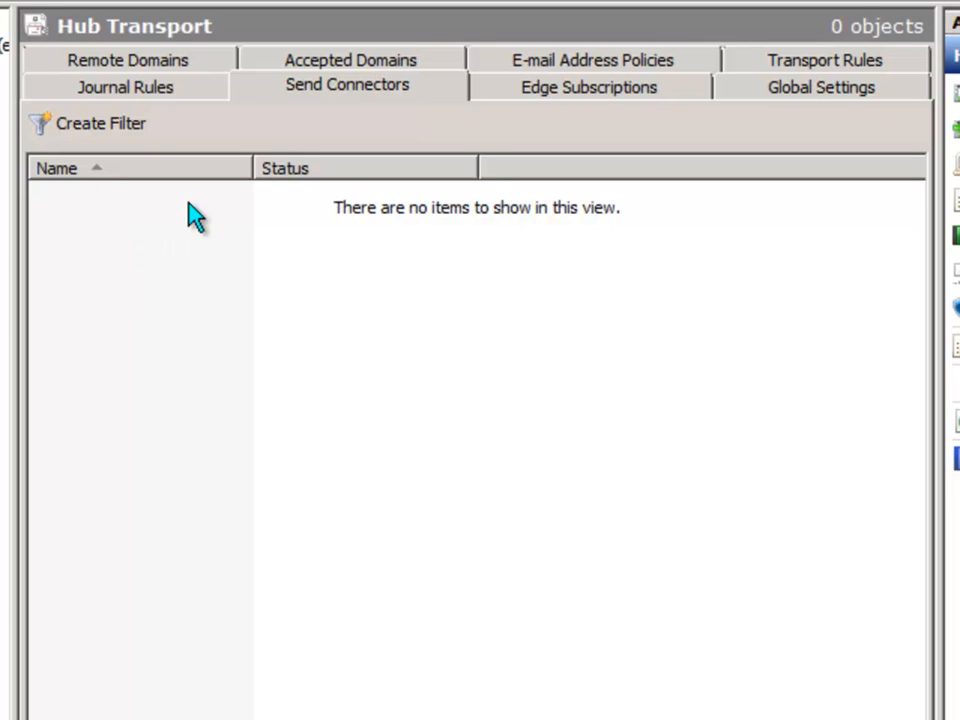
{"action": "mouse_move", "coordinate": [144, 290]}
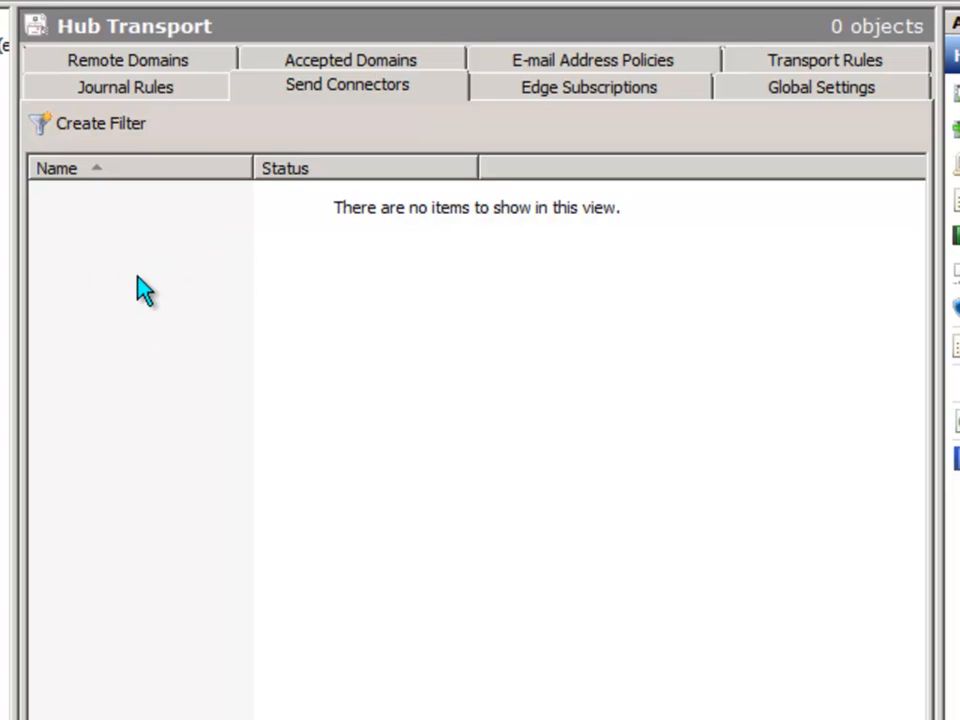
{"action": "mouse_move", "coordinate": [136, 256]}
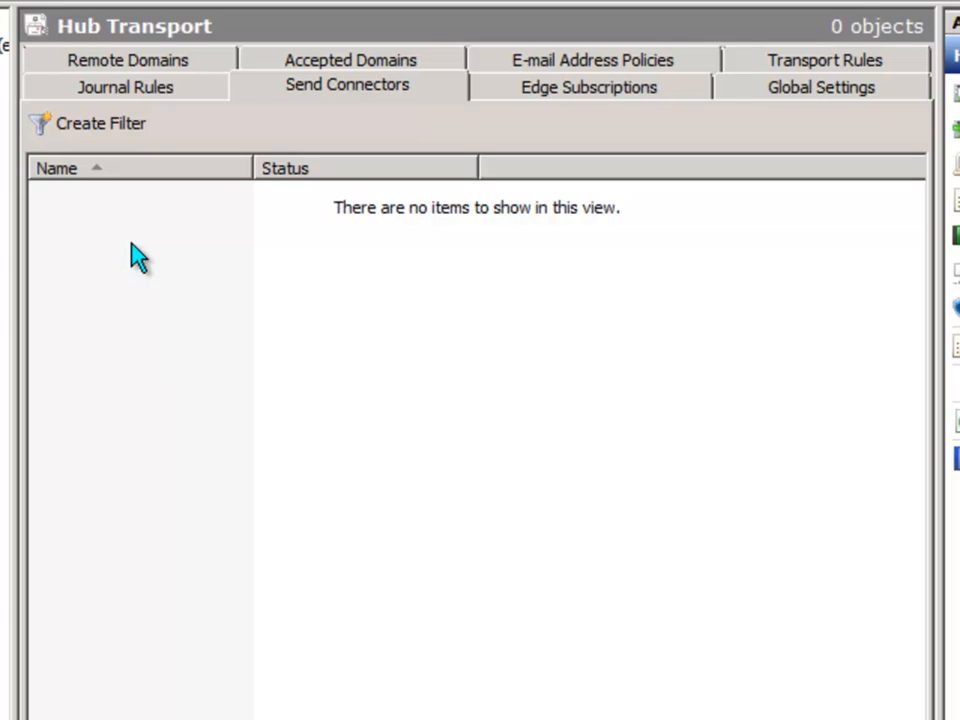
{"action": "mouse_move", "coordinate": [78, 188]}
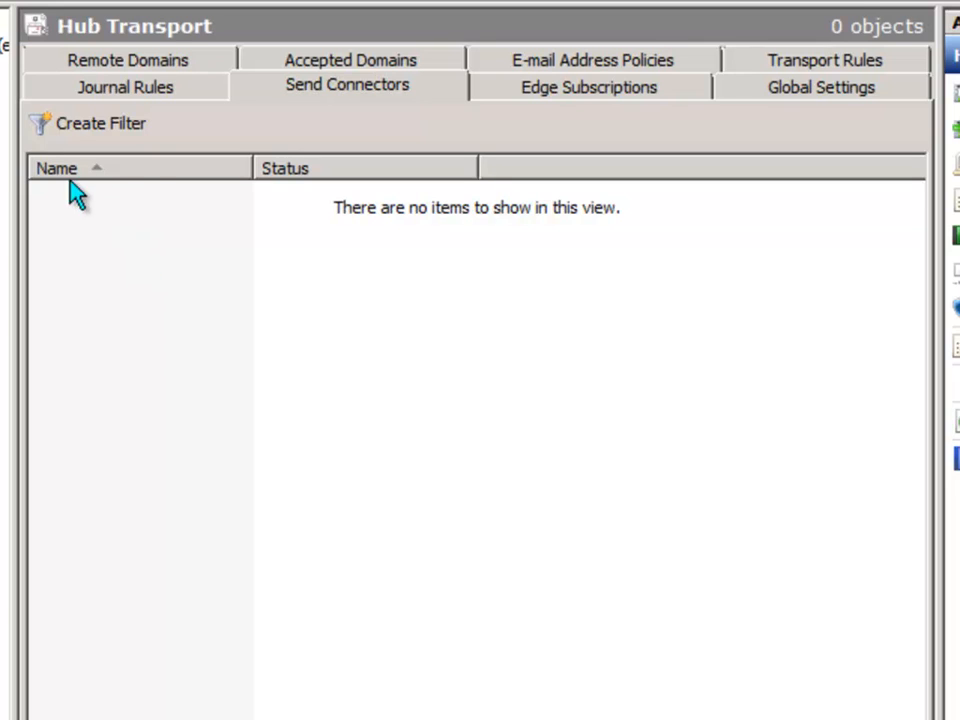
{"action": "mouse_move", "coordinate": [178, 248]}
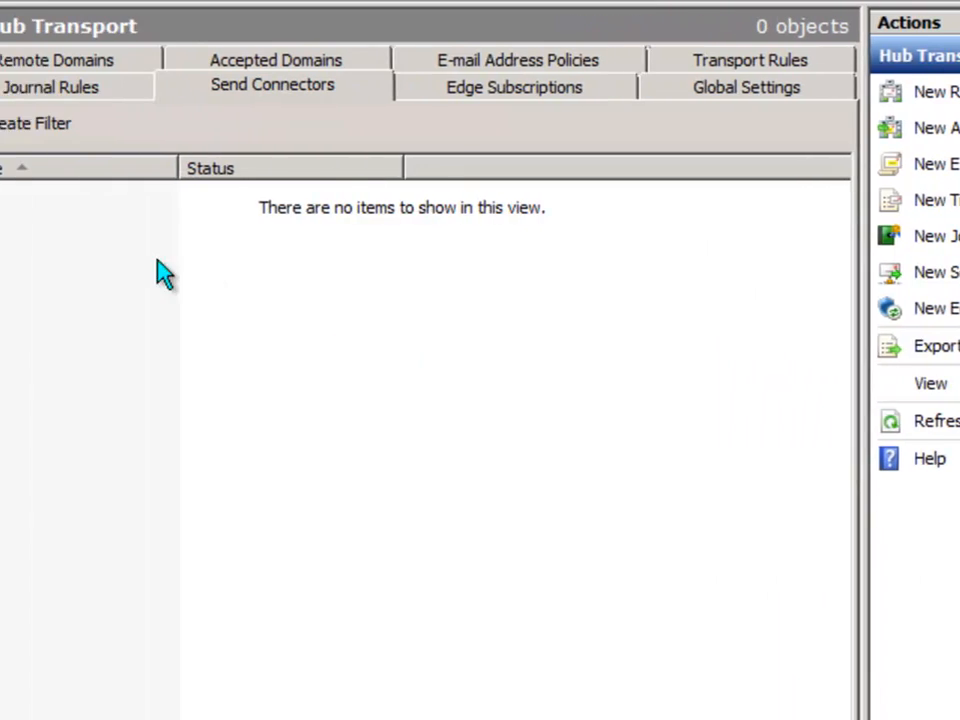
Step: Start a New Send Connector named 'Internet Email' with intended use Internet and continue
{"action": "right_click", "coordinate": [164, 270]}
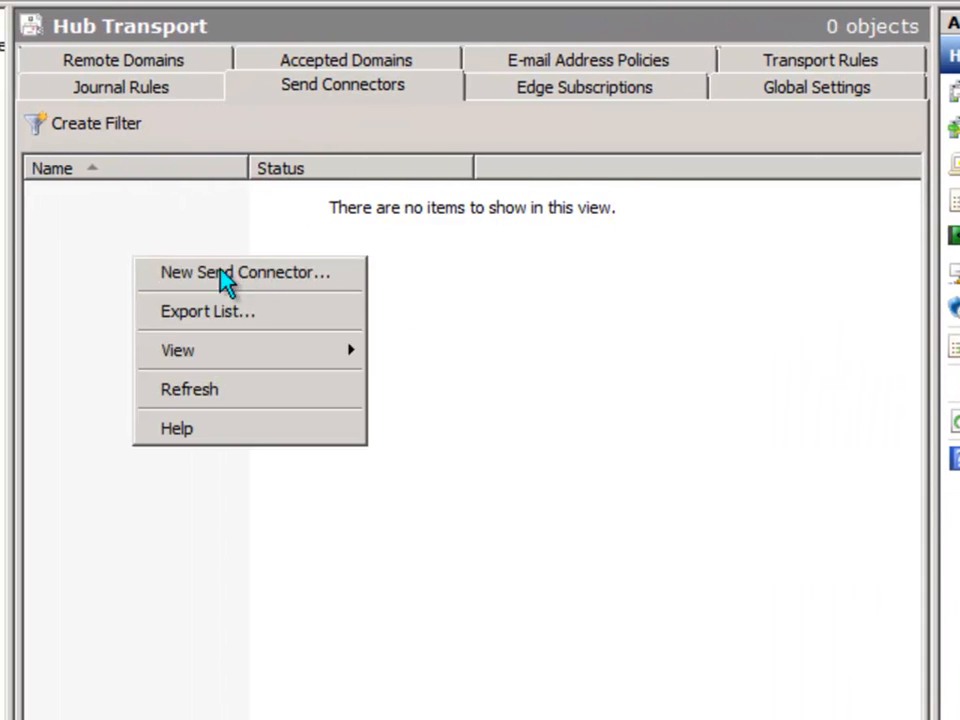
{"action": "left_click", "coordinate": [256, 272]}
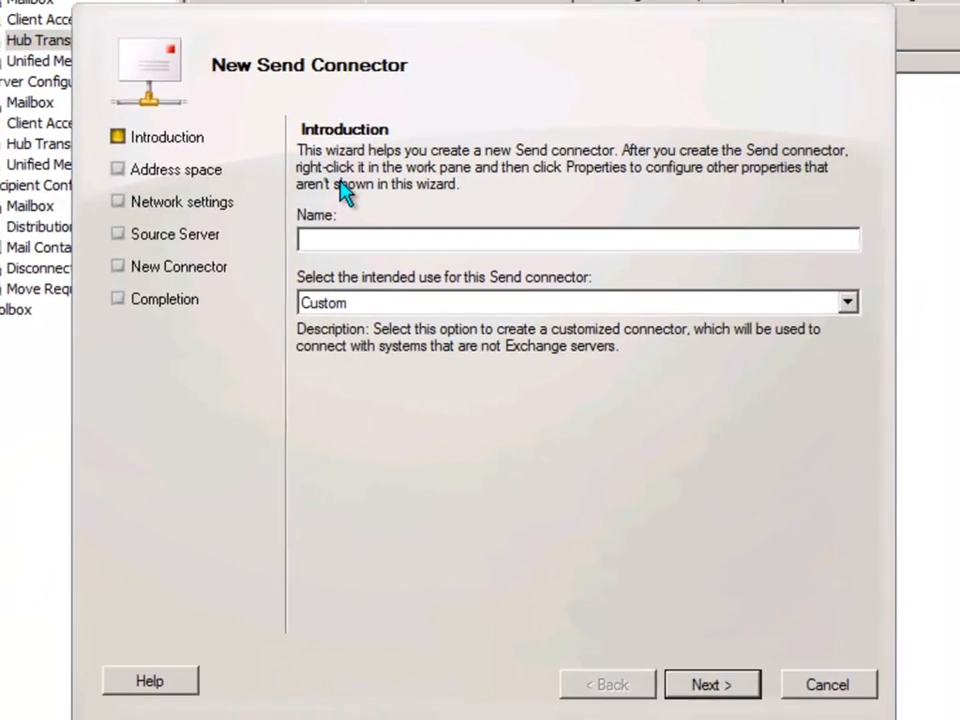
{"action": "left_click", "coordinate": [578, 238]}
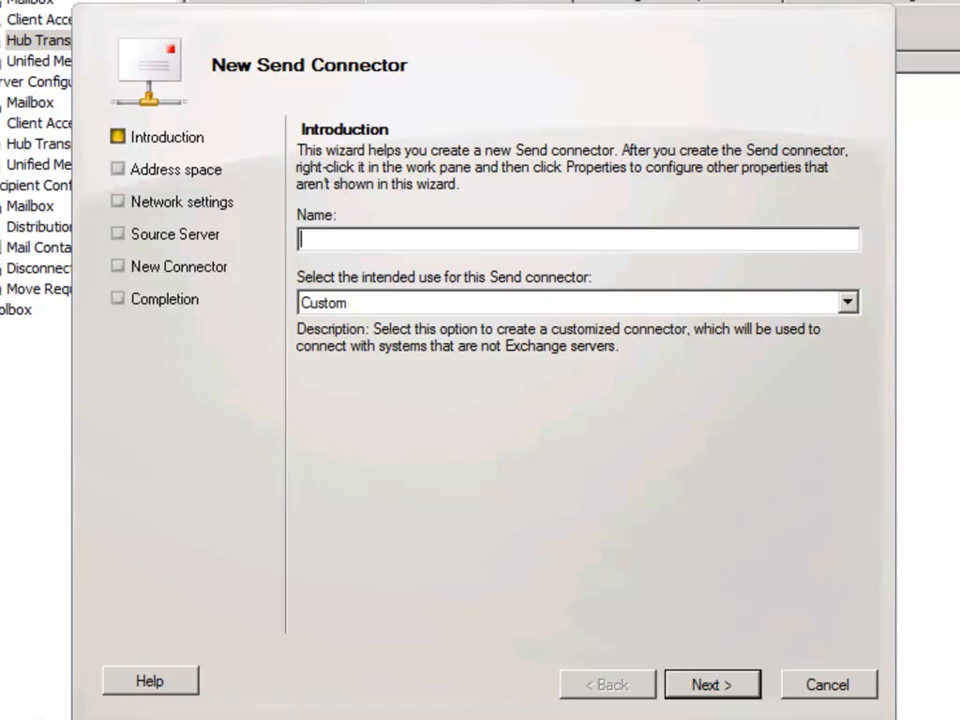
{"action": "type", "text": "Internet Email"}
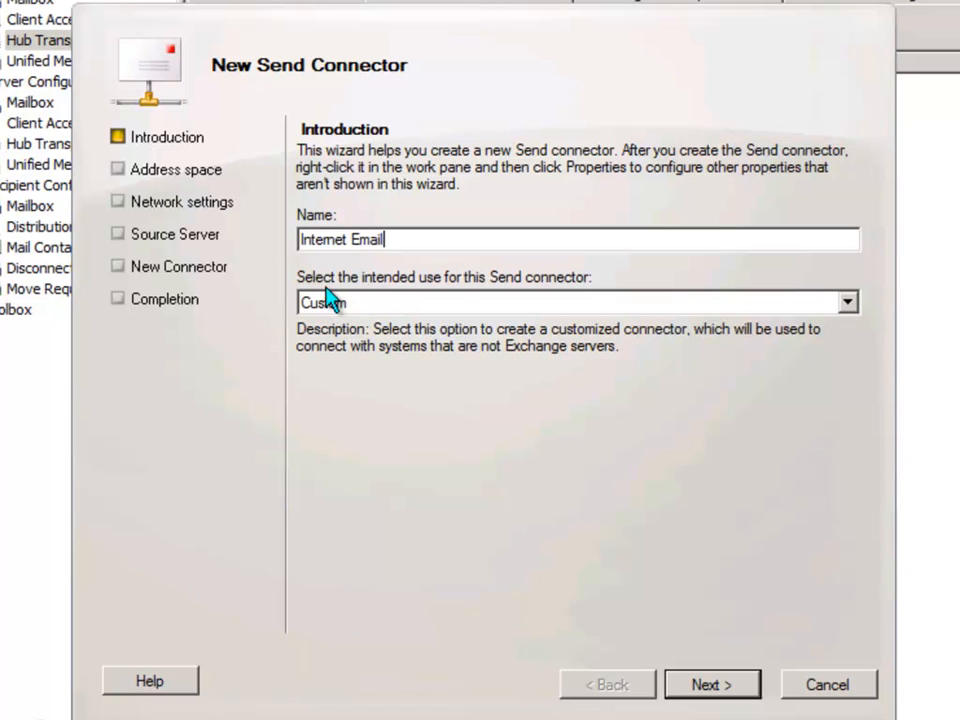
{"action": "left_click", "coordinate": [848, 300]}
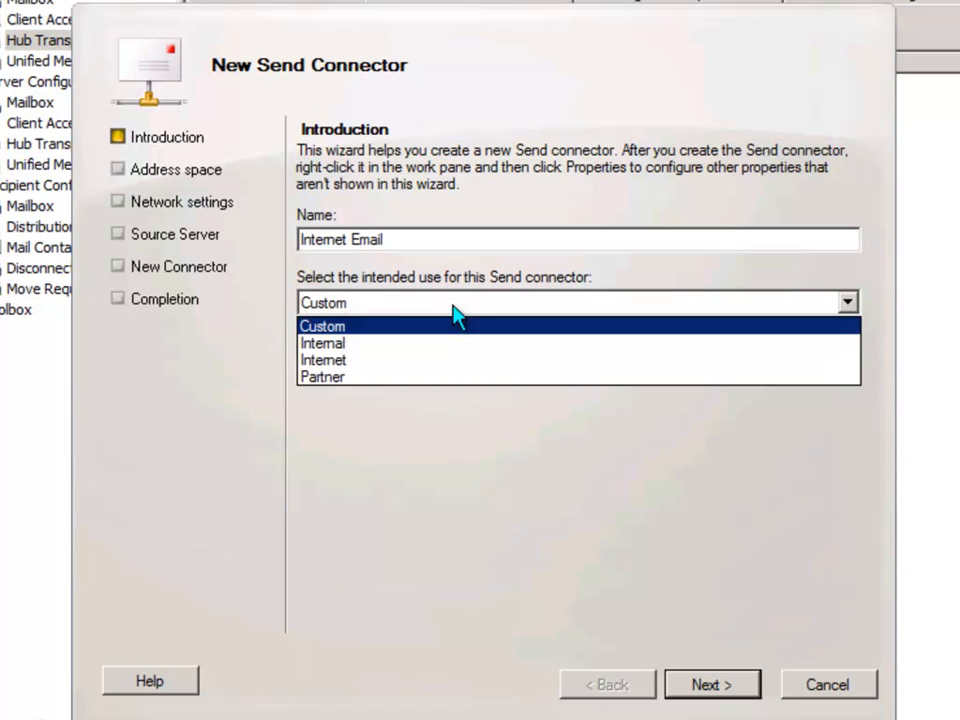
{"action": "left_click", "coordinate": [324, 360]}
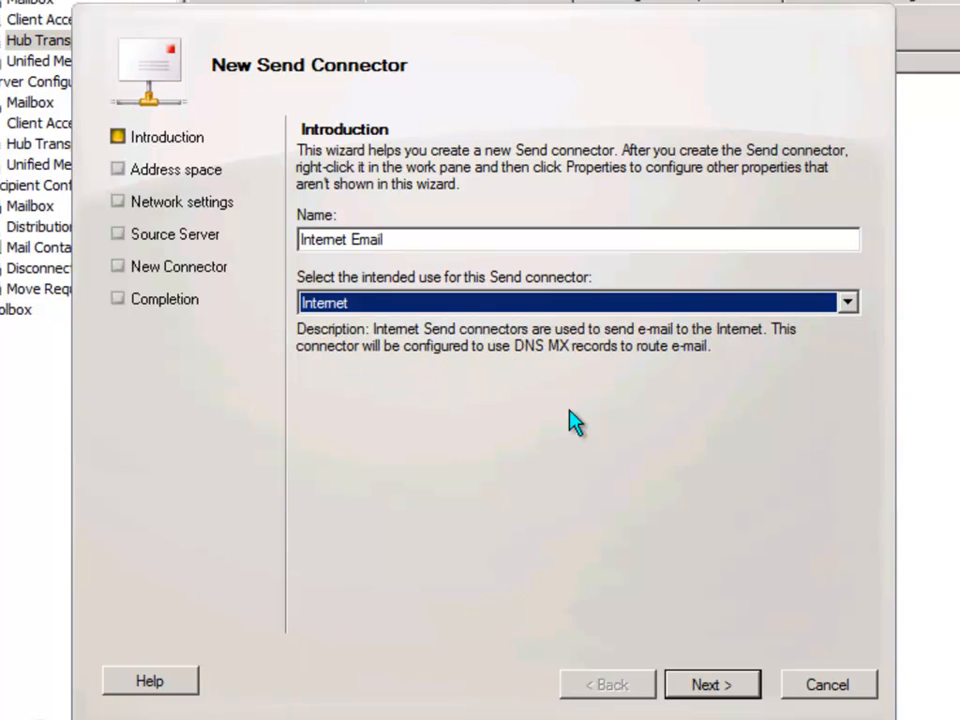
{"action": "mouse_move", "coordinate": [320, 330]}
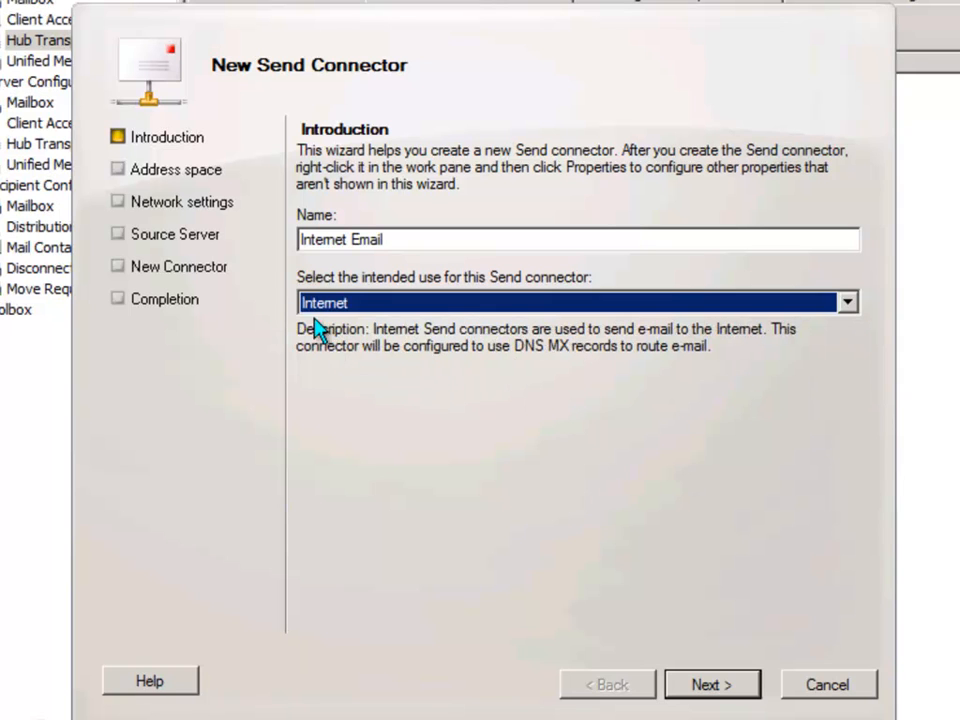
{"action": "mouse_move", "coordinate": [412, 362]}
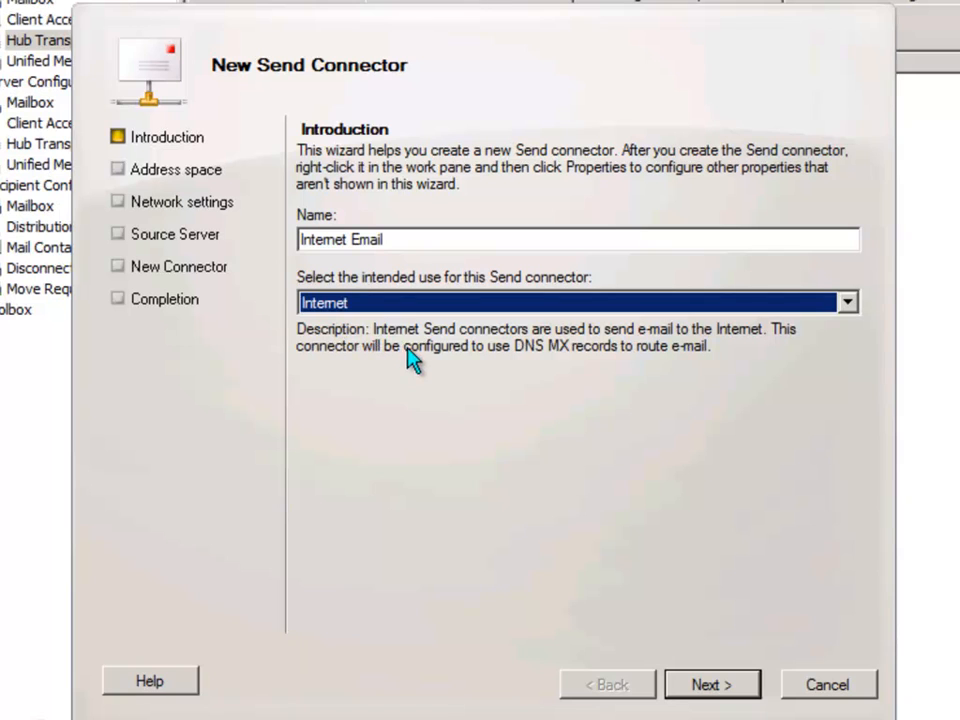
{"action": "mouse_move", "coordinate": [688, 352]}
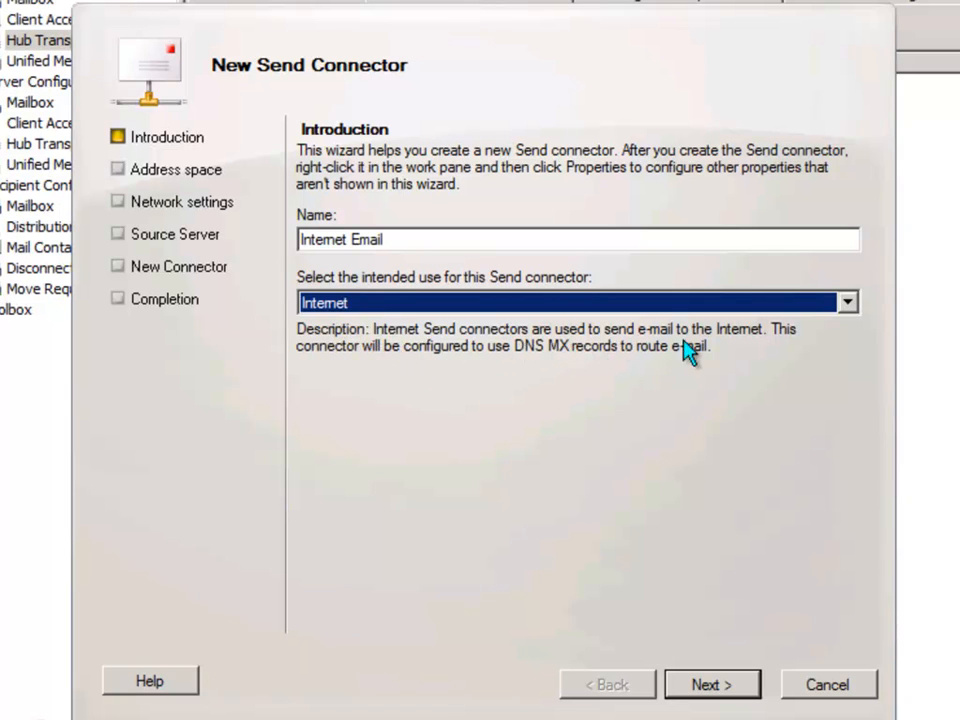
{"action": "mouse_move", "coordinate": [532, 376]}
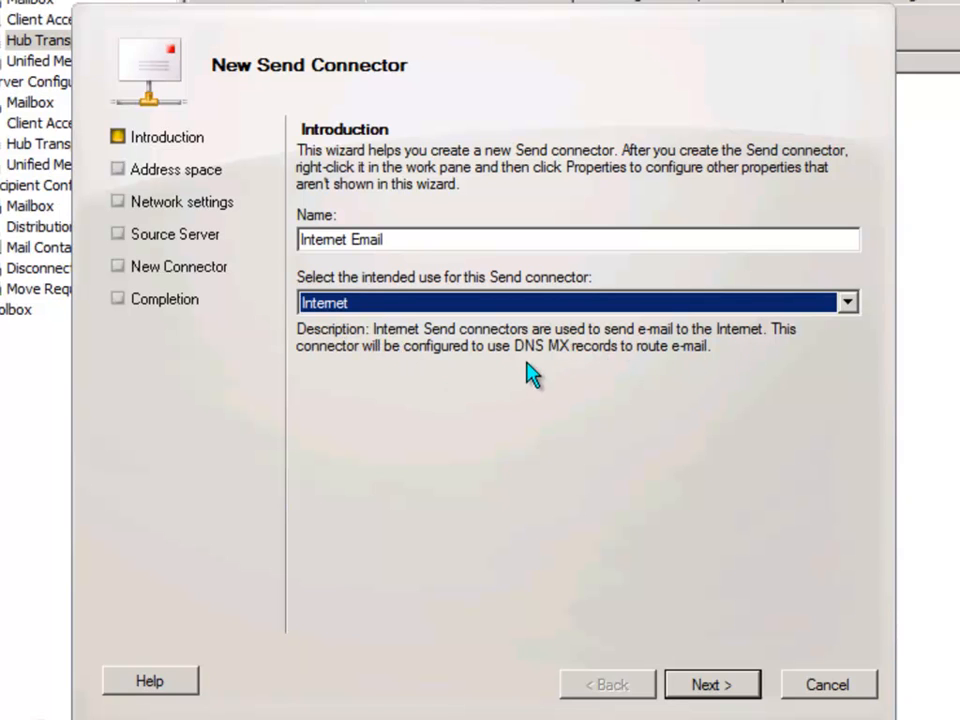
{"action": "mouse_move", "coordinate": [656, 384]}
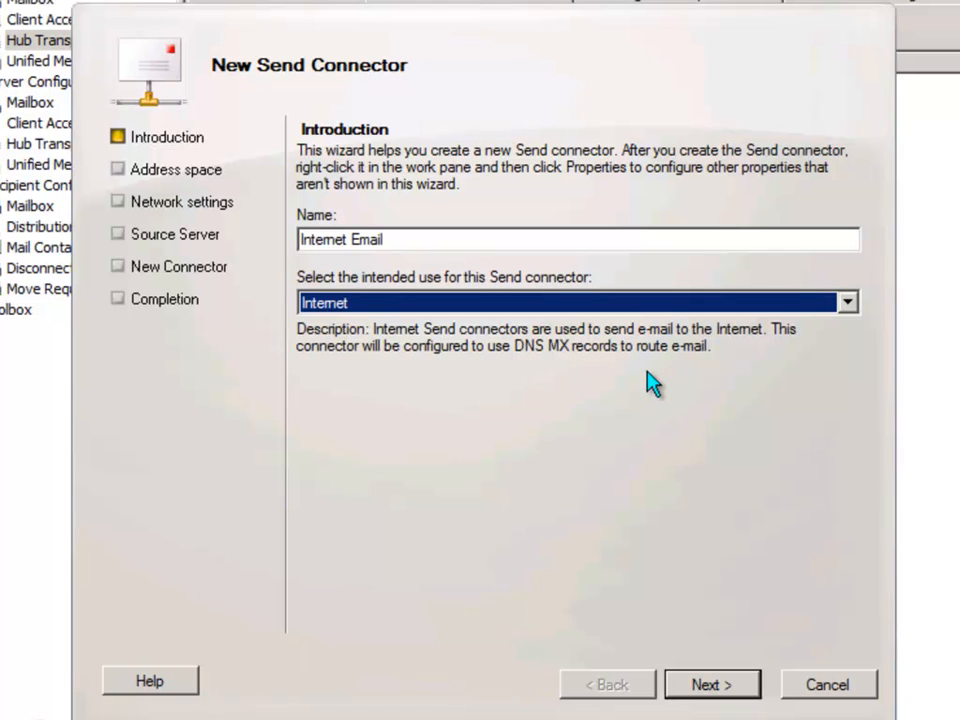
{"action": "left_click", "coordinate": [712, 684]}
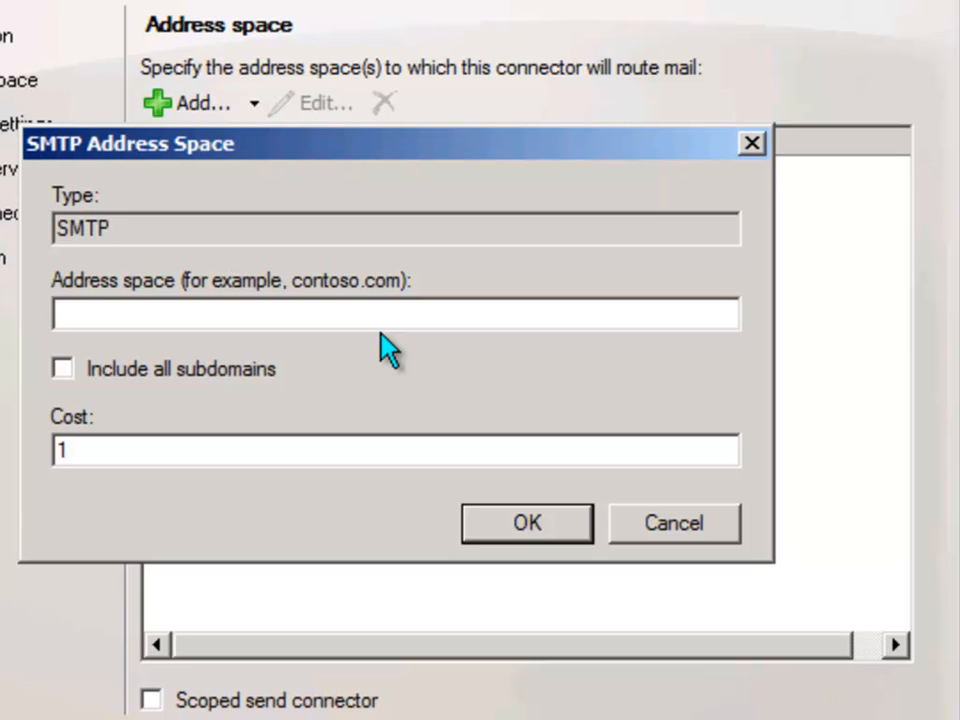
Step: Add SMTP address space '*' with cost 1 and continue to network settings
{"action": "type", "text": "*"}
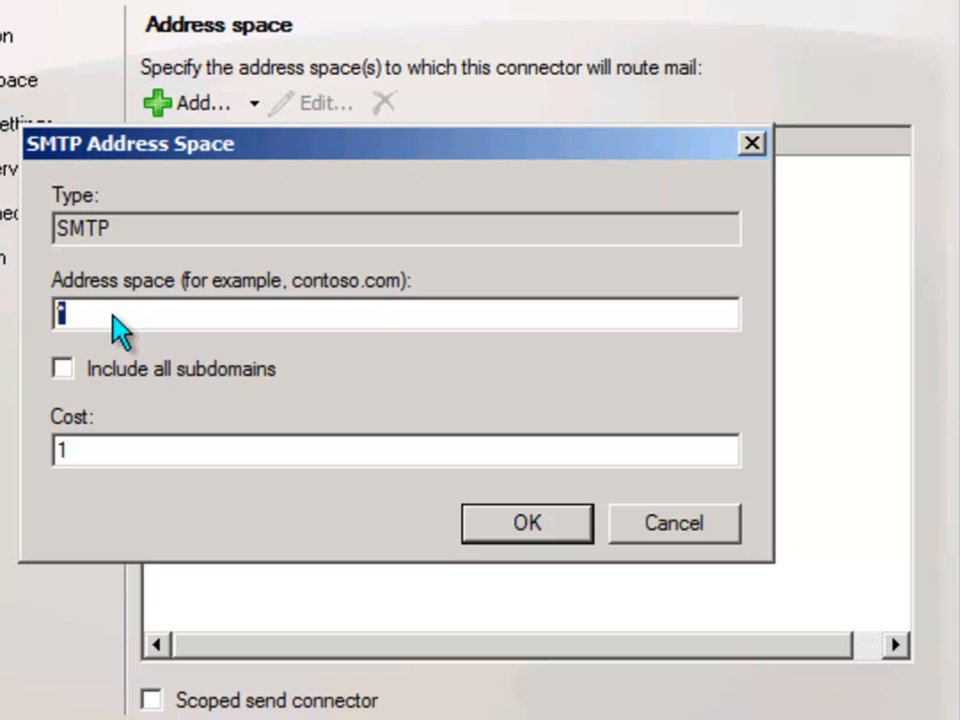
{"action": "type", "text": "*"}
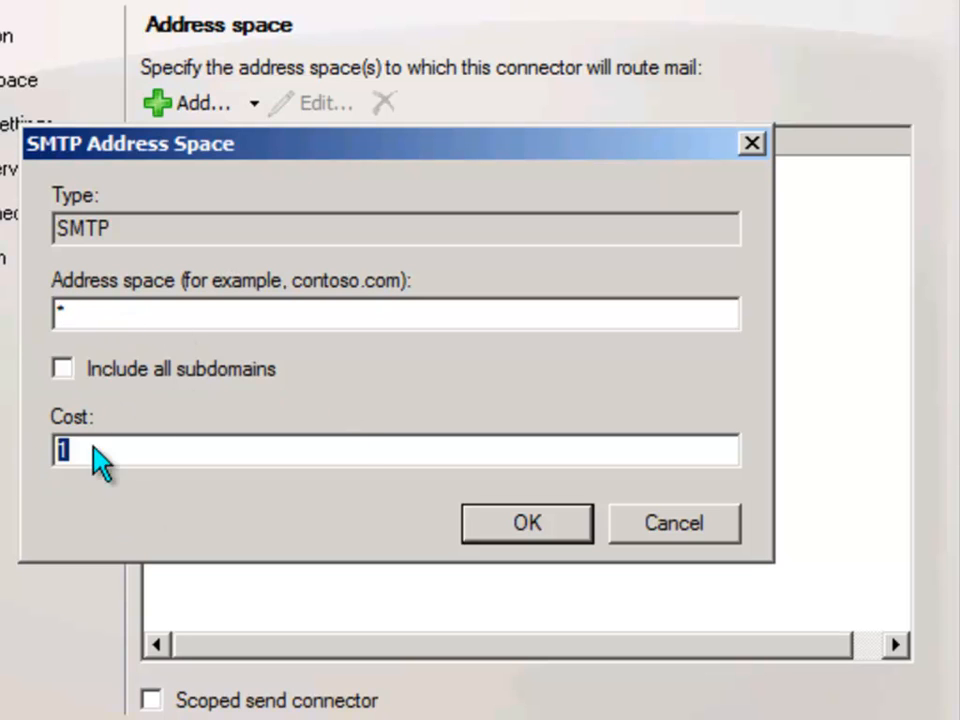
{"action": "left_click", "coordinate": [526, 522]}
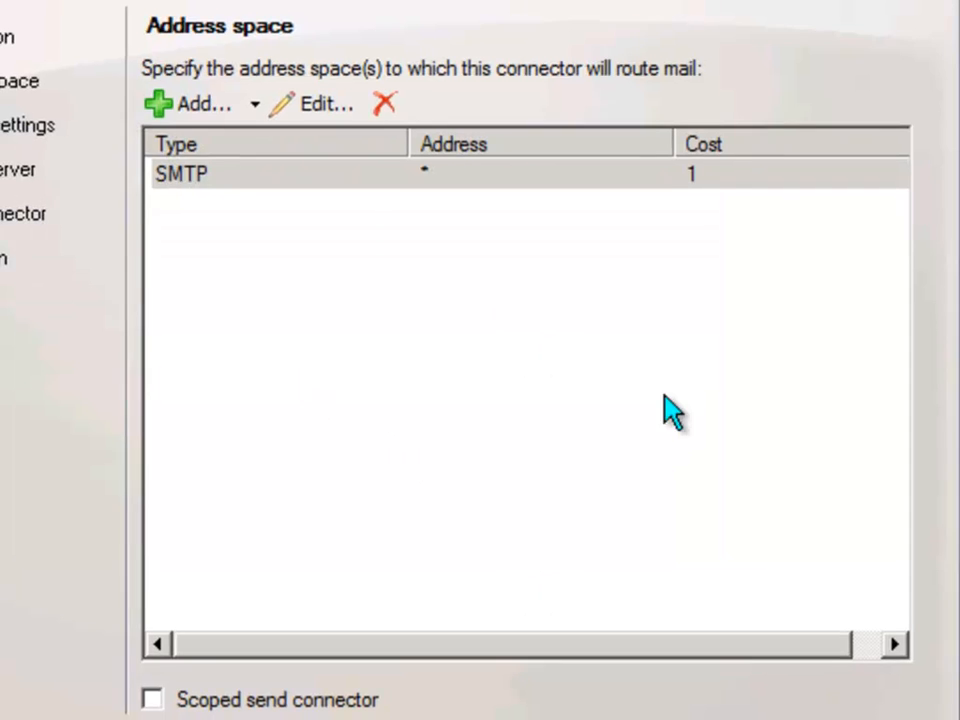
{"action": "left_click", "coordinate": [664, 682]}
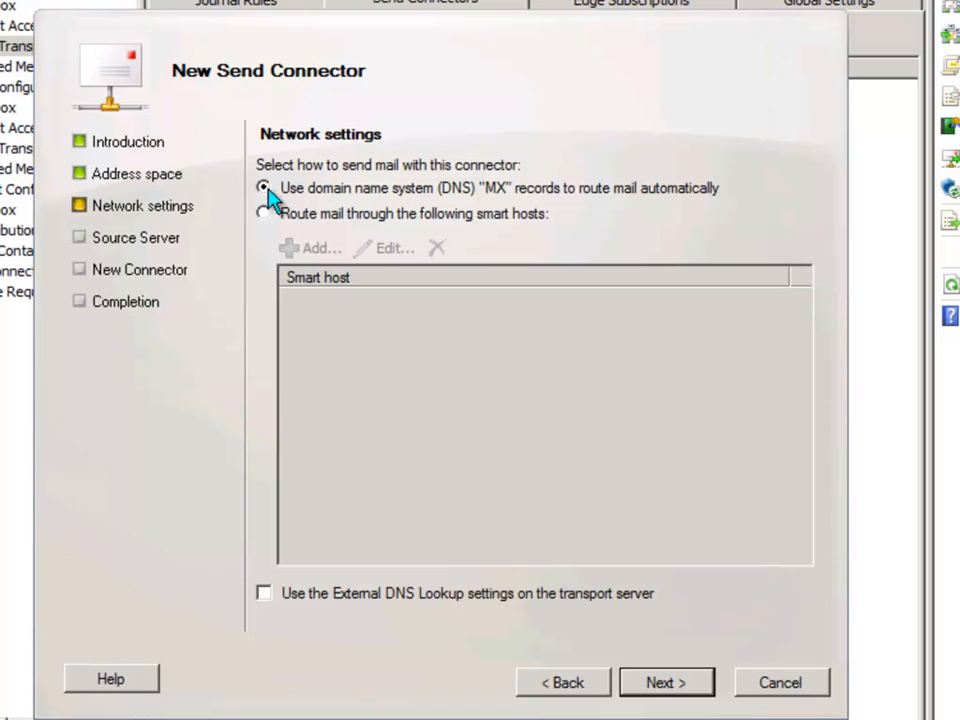
{"action": "mouse_move", "coordinate": [510, 204]}
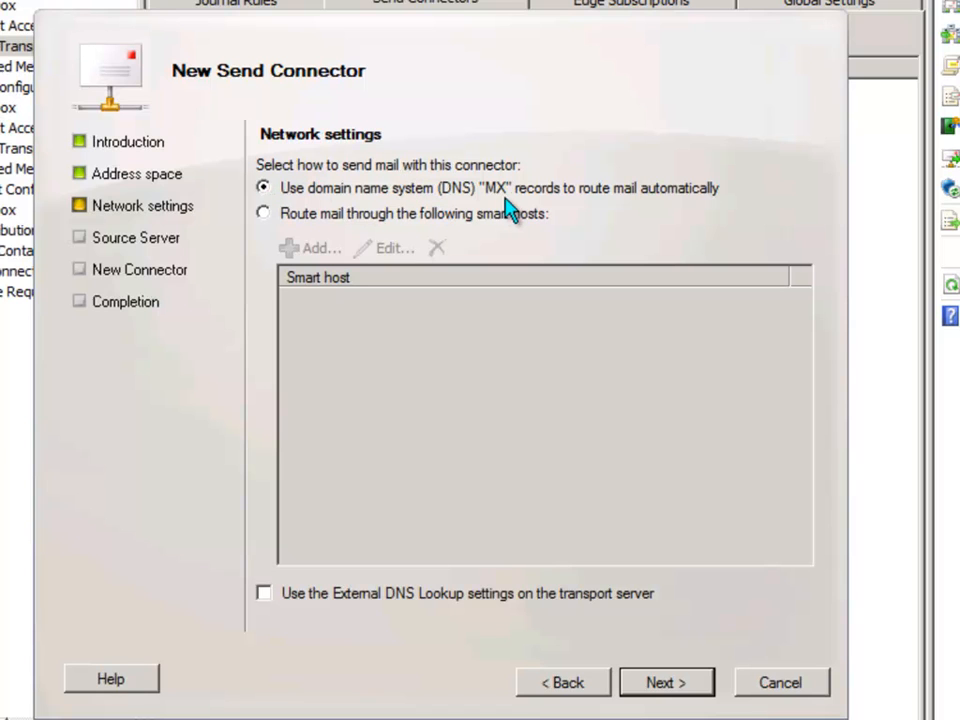
{"action": "mouse_move", "coordinate": [484, 198]}
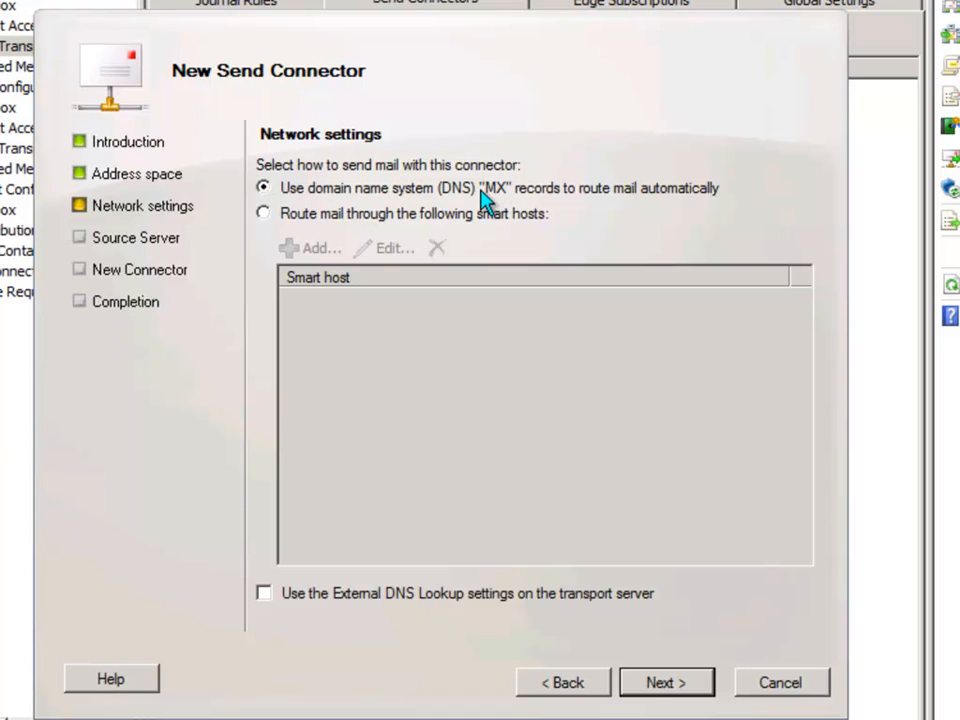
{"action": "mouse_move", "coordinate": [578, 204]}
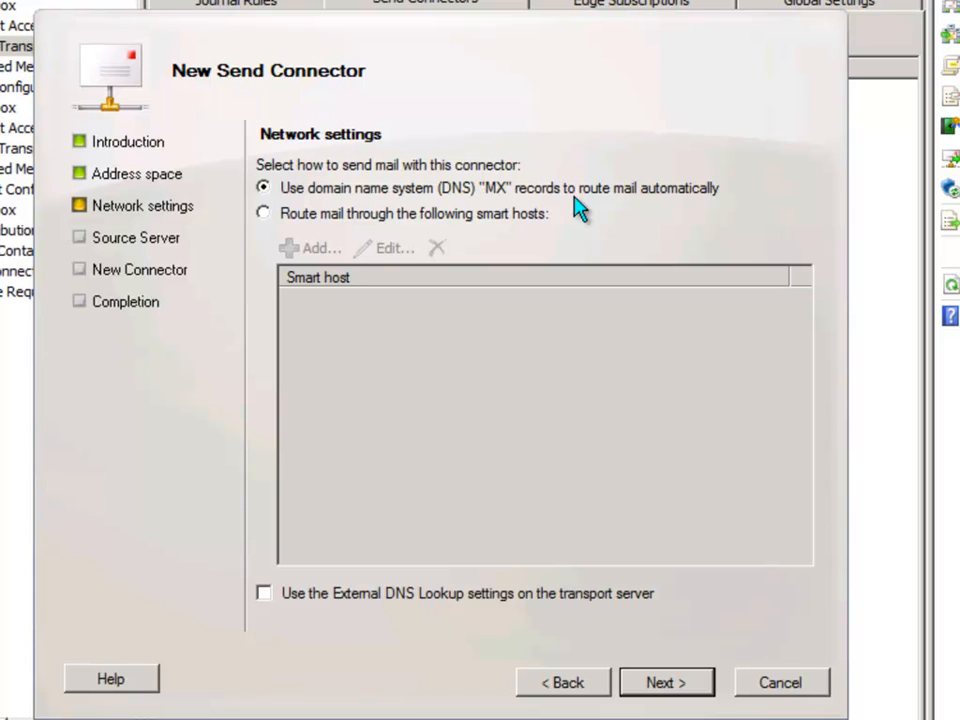
{"action": "mouse_move", "coordinate": [488, 236]}
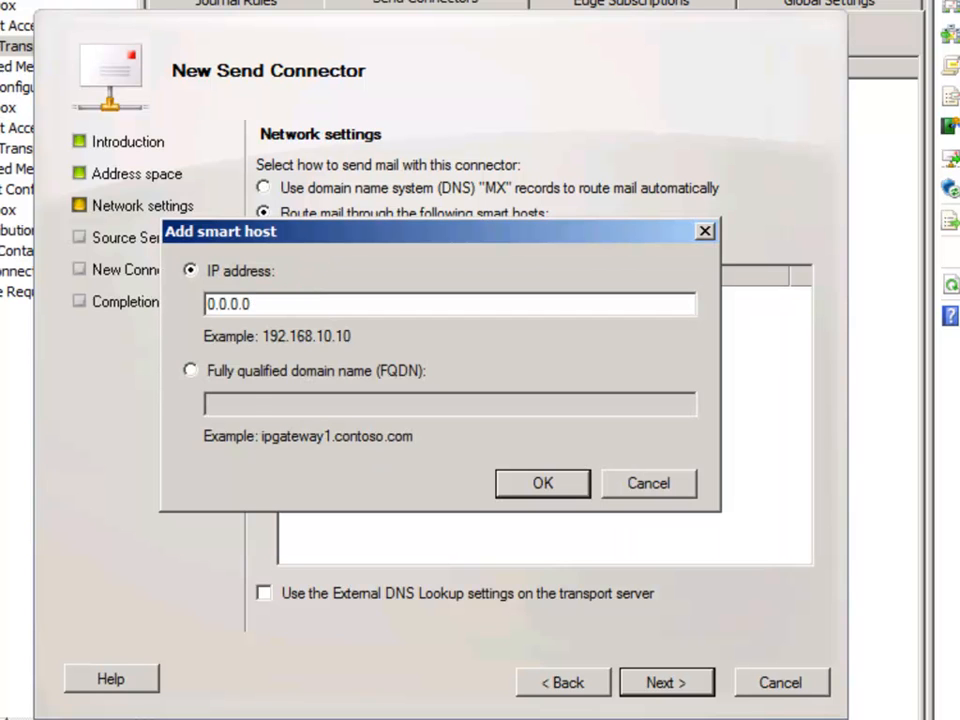
{"action": "left_click", "coordinate": [190, 368]}
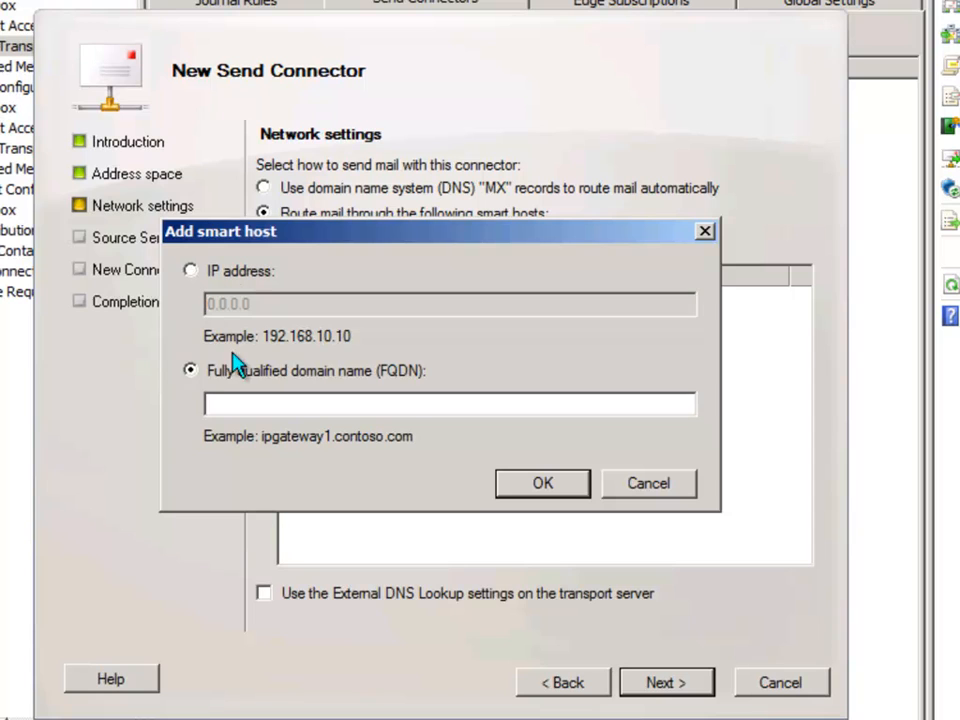
{"action": "left_click", "coordinate": [648, 482]}
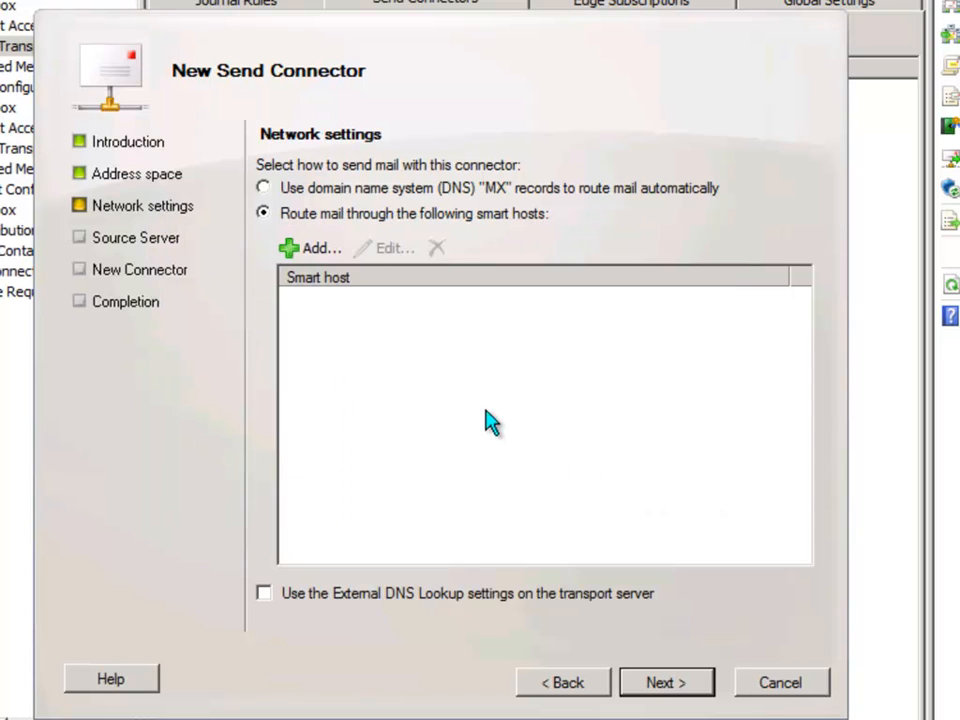
{"action": "left_click", "coordinate": [264, 188]}
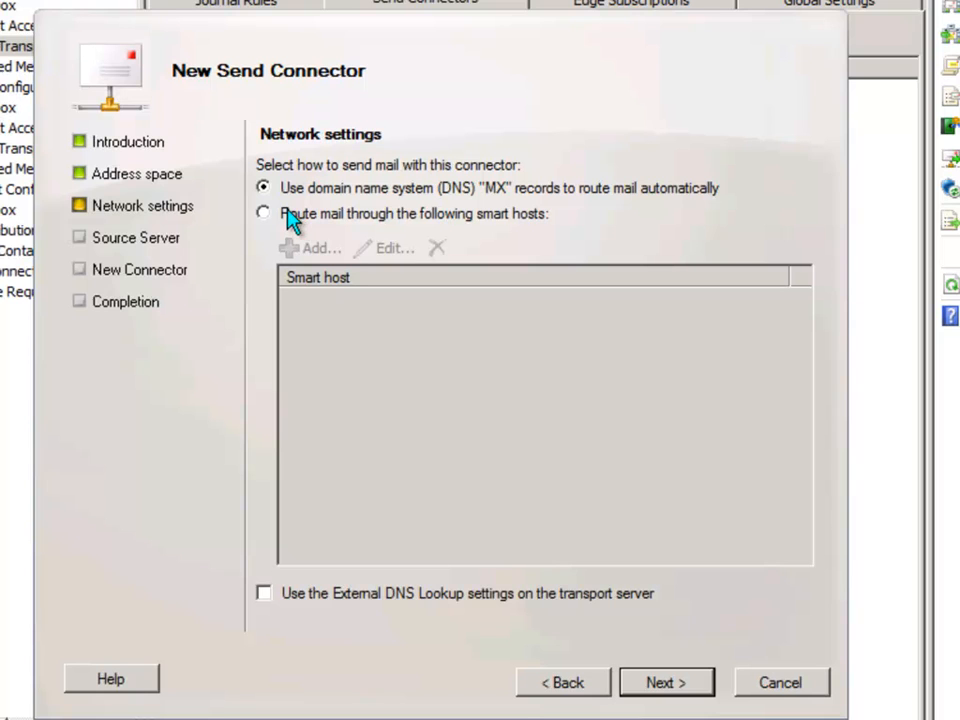
{"action": "mouse_move", "coordinate": [400, 212]}
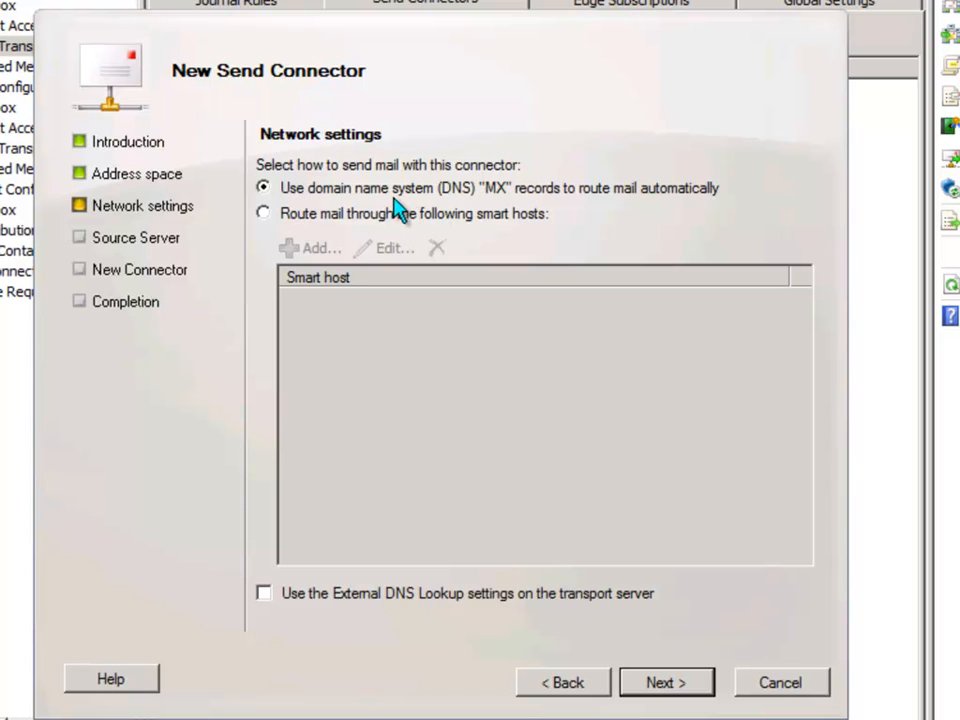
{"action": "mouse_move", "coordinate": [490, 204]}
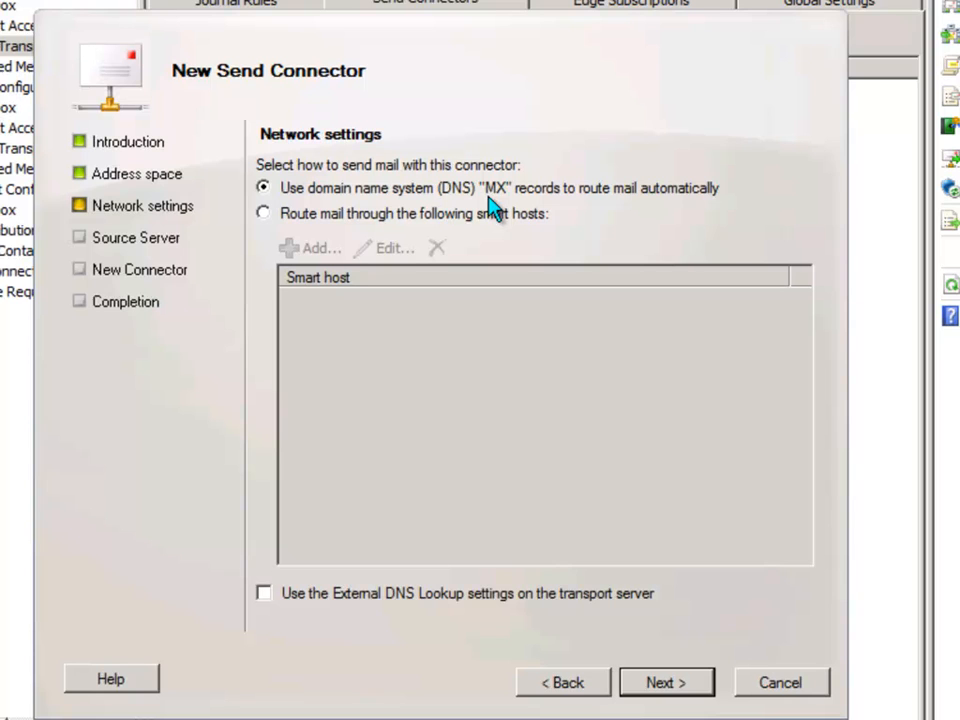
{"action": "mouse_move", "coordinate": [270, 210]}
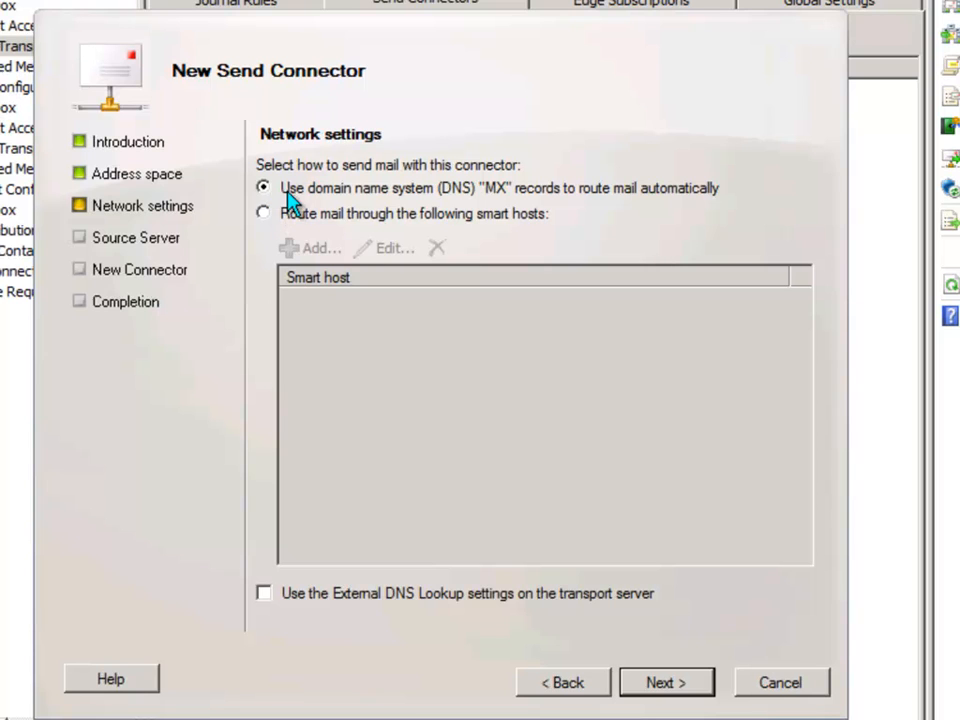
{"action": "mouse_move", "coordinate": [340, 176]}
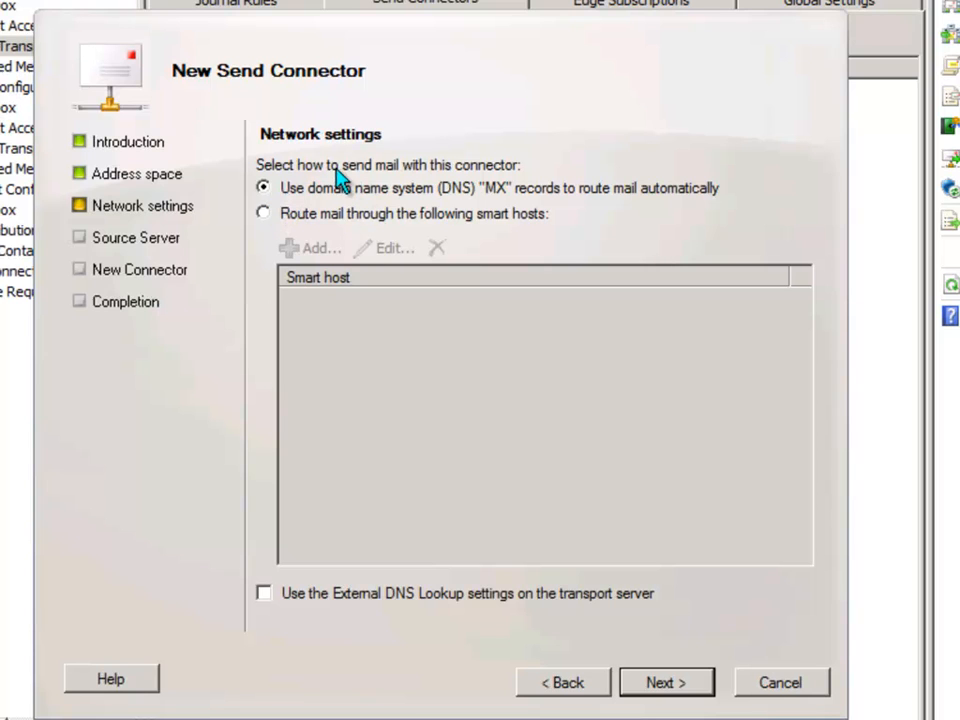
{"action": "mouse_move", "coordinate": [330, 220]}
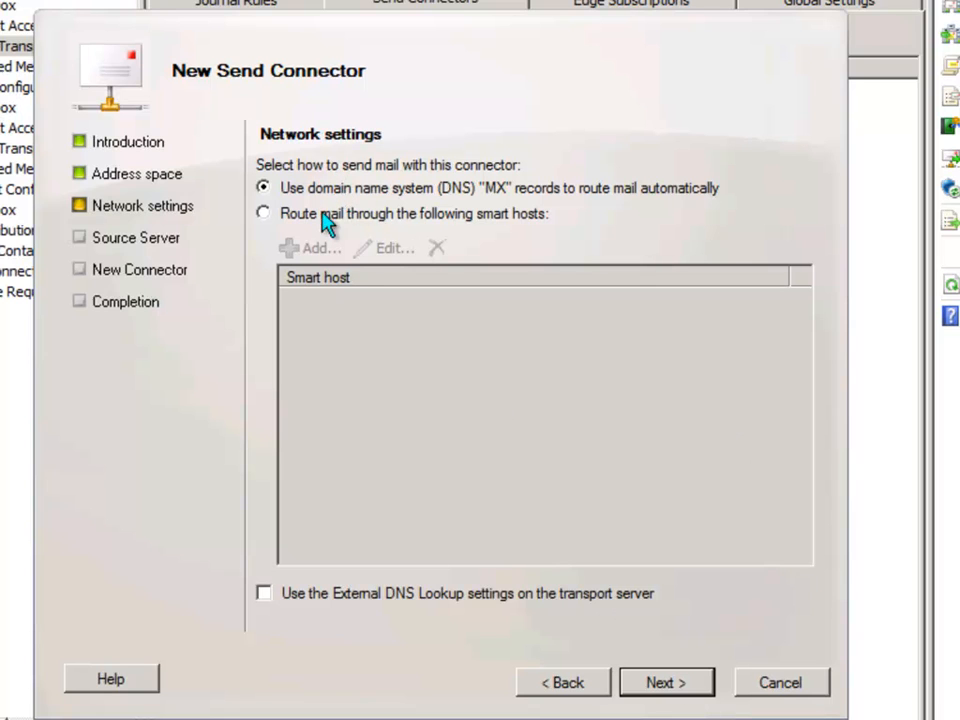
{"action": "mouse_move", "coordinate": [668, 682]}
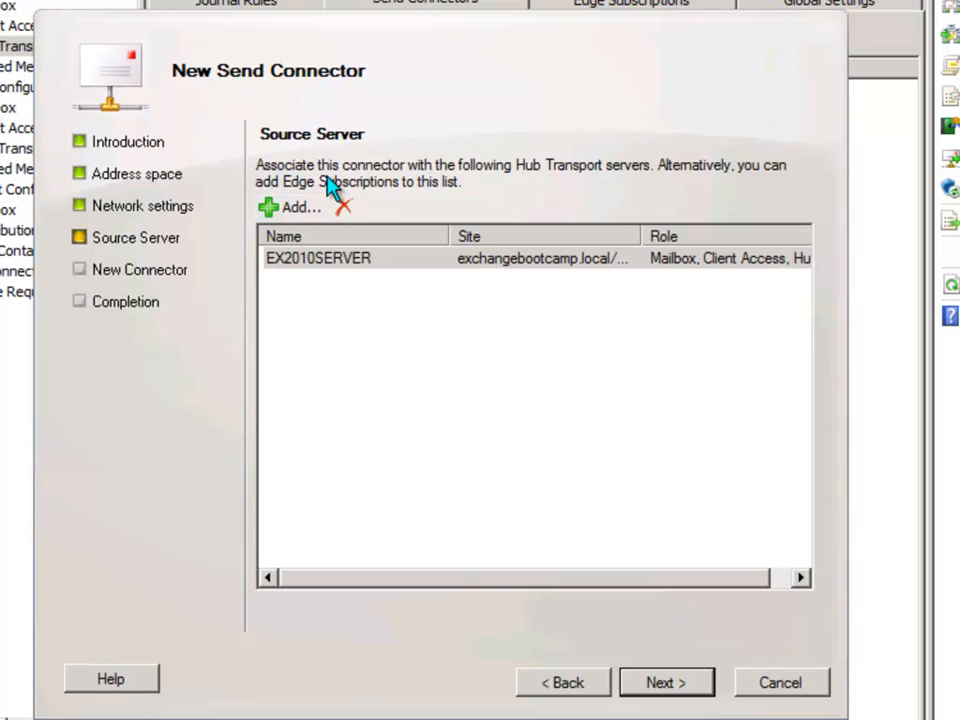
{"action": "mouse_move", "coordinate": [384, 136]}
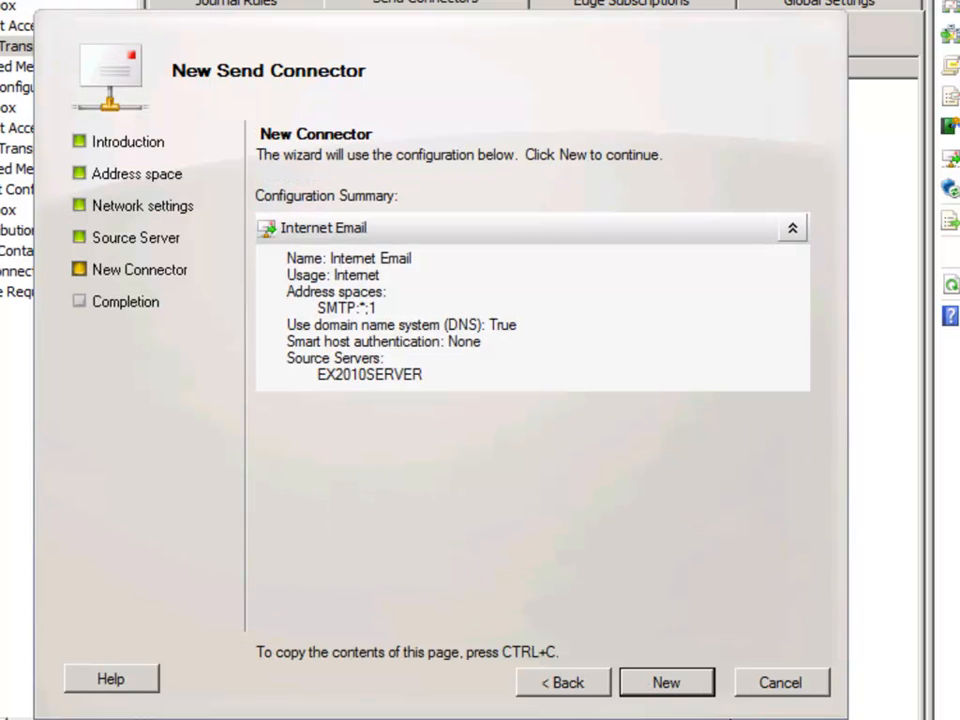
{"action": "mouse_move", "coordinate": [666, 682]}
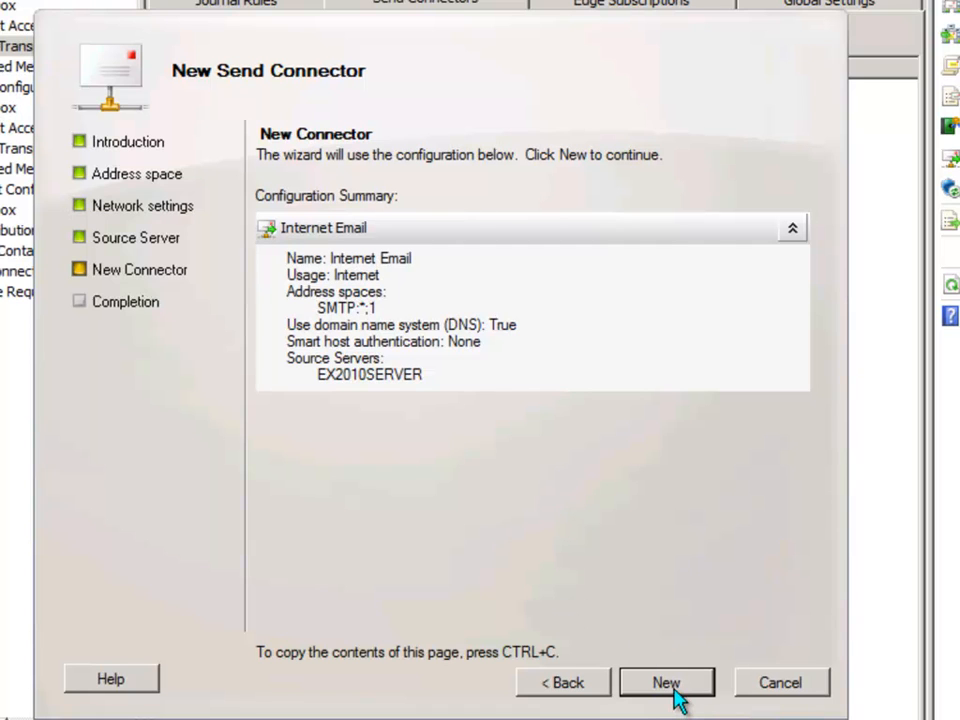
Step: Create the Internet Email connector from the summary and finish the wizard
{"action": "left_click", "coordinate": [666, 682]}
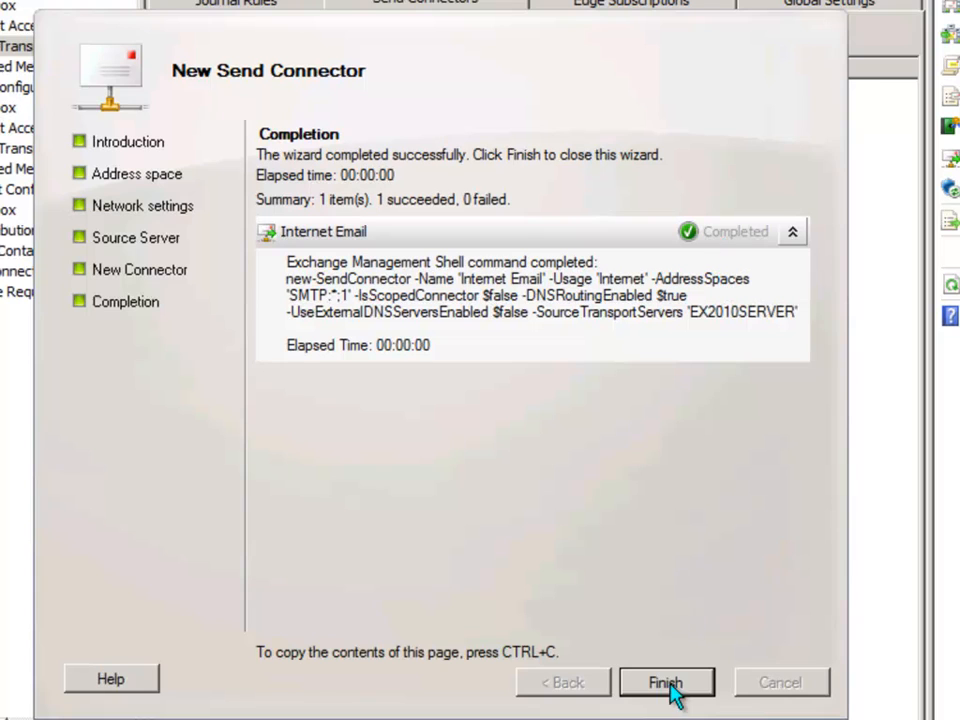
{"action": "left_click", "coordinate": [666, 682]}
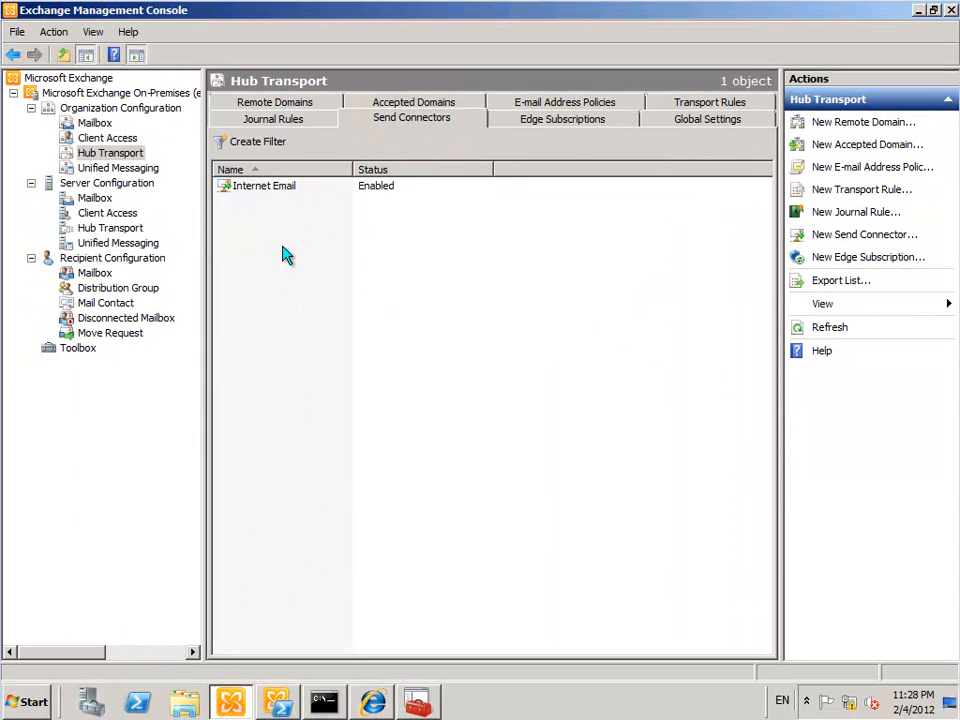
{"action": "mouse_move", "coordinate": [288, 268]}
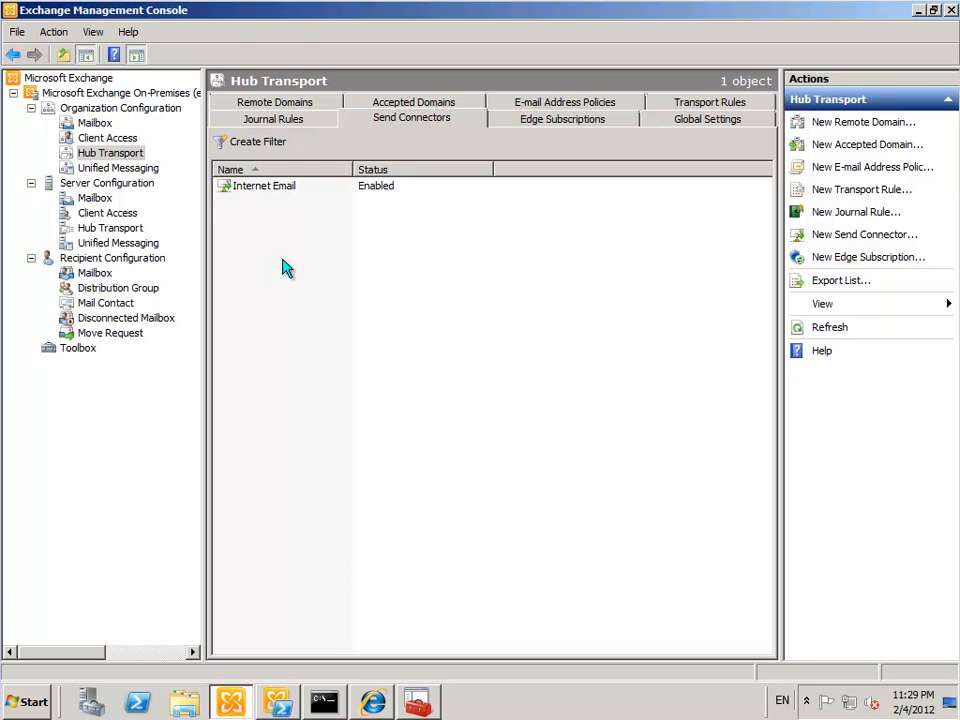
{"action": "mouse_move", "coordinate": [472, 706]}
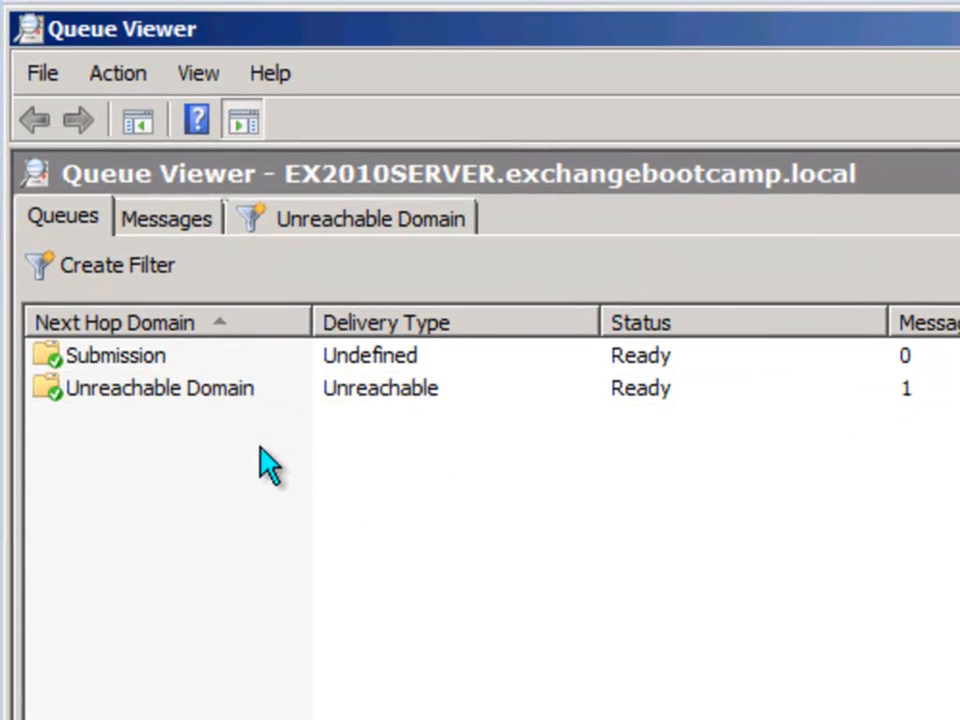
Step: Refresh the queues to see the Unreachable Domain queue cleared, then switch to Gmail
{"action": "left_click", "coordinate": [160, 388]}
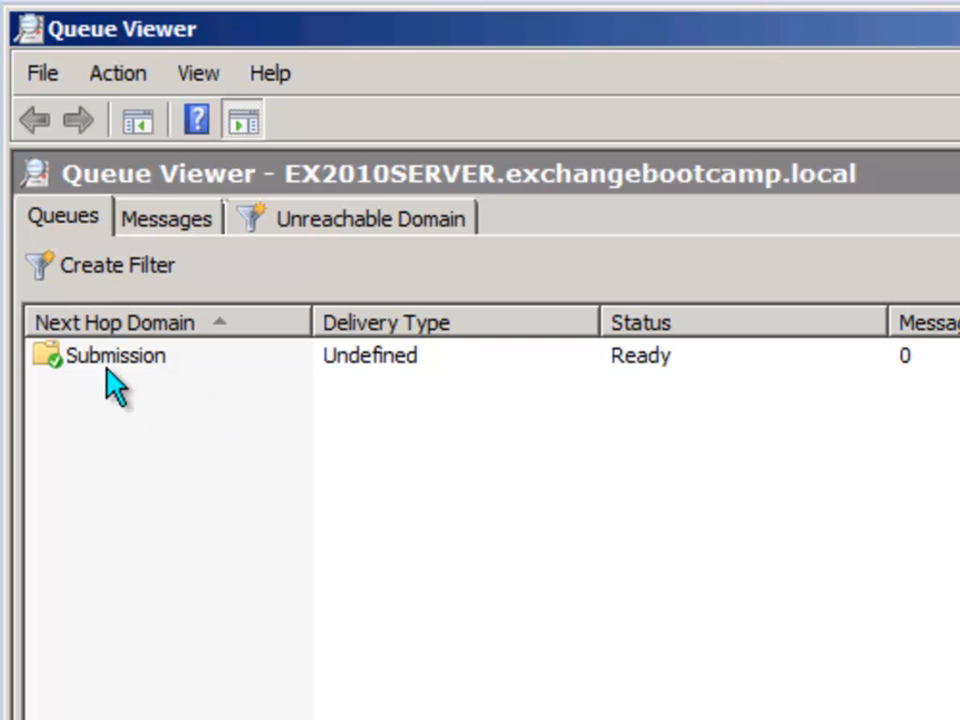
{"action": "mouse_move", "coordinate": [890, 404]}
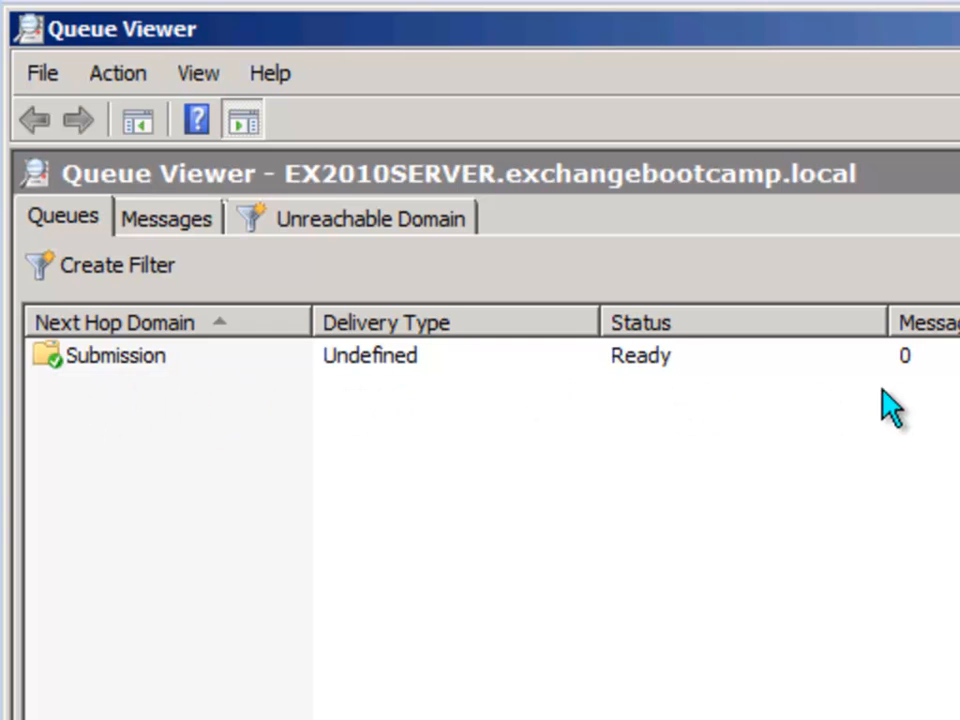
{"action": "mouse_move", "coordinate": [262, 400]}
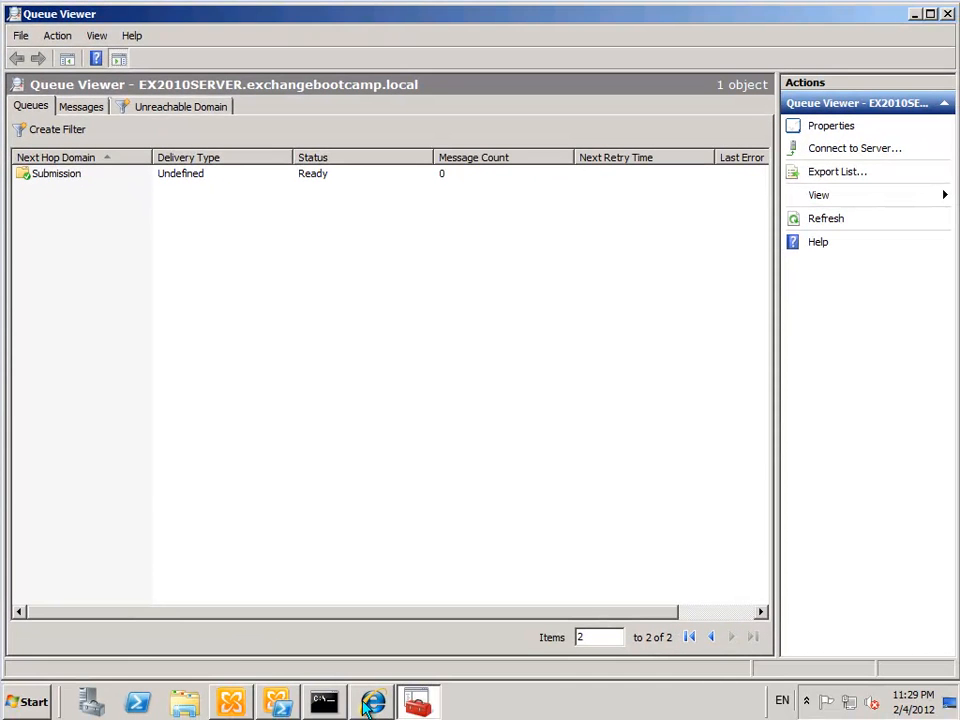
{"action": "left_click", "coordinate": [372, 700]}
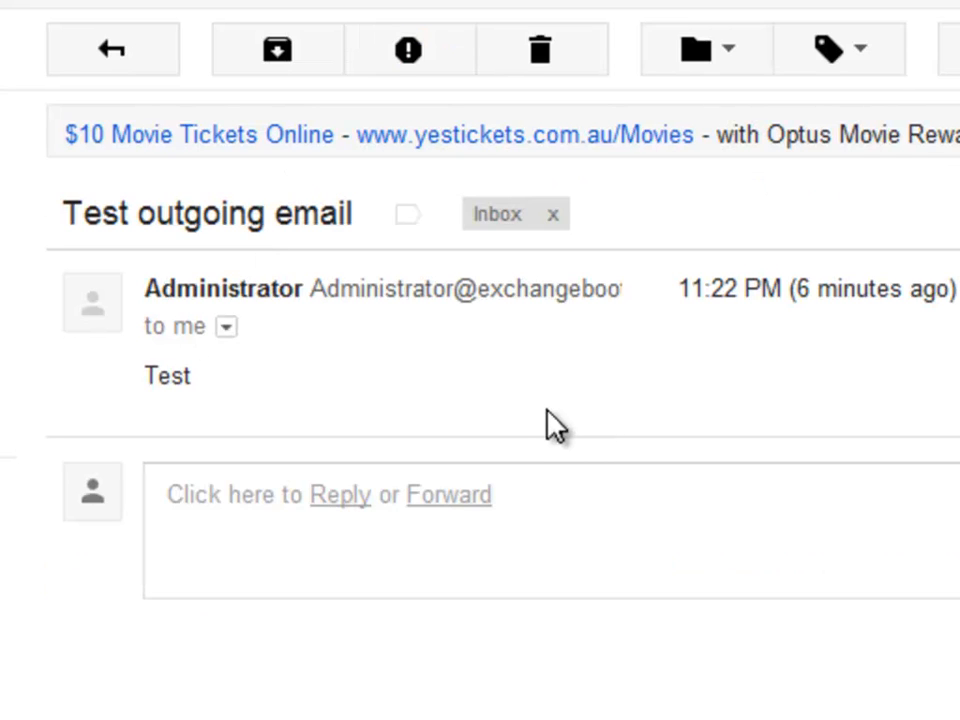
{"action": "mouse_move", "coordinate": [920, 380]}
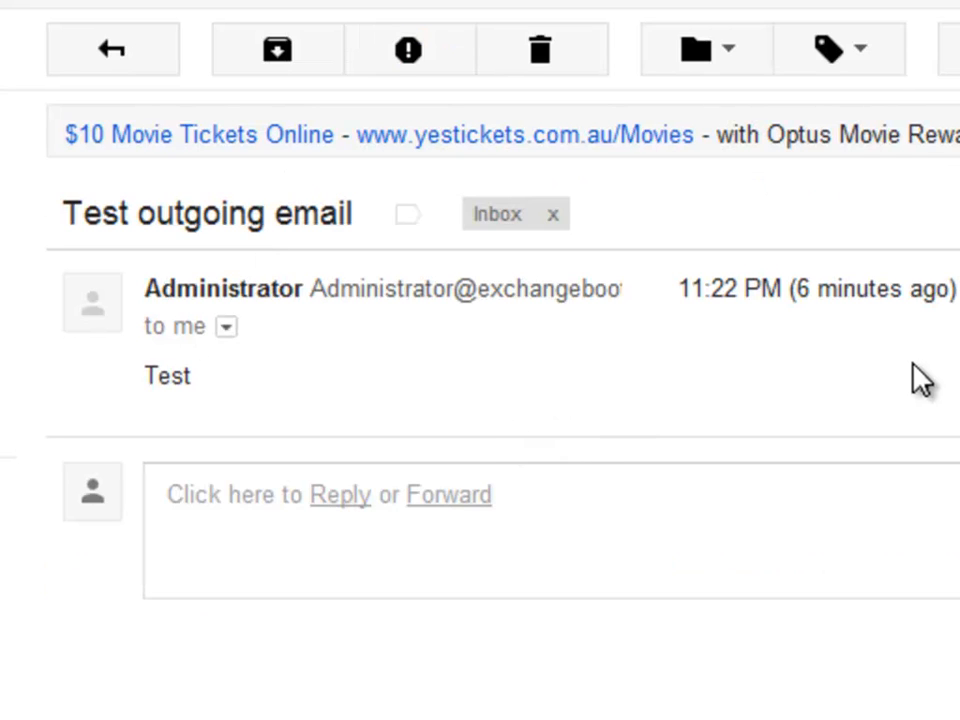
Step: Reply 'Reply' to the test email in Gmail, send it, and switch back to Outlook
{"action": "left_click", "coordinate": [340, 494]}
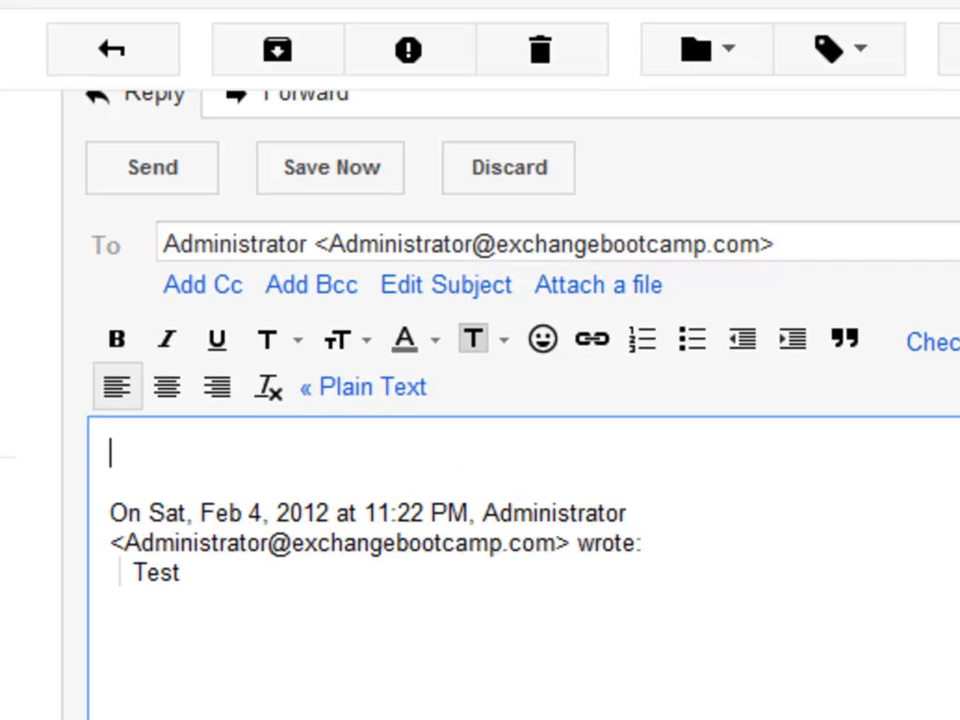
{"action": "type", "text": "Reply"}
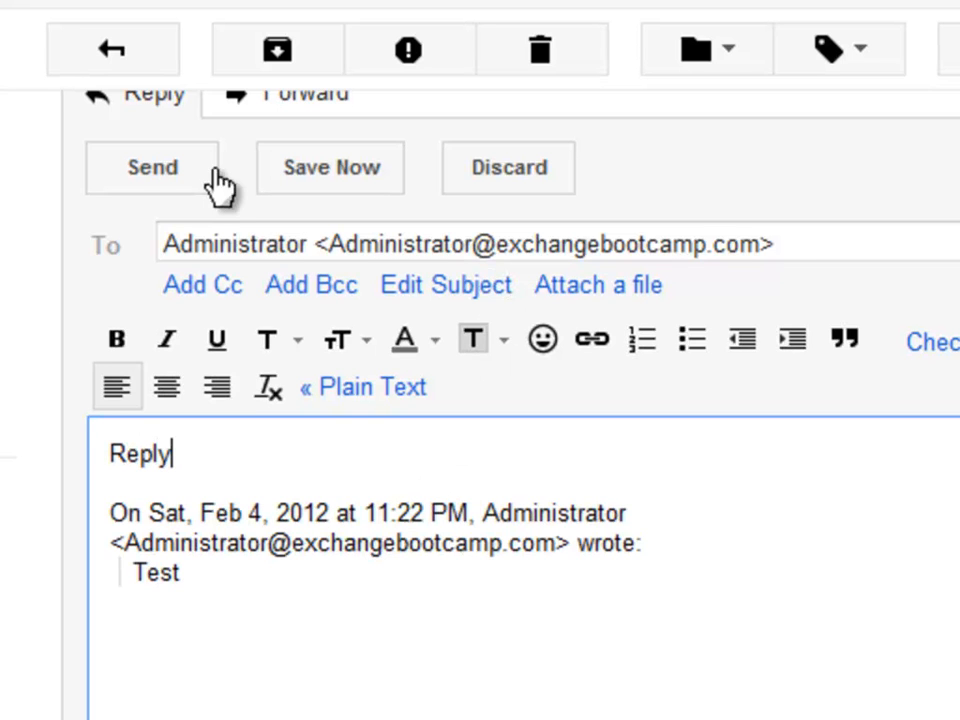
{"action": "left_click", "coordinate": [152, 168]}
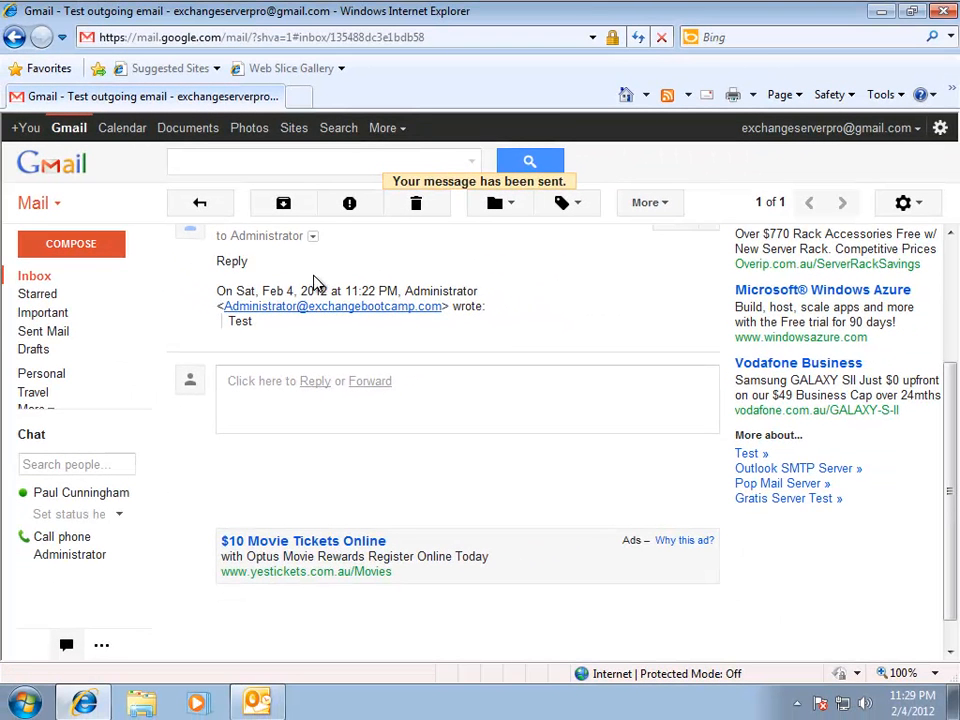
{"action": "left_click", "coordinate": [256, 700]}
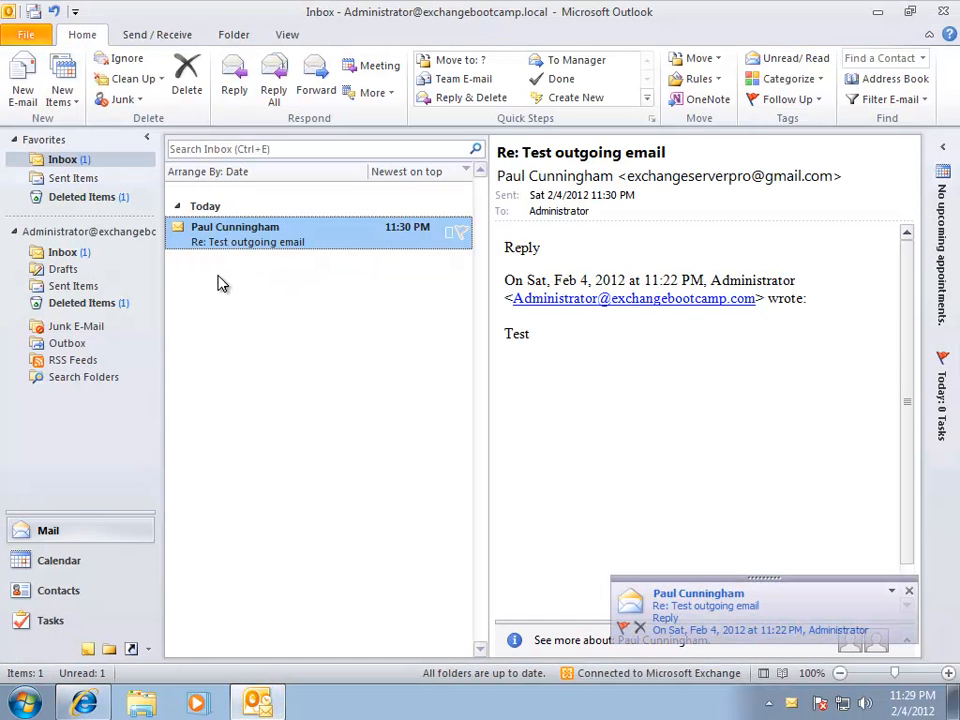
{"action": "mouse_move", "coordinate": [250, 272]}
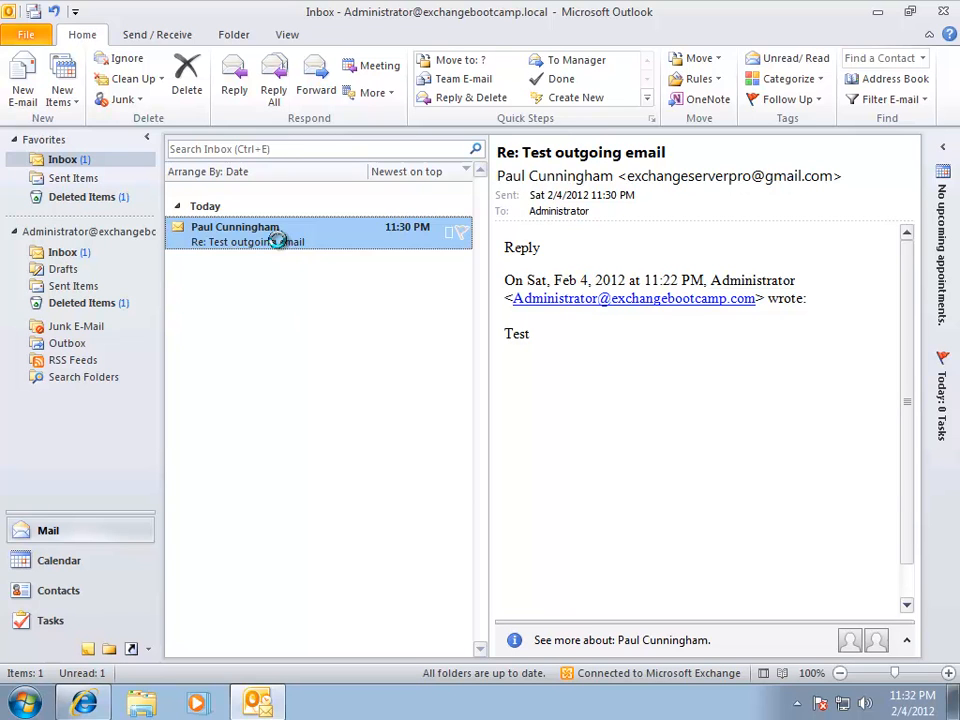
Step: Bring up the context actions for the received 'Re: Test outgoing email' reply in Outlook
{"action": "right_click", "coordinate": [244, 242]}
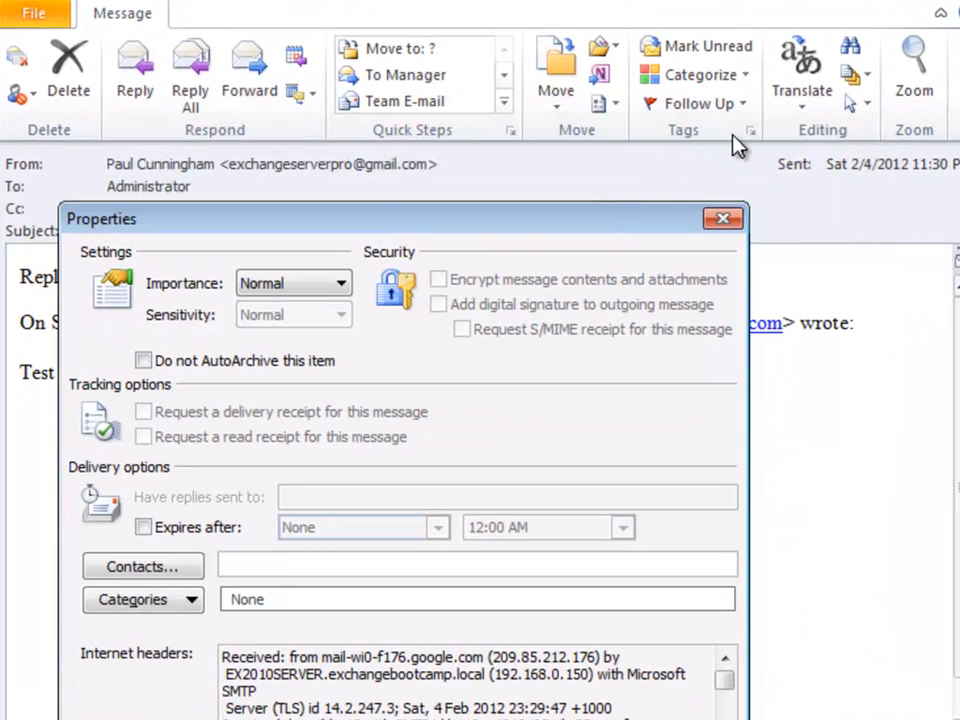
{"action": "mouse_move", "coordinate": [498, 214]}
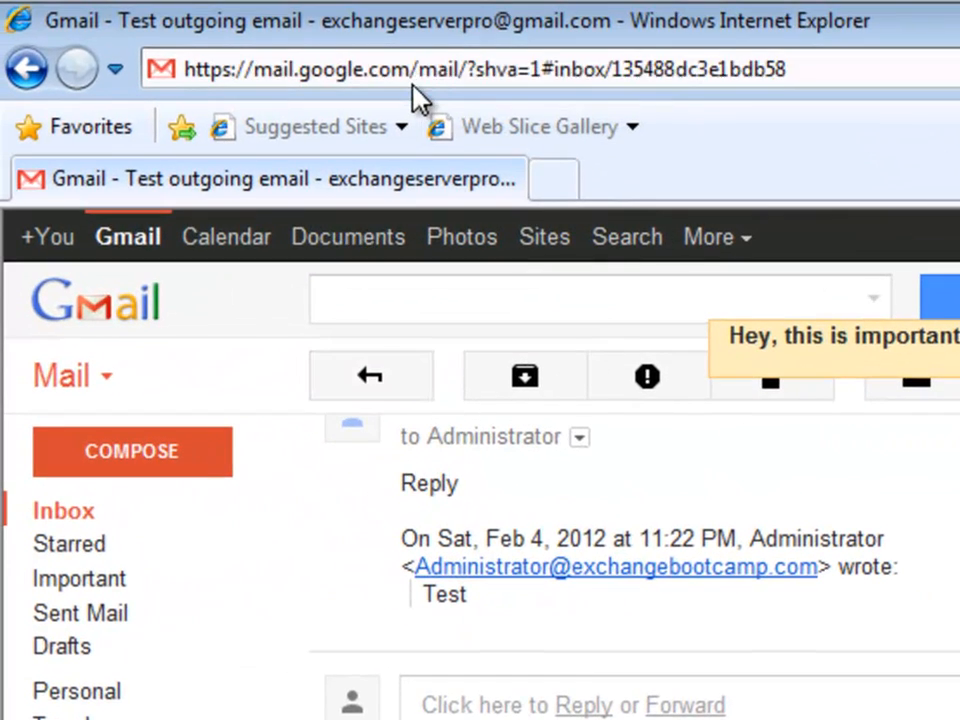
Step: Browse to mxtoolbox, paste the reply's headers into the Email Header Analyzer and run the analysis
{"action": "type", "text": "mxtoolbox.com/"}
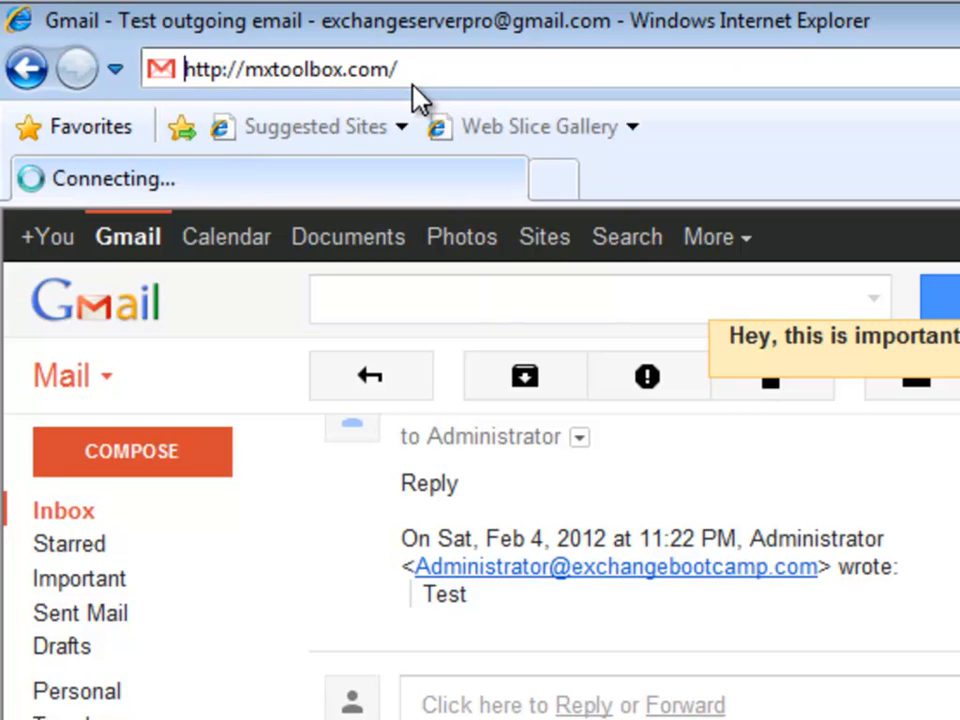
{"action": "mouse_move", "coordinate": [550, 384]}
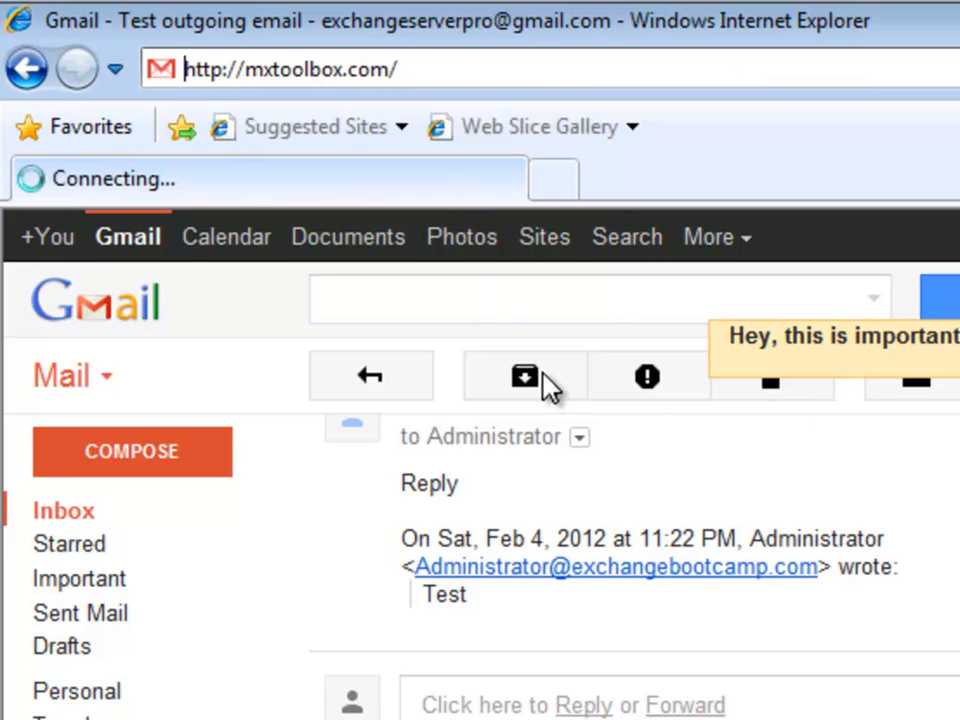
{"action": "mouse_move", "coordinate": [430, 358]}
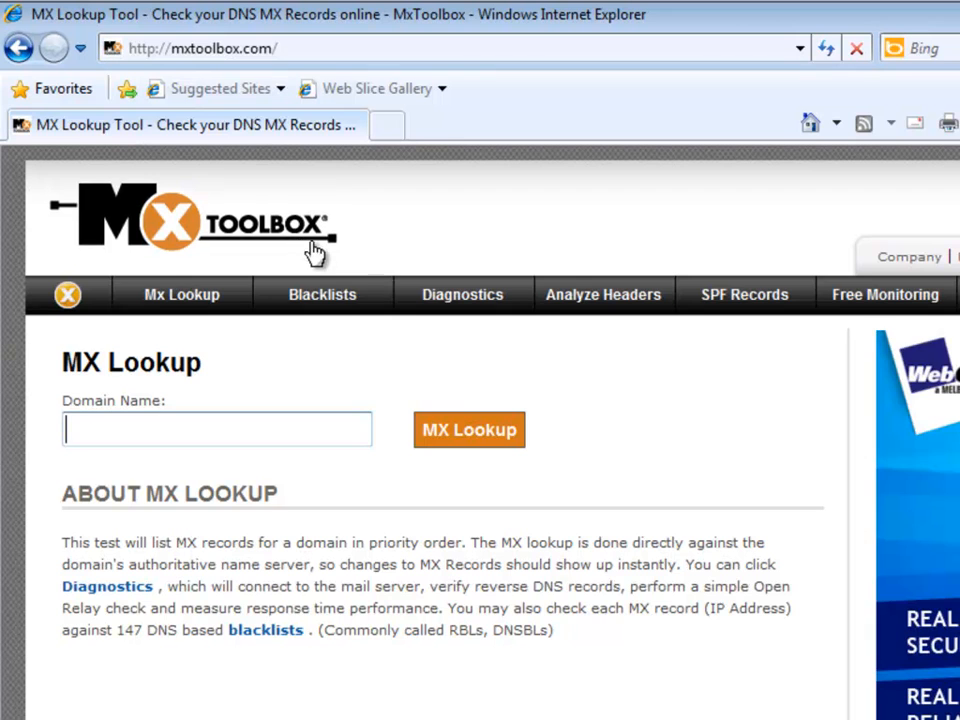
{"action": "mouse_move", "coordinate": [604, 294]}
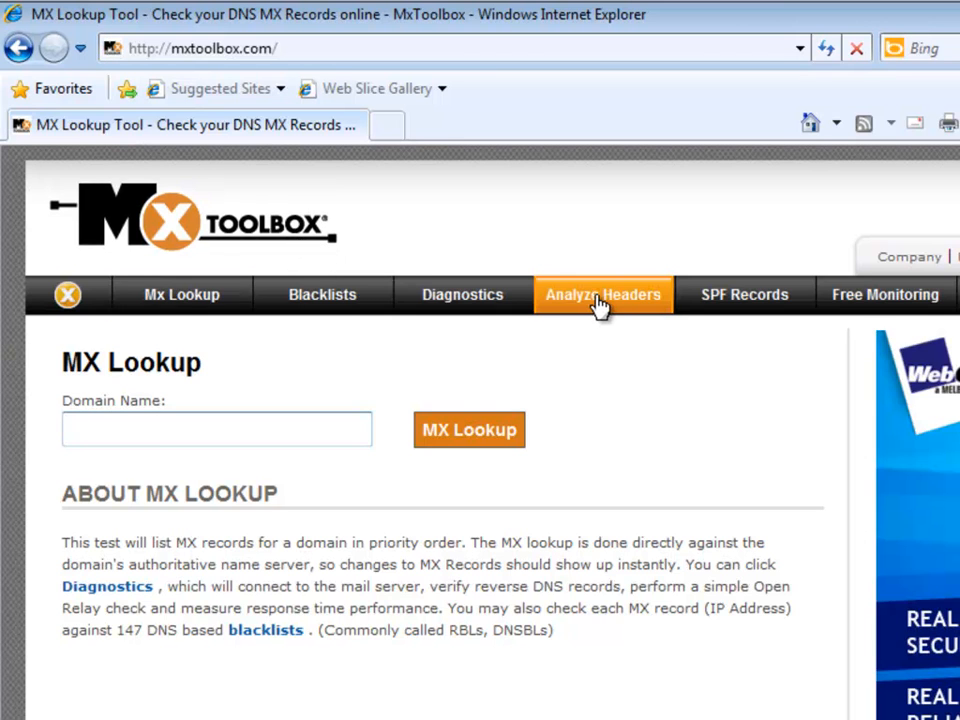
{"action": "left_click", "coordinate": [604, 294]}
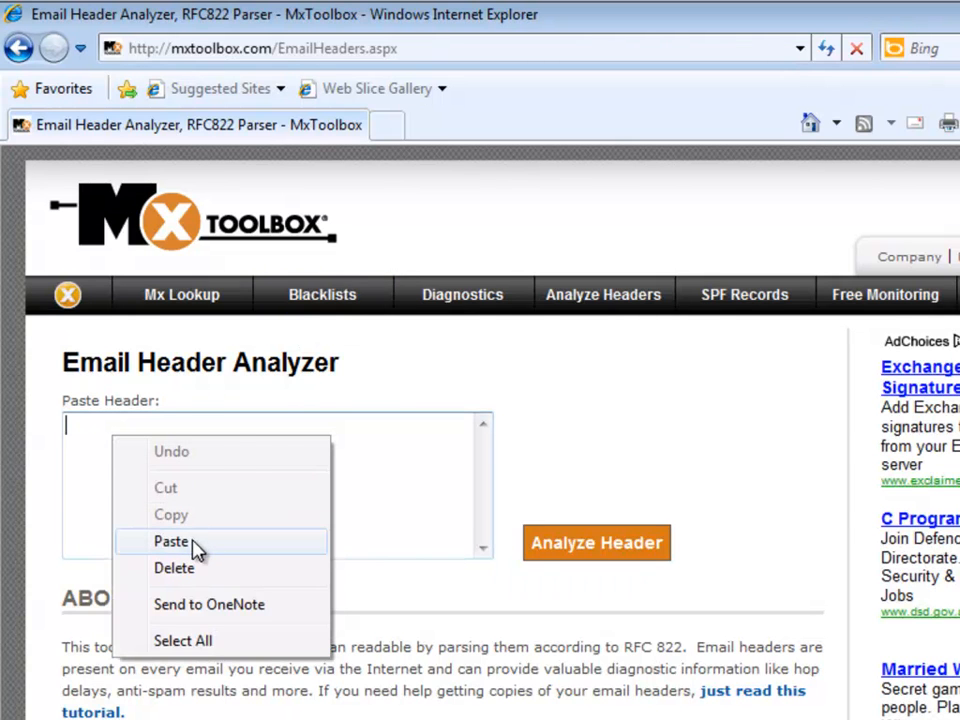
{"action": "left_click", "coordinate": [172, 540]}
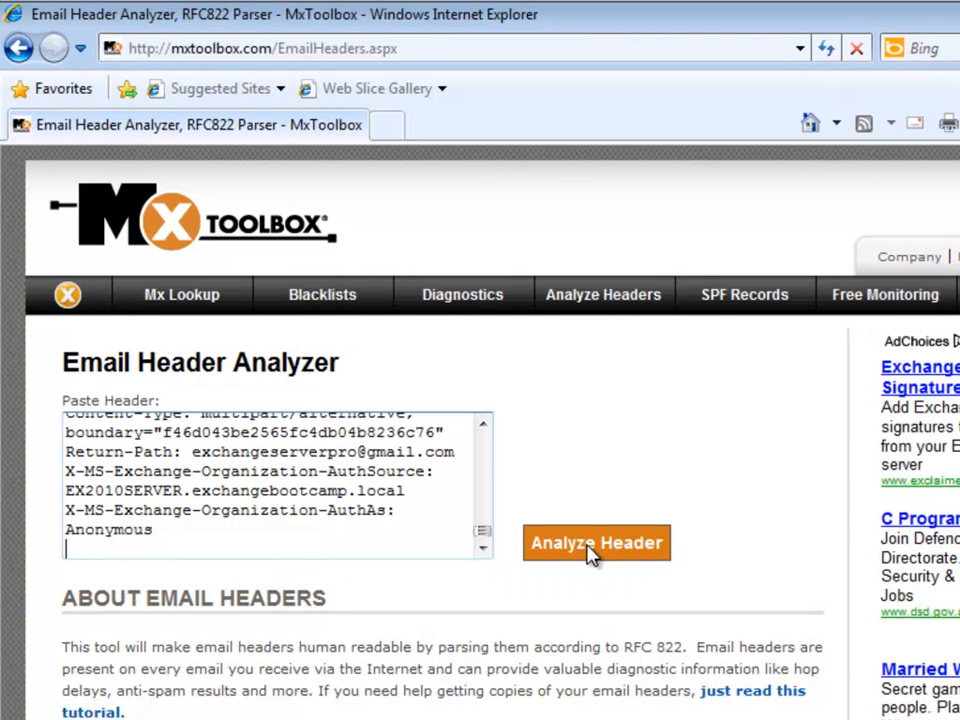
{"action": "left_click", "coordinate": [596, 542]}
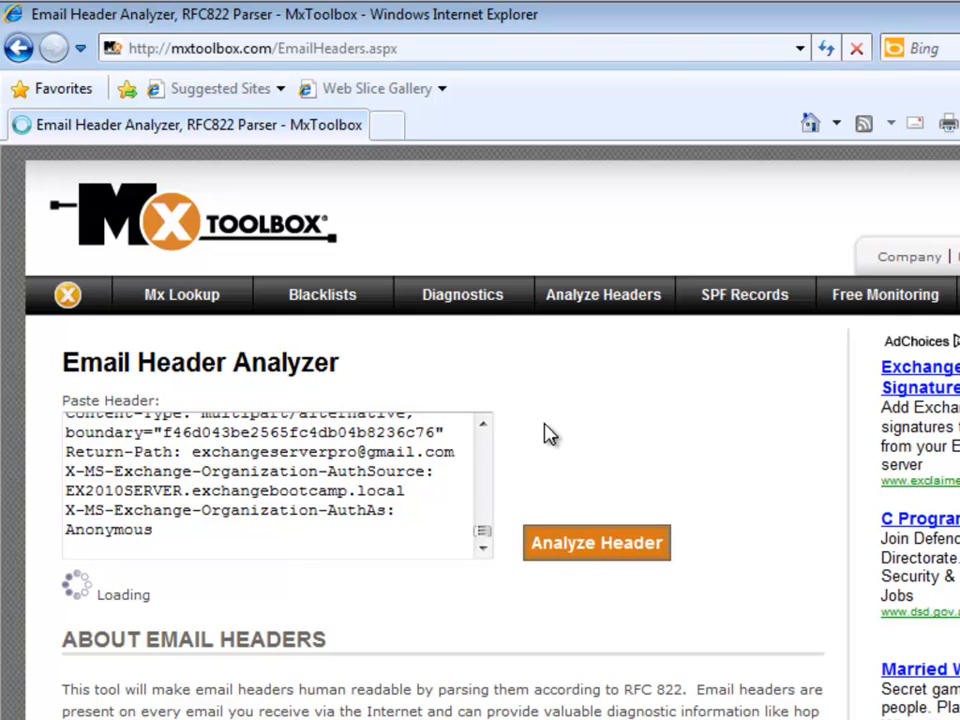
{"action": "left_click", "coordinate": [596, 542]}
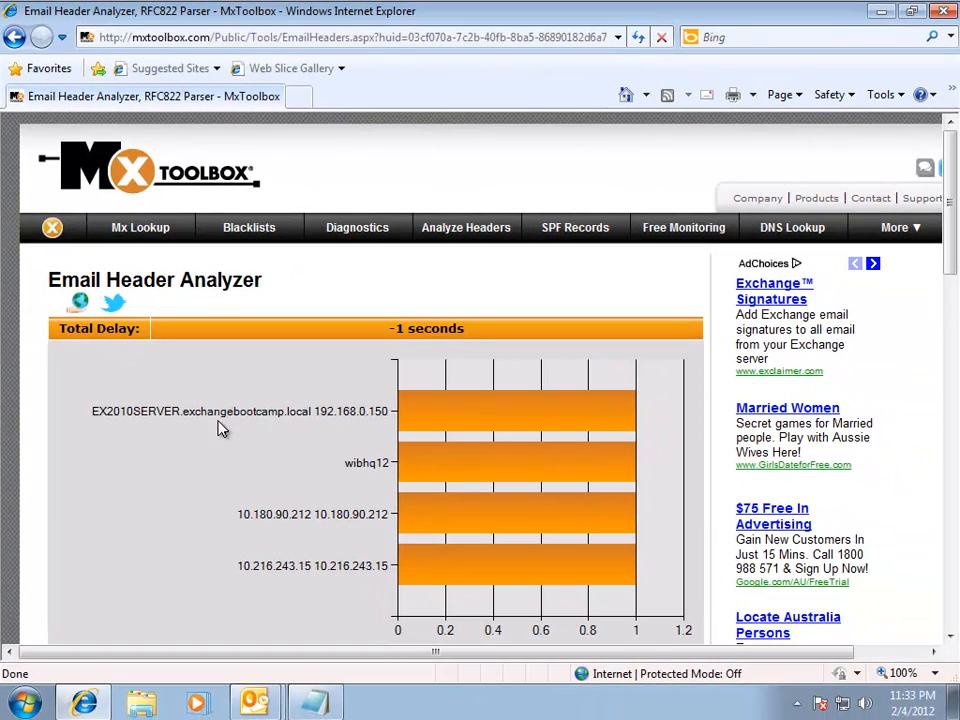
{"action": "scroll", "scroll_direction": "down", "scroll_amount": 3}
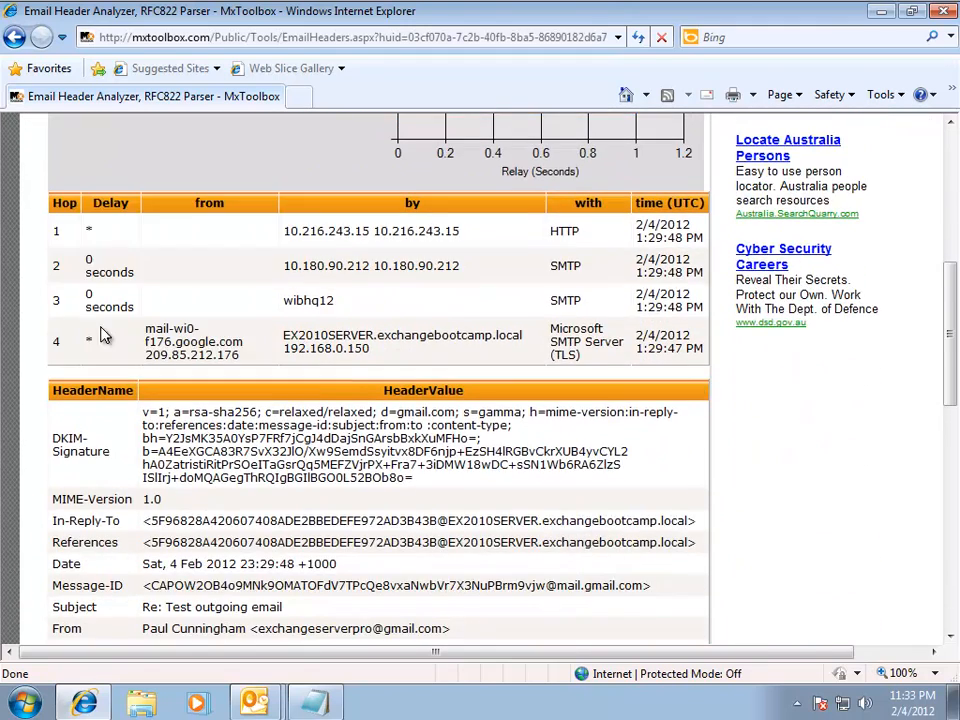
{"action": "scroll", "scroll_direction": "up", "scroll_amount": 3}
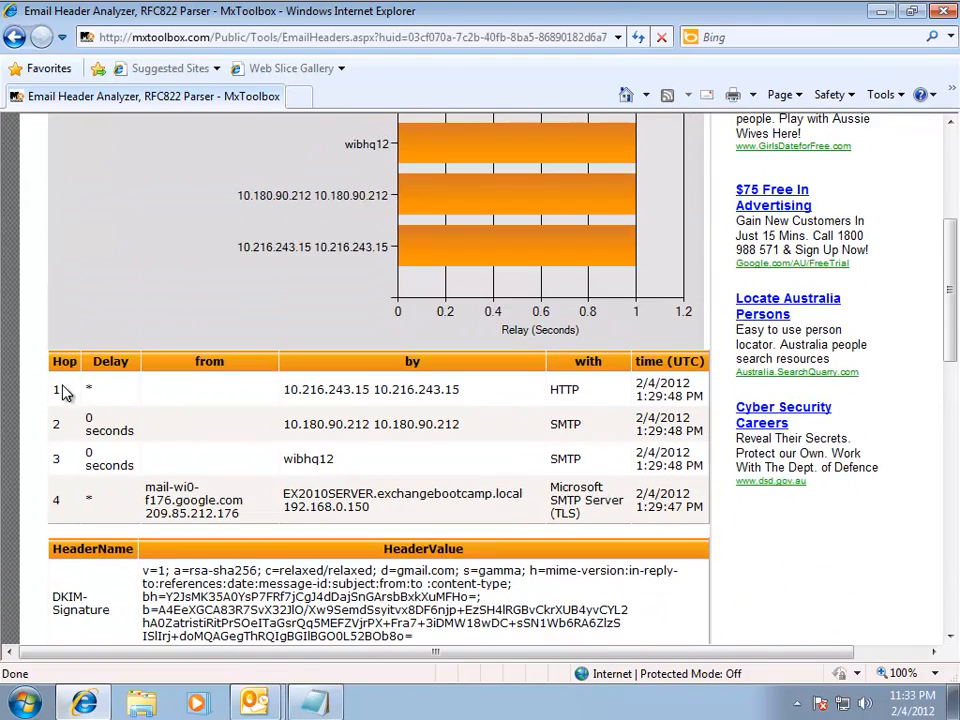
{"action": "mouse_move", "coordinate": [210, 414]}
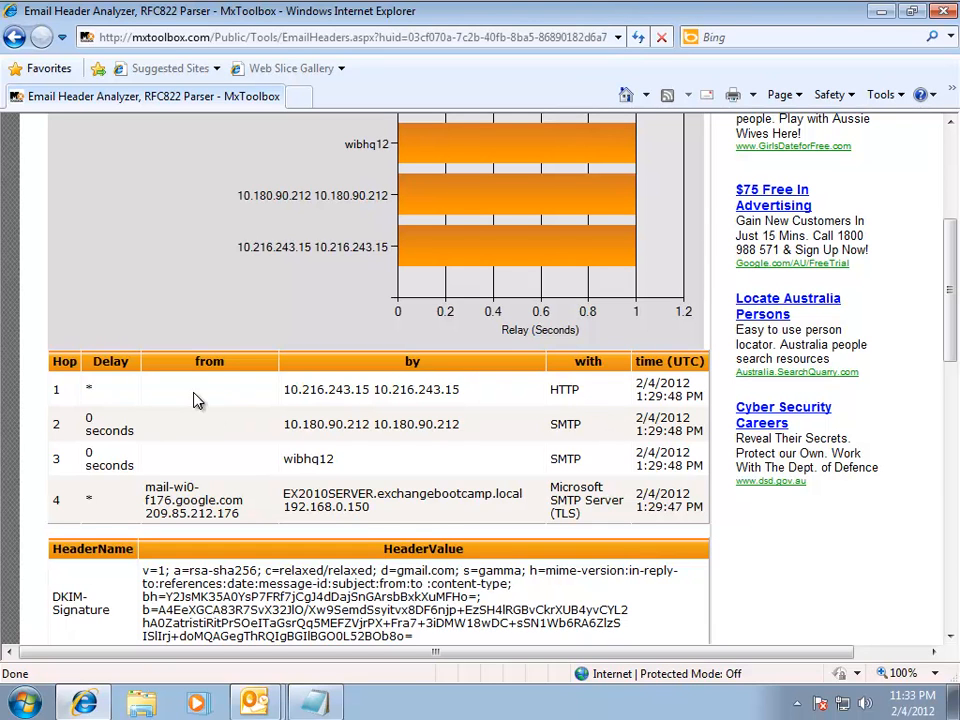
{"action": "mouse_move", "coordinate": [344, 404]}
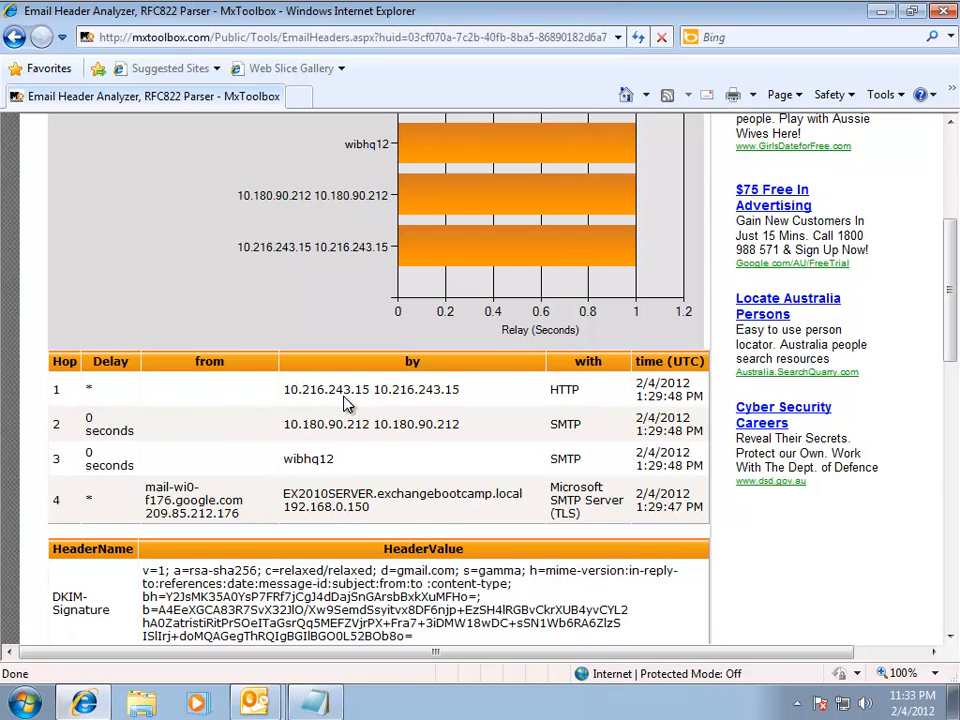
{"action": "double_click", "coordinate": [364, 388]}
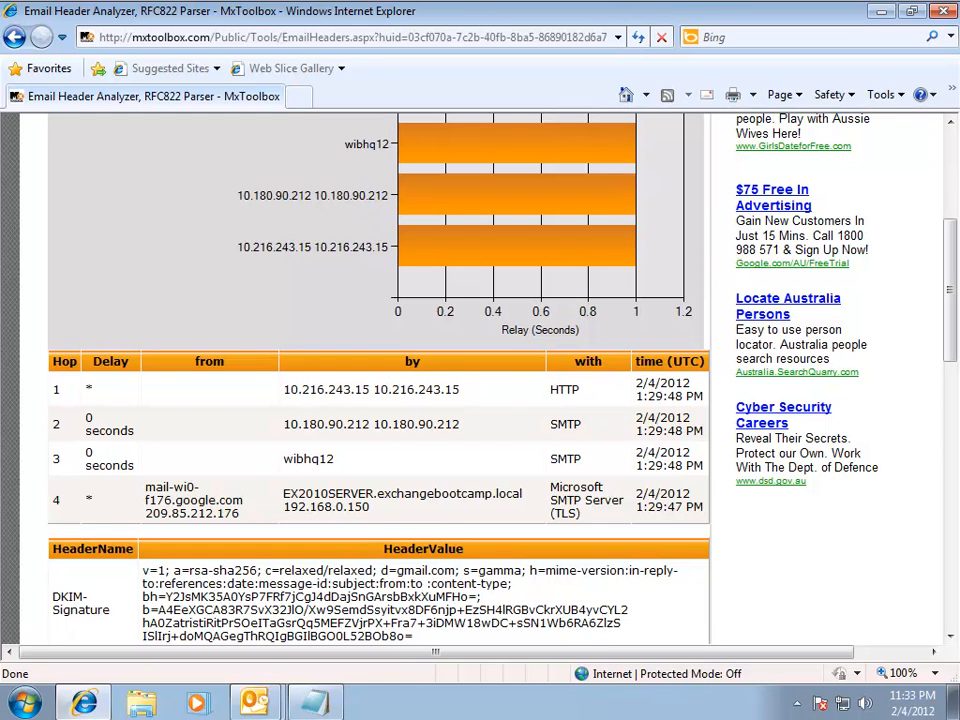
{"action": "double_click", "coordinate": [564, 424]}
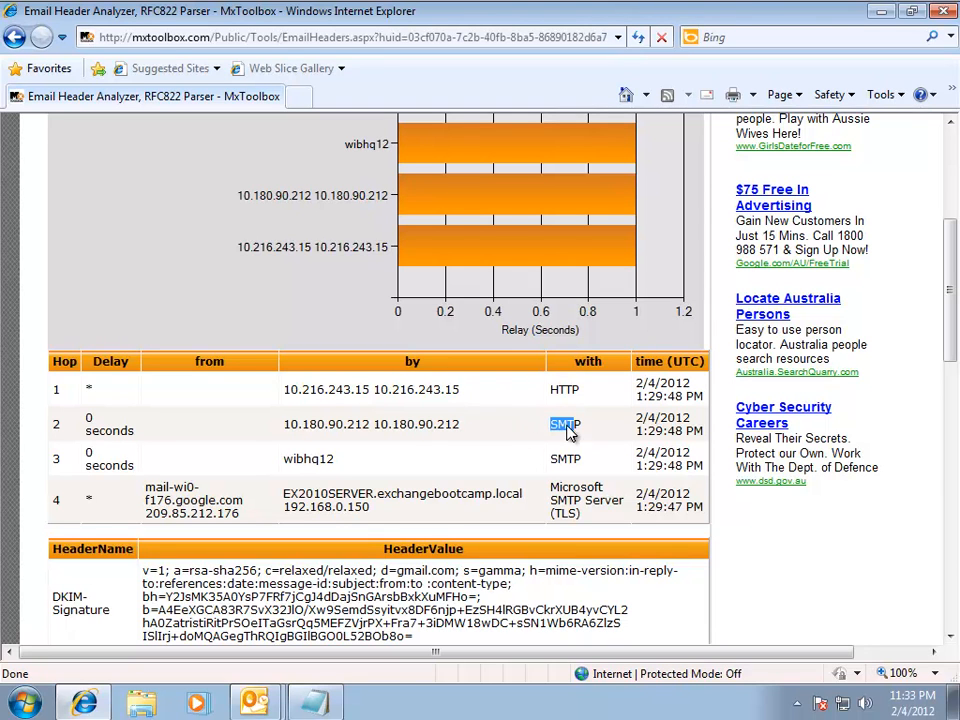
{"action": "mouse_move", "coordinate": [284, 480]}
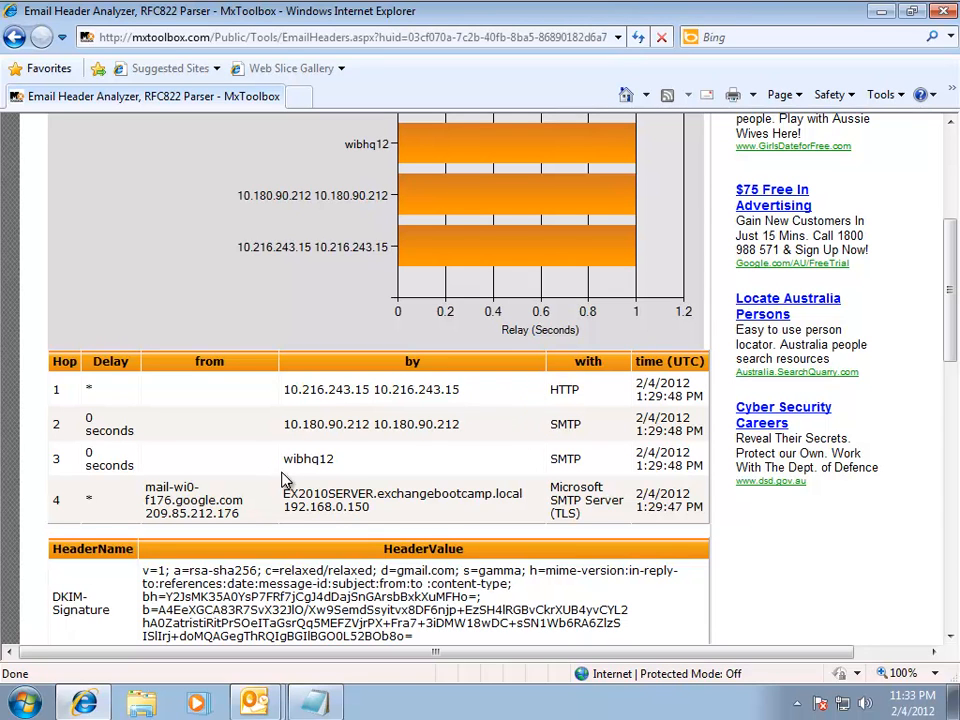
{"action": "double_click", "coordinate": [308, 458]}
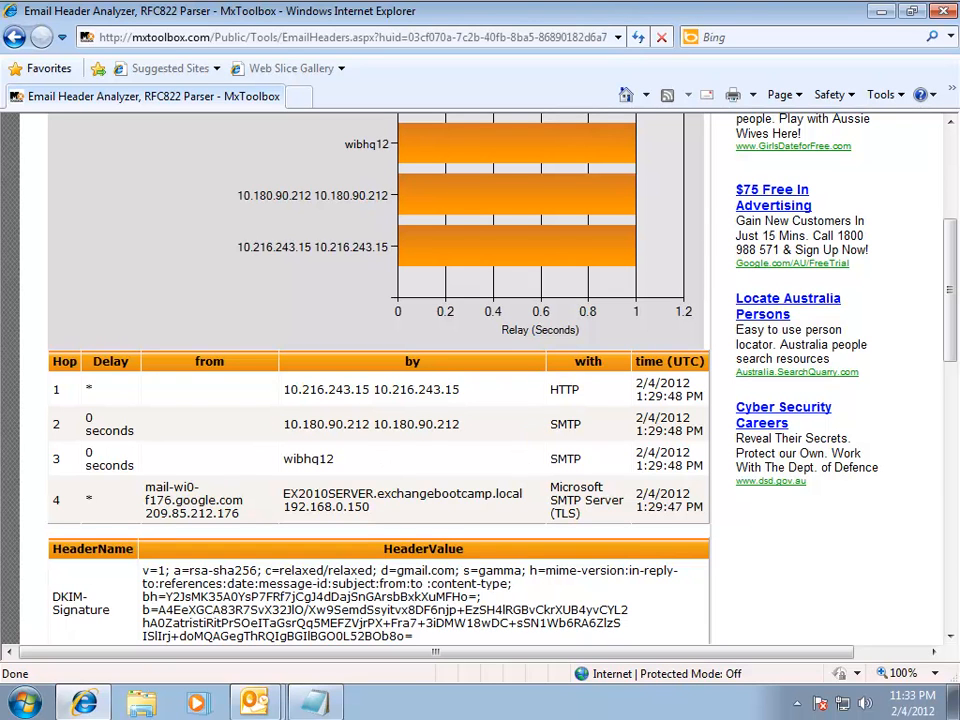
{"action": "double_click", "coordinate": [172, 492]}
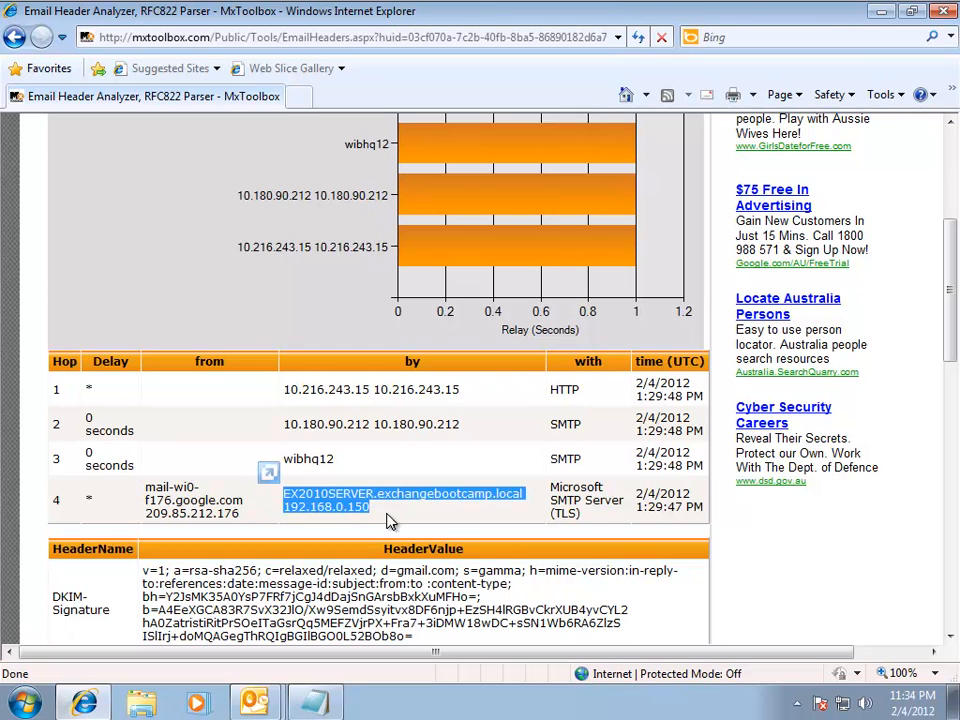
{"action": "scroll", "scroll_direction": "up", "scroll_amount": 3}
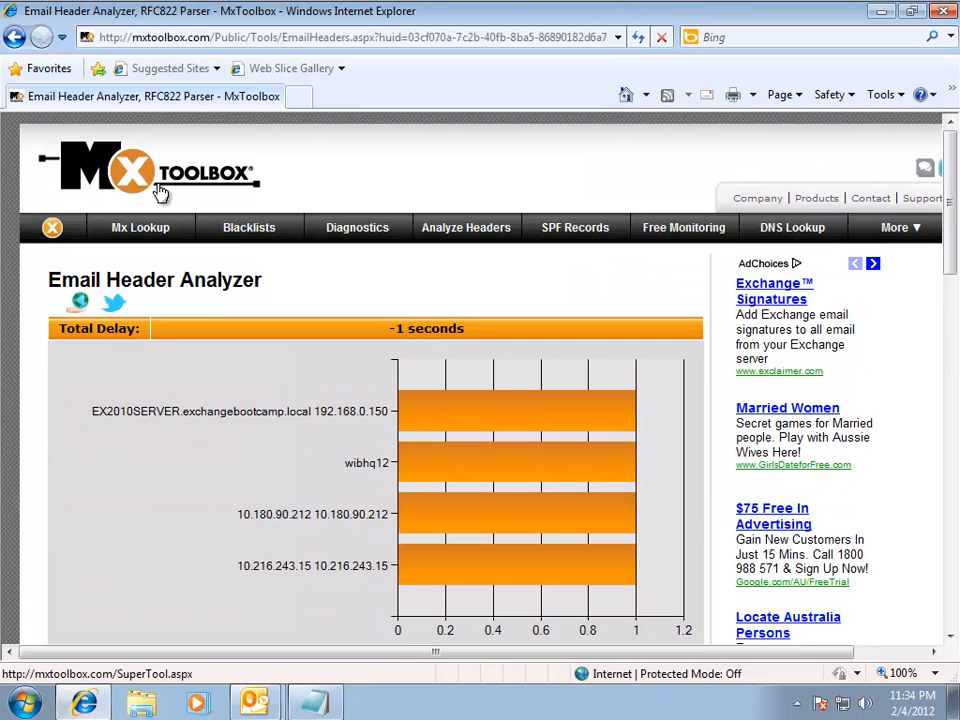
{"action": "mouse_move", "coordinate": [164, 408]}
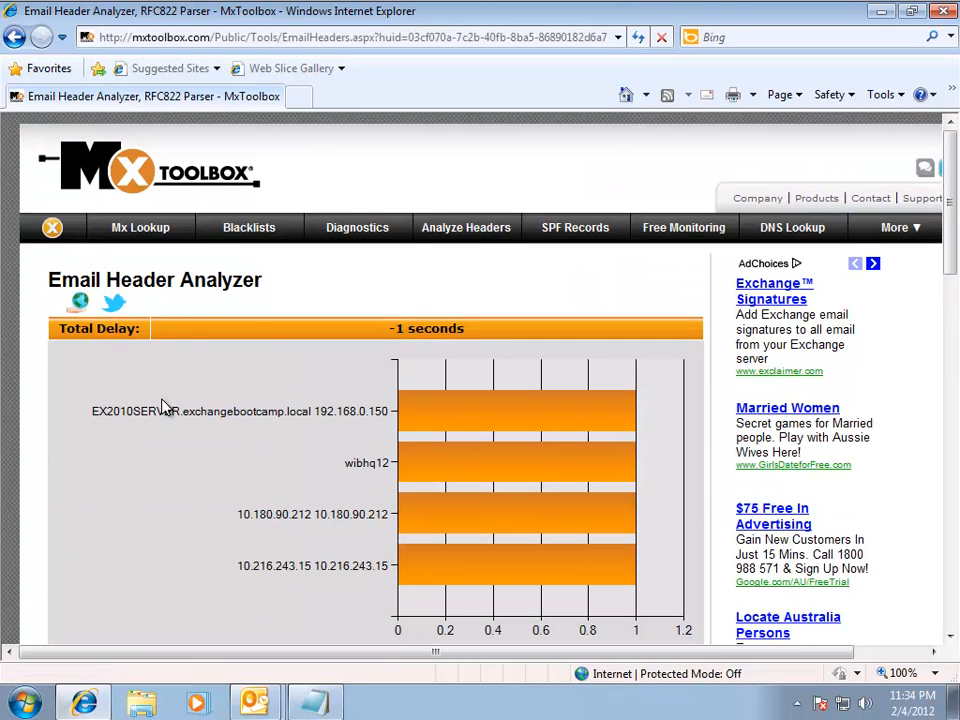
{"action": "mouse_move", "coordinate": [156, 422]}
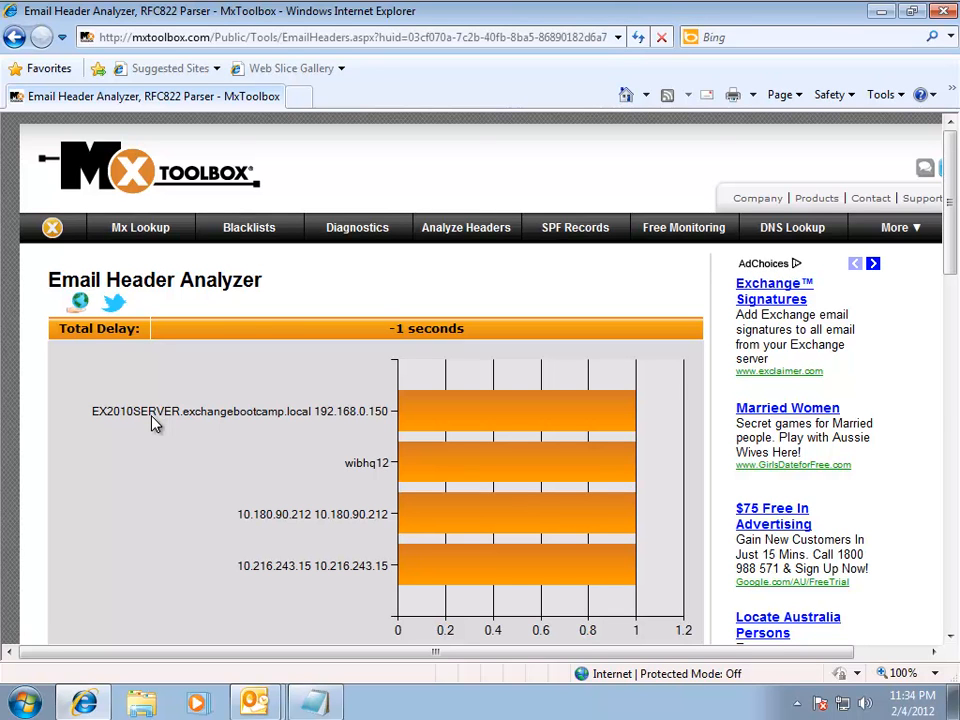
{"action": "mouse_move", "coordinate": [944, 12]}
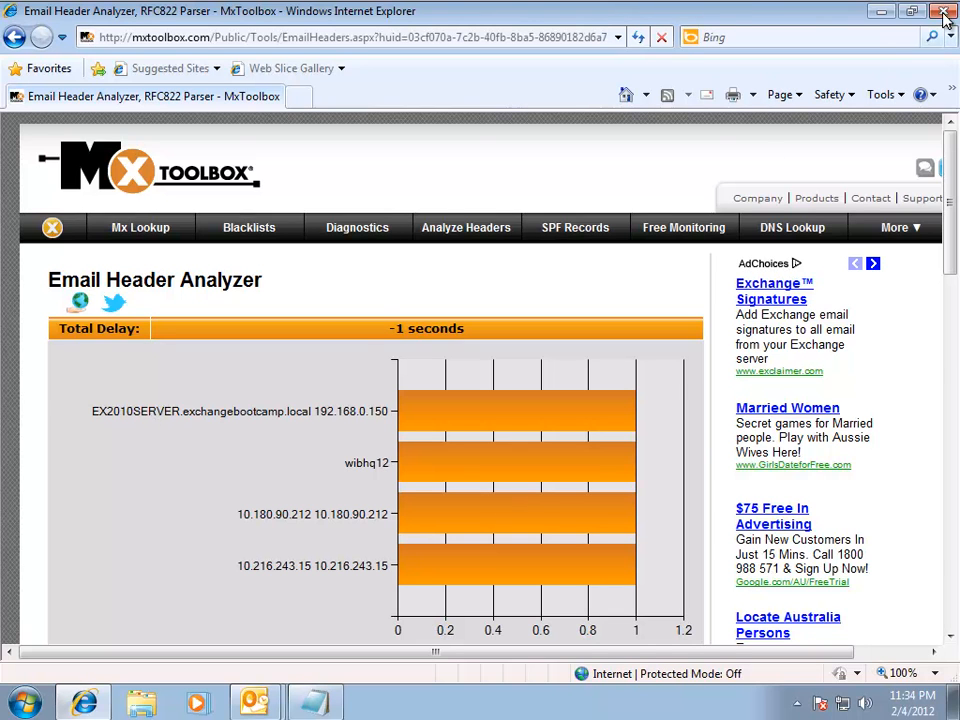